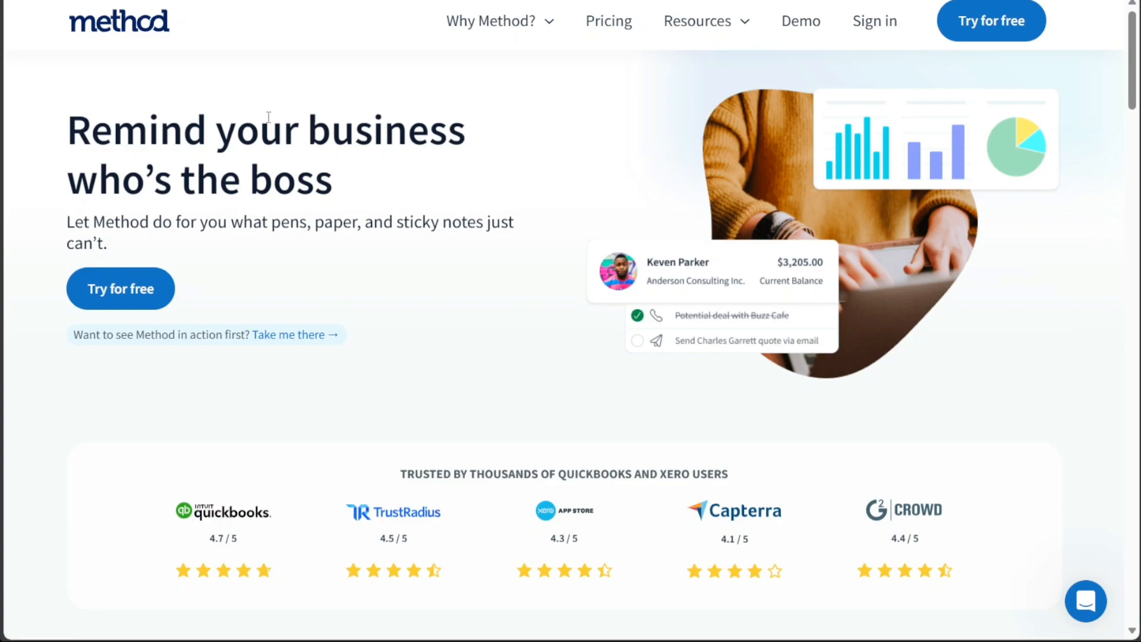
mouse_move(121, 37)
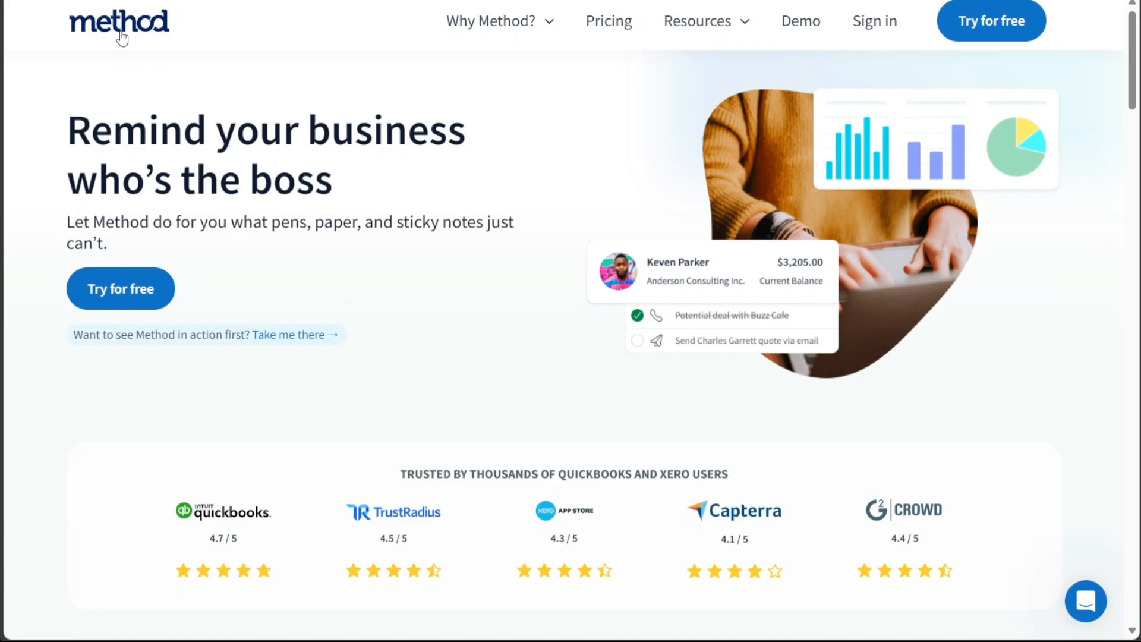
mouse_move(217, 70)
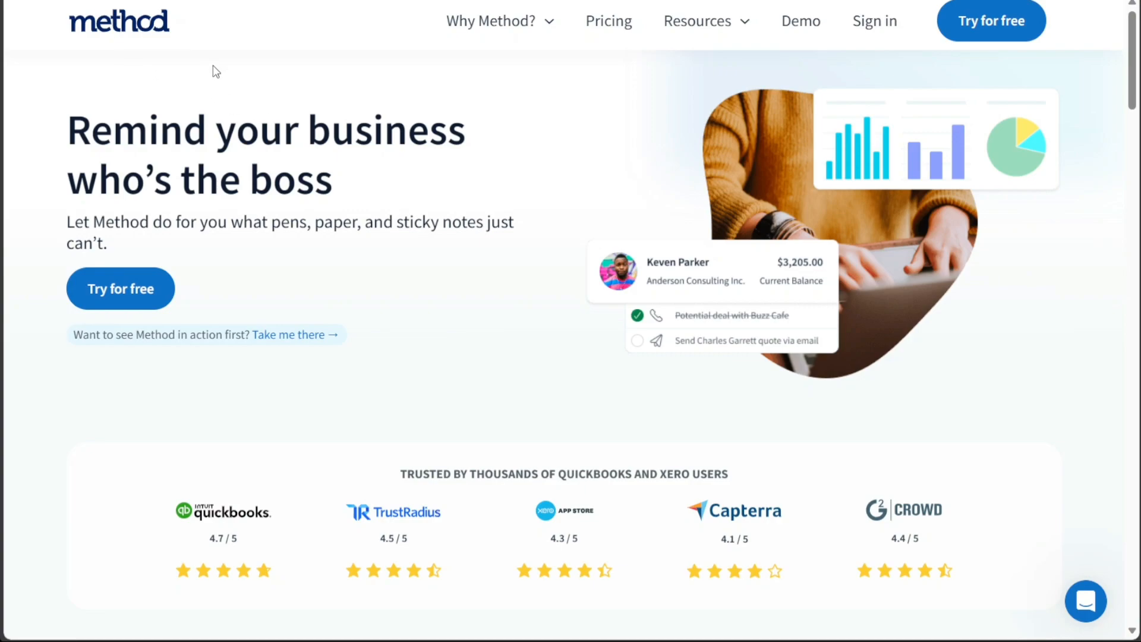
- Expand the JotForm tutorial's description to reveal its sign-up link, then return to the Method homepage
scroll(down, 3)
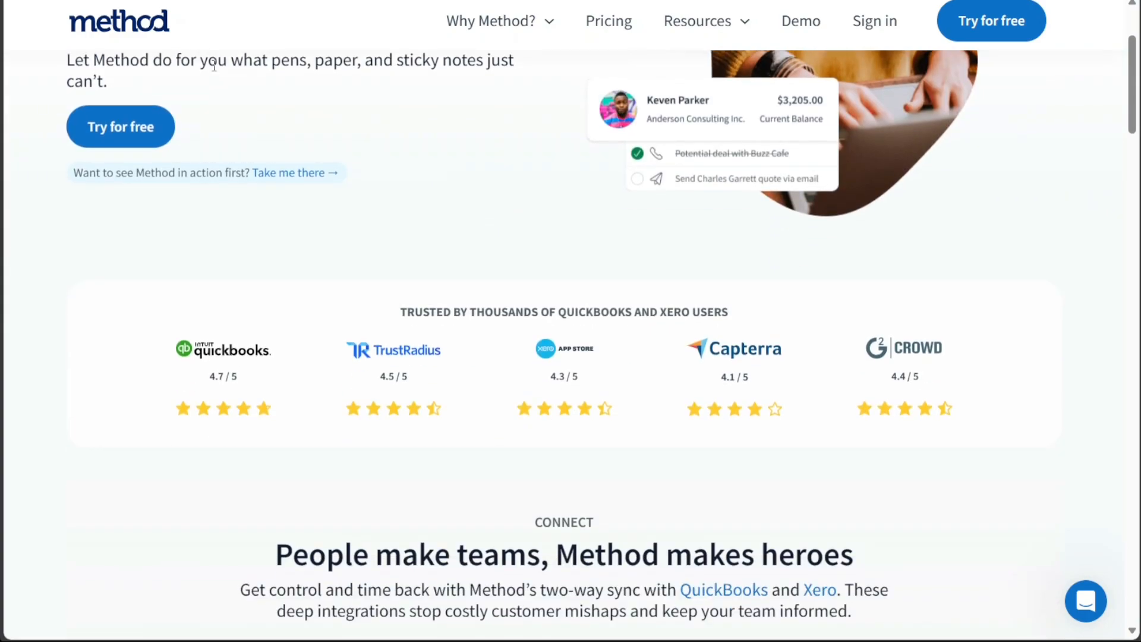
scroll(down, 3)
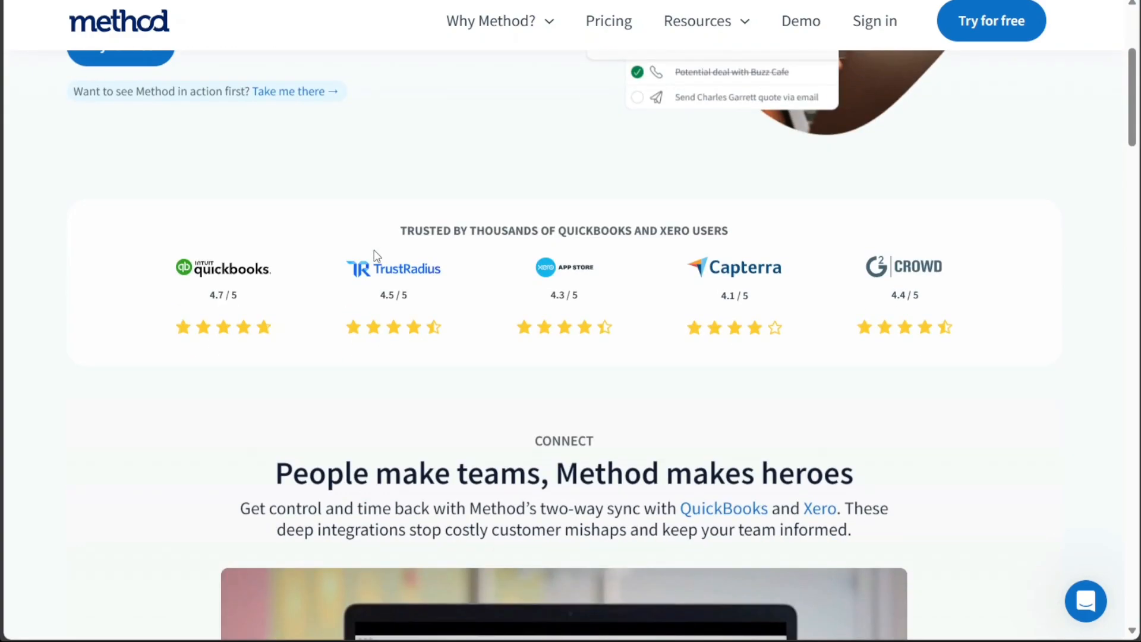
scroll(down, 3)
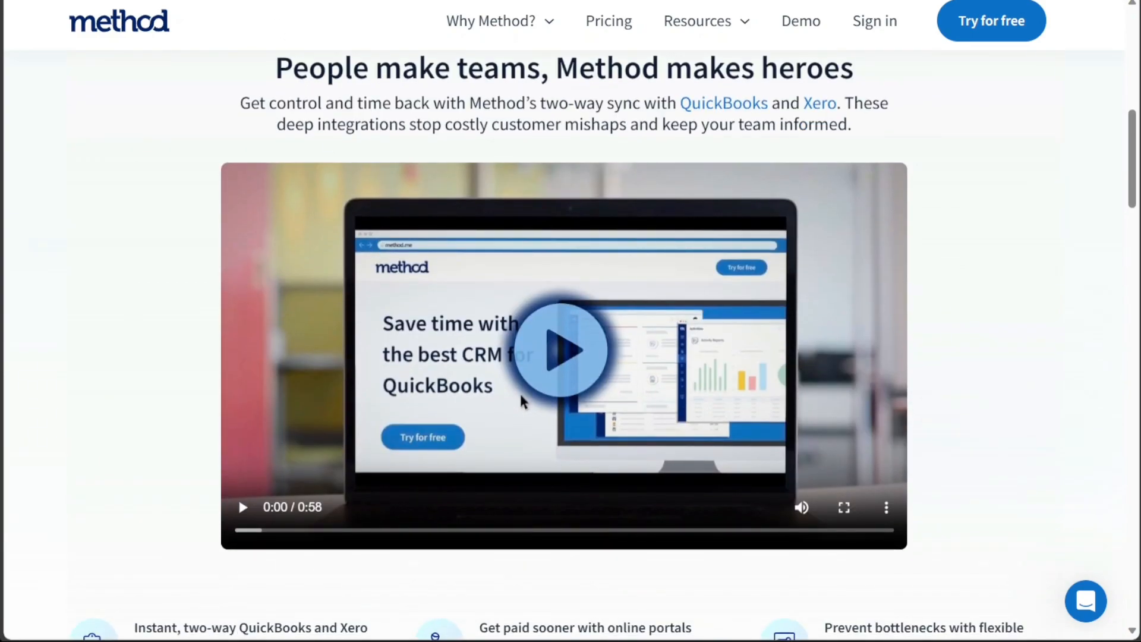
scroll(down, 3)
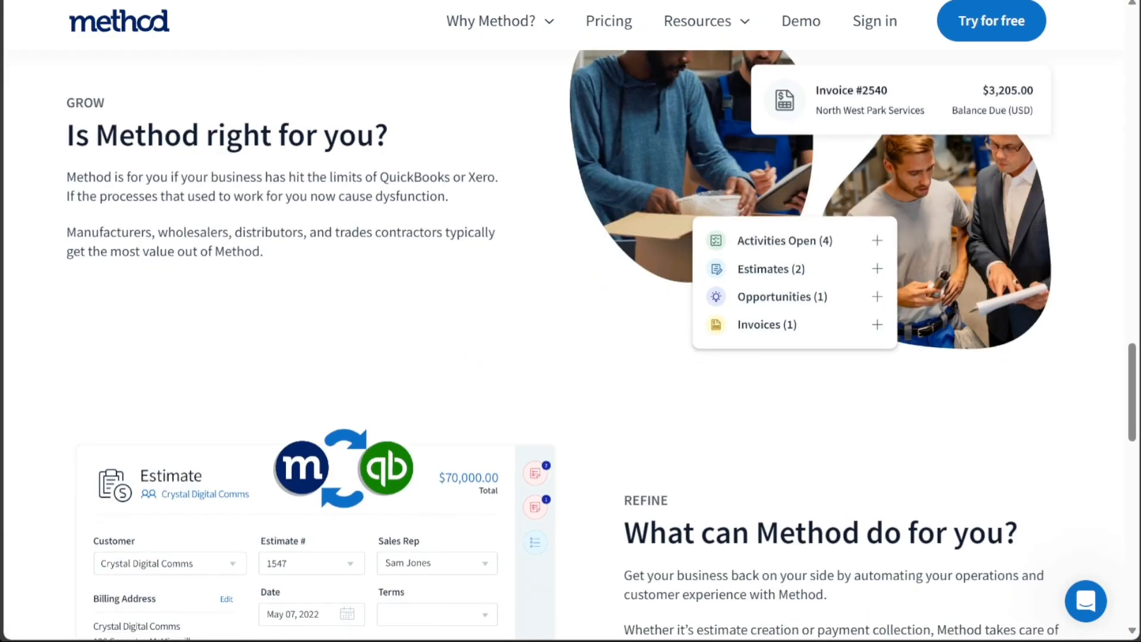
scroll(down, 3)
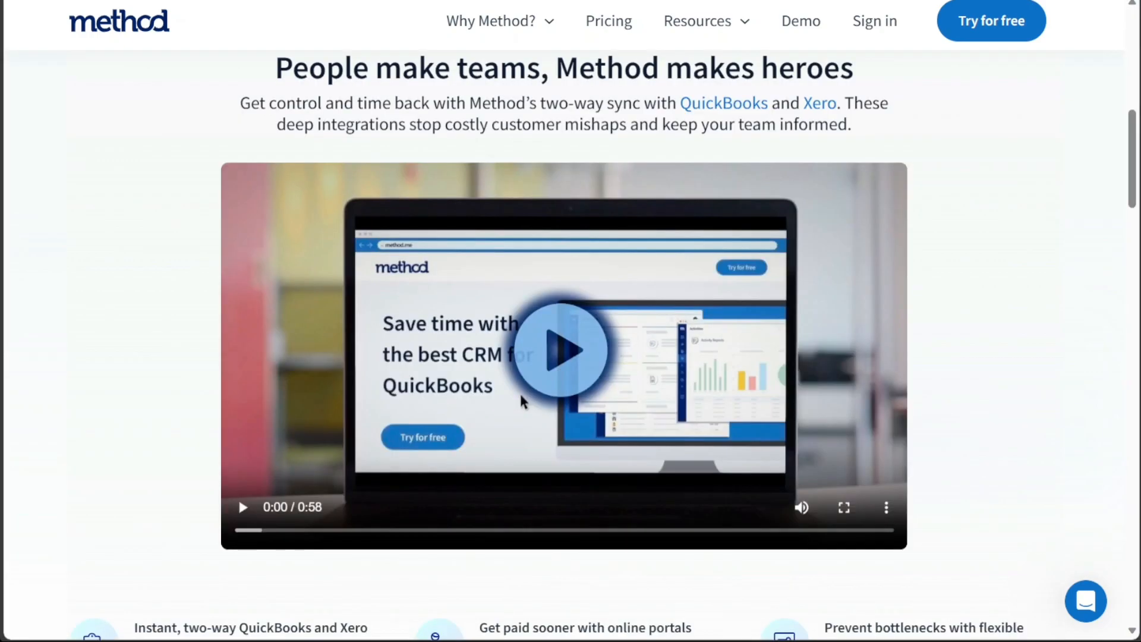
scroll(up, 3)
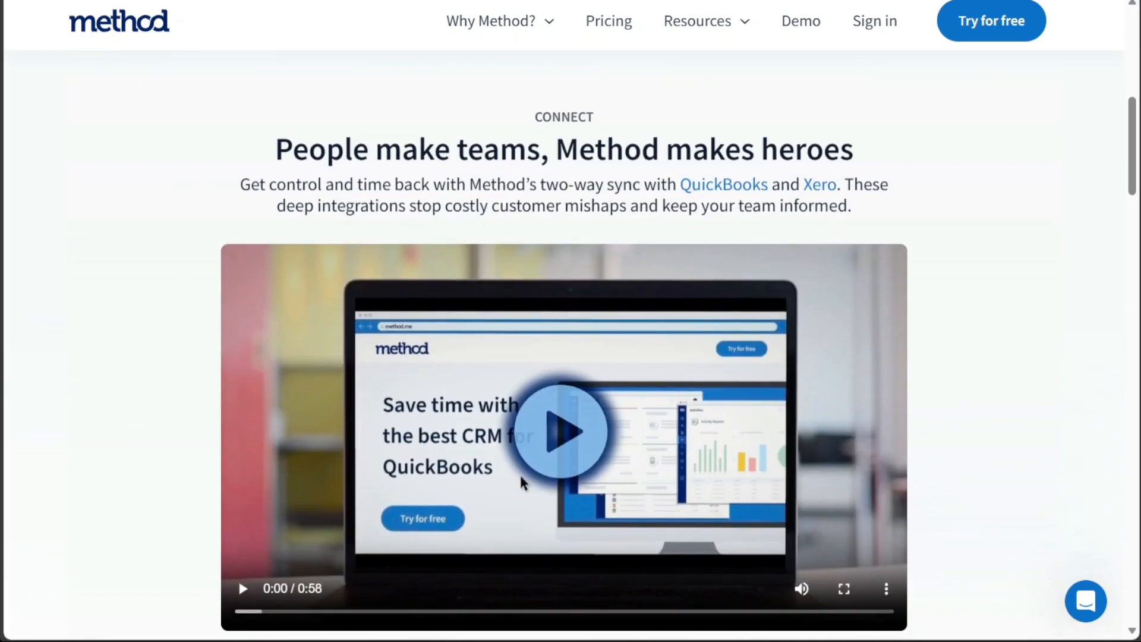
scroll(up, 3)
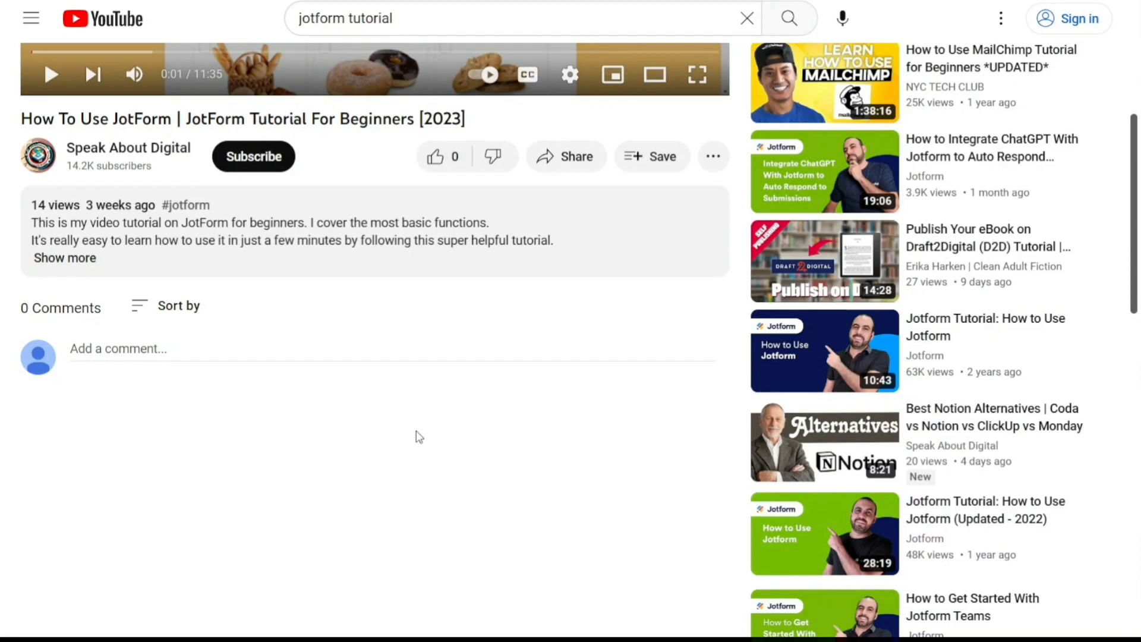
click(64, 258)
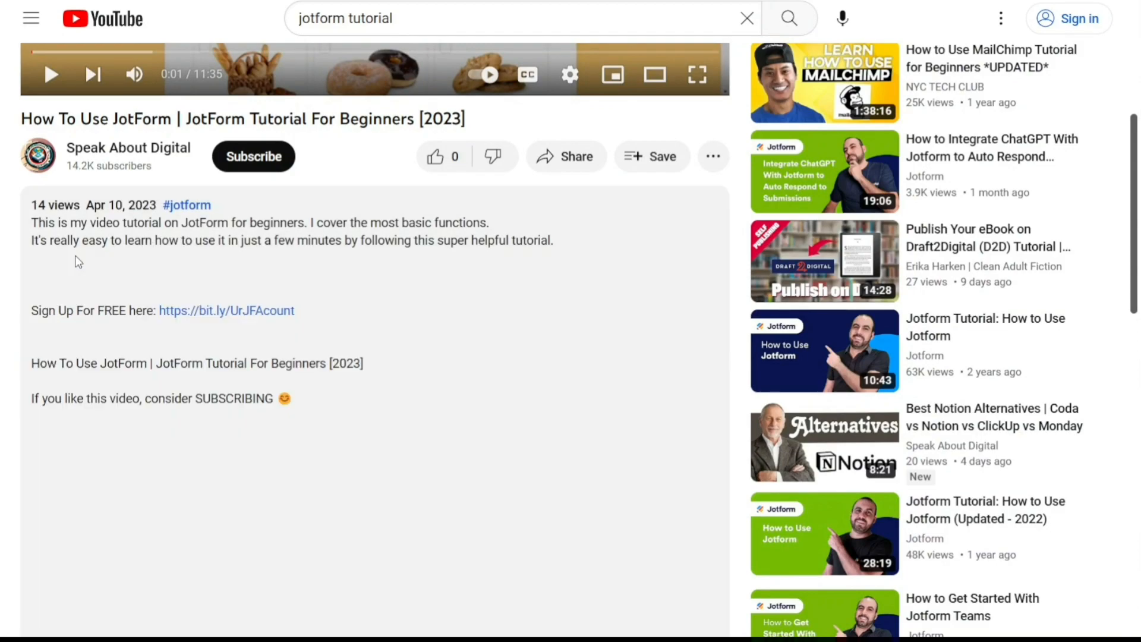
mouse_move(229, 314)
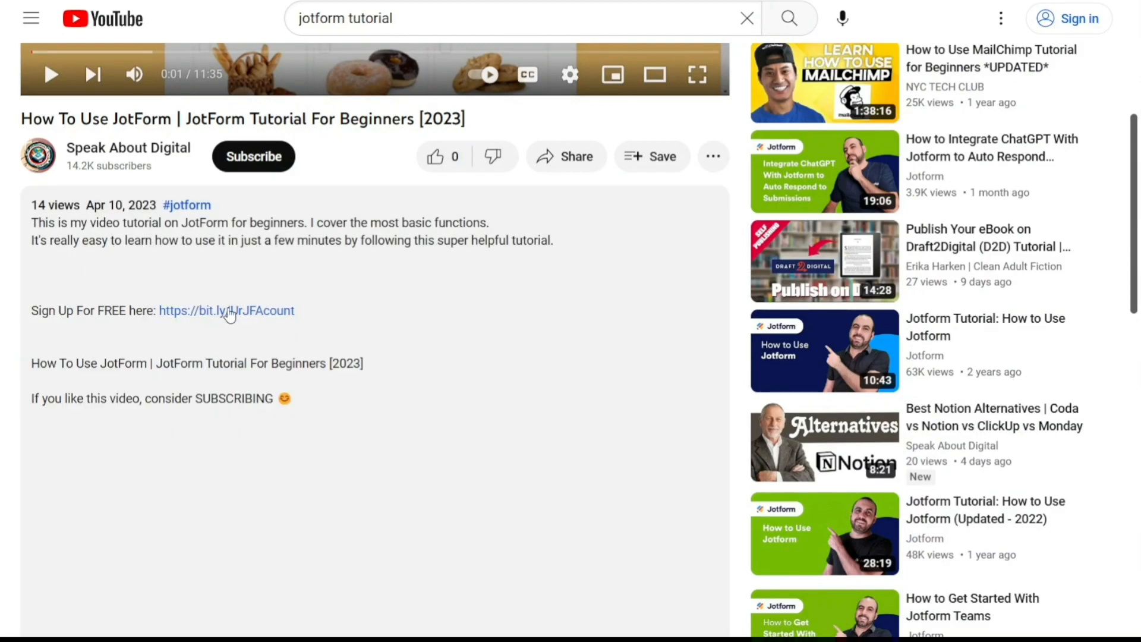
click(226, 310)
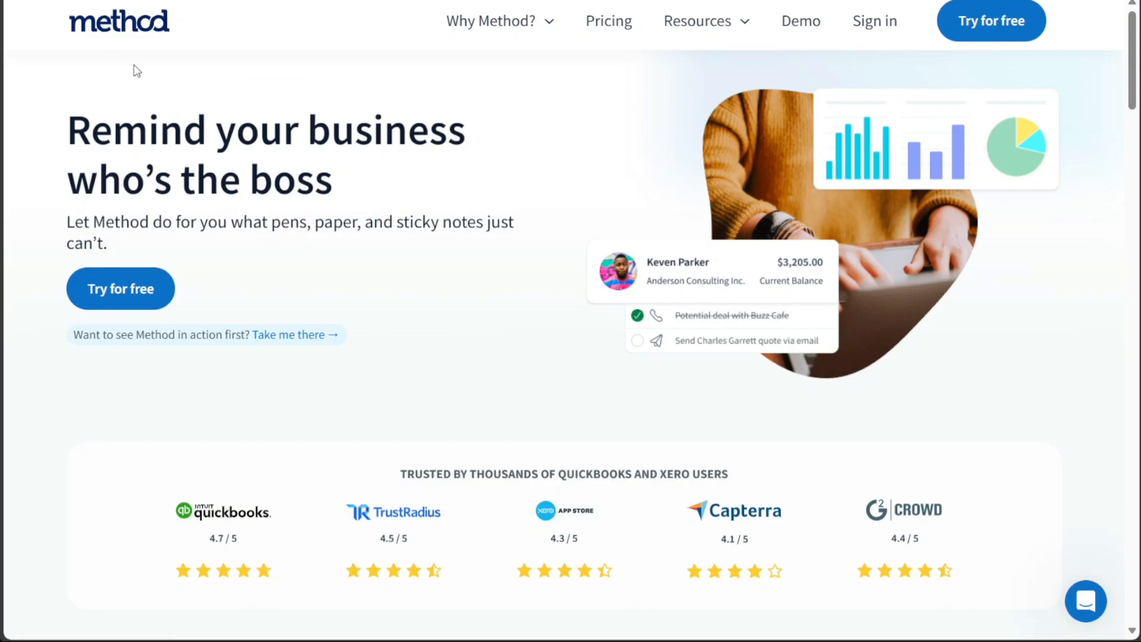
mouse_move(120, 288)
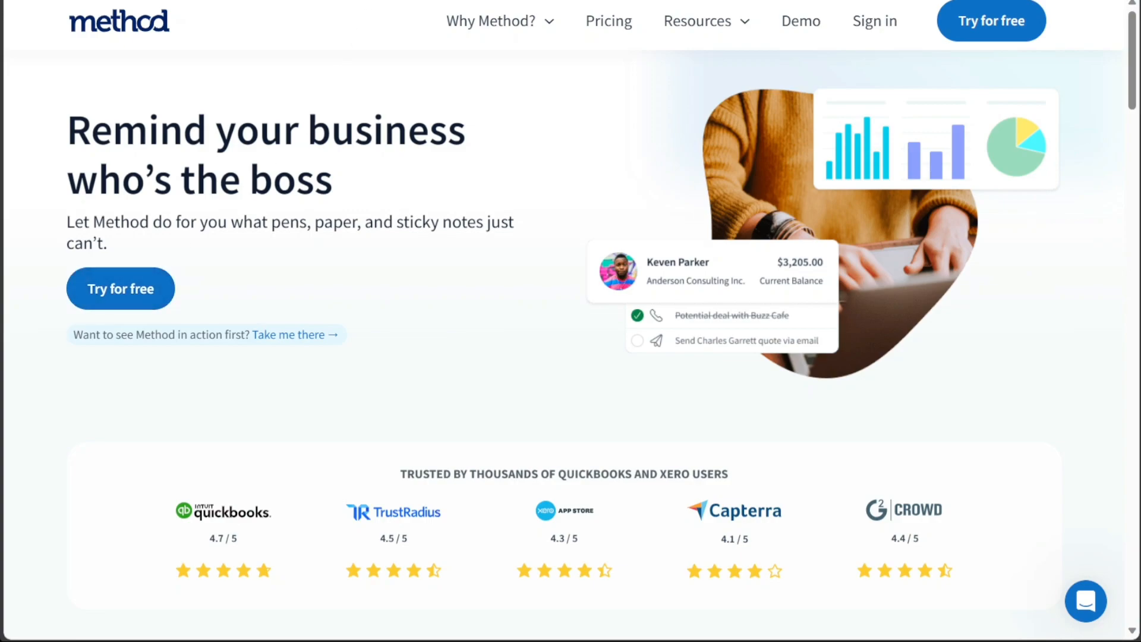
- Start a free Method trial, enter the sign-up email, and continue to the accounting-software question
click(120, 288)
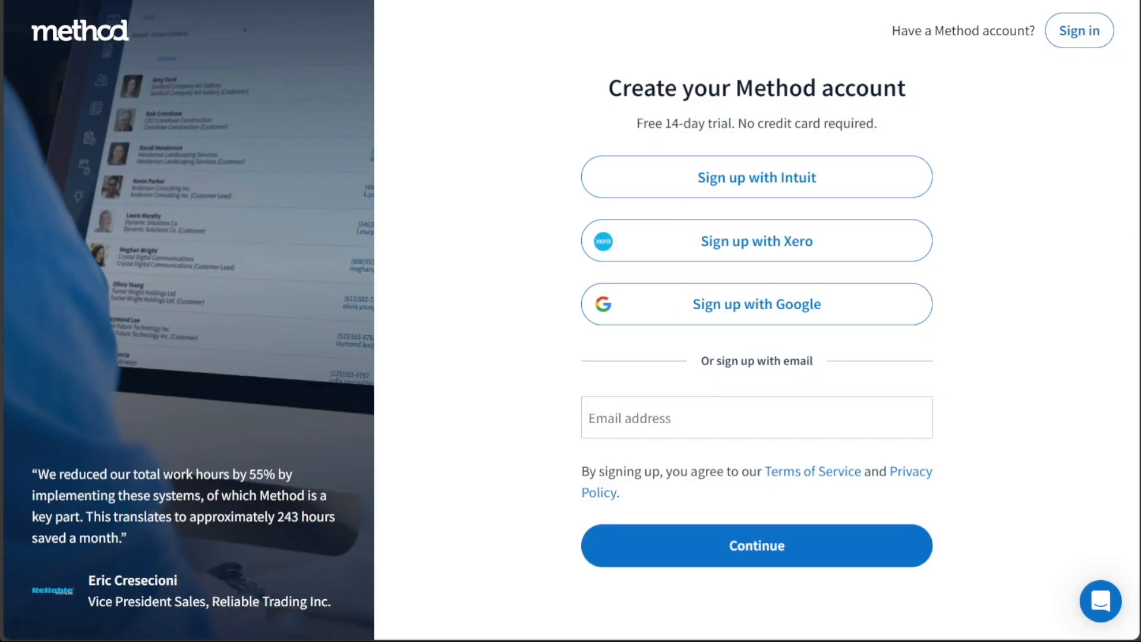
mouse_move(440, 125)
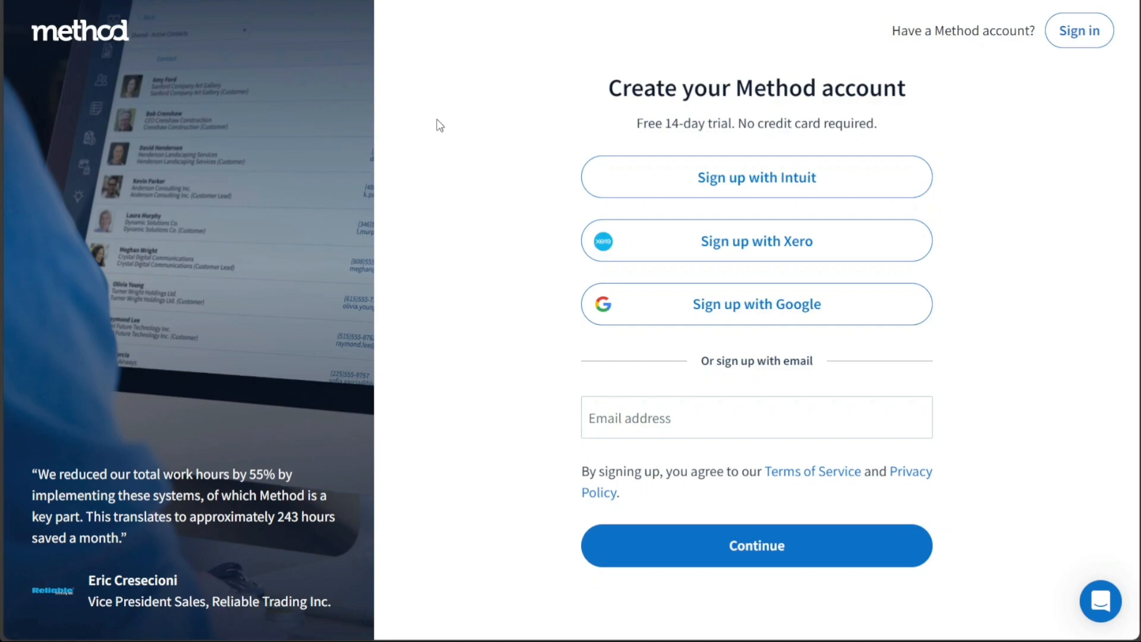
mouse_move(634, 164)
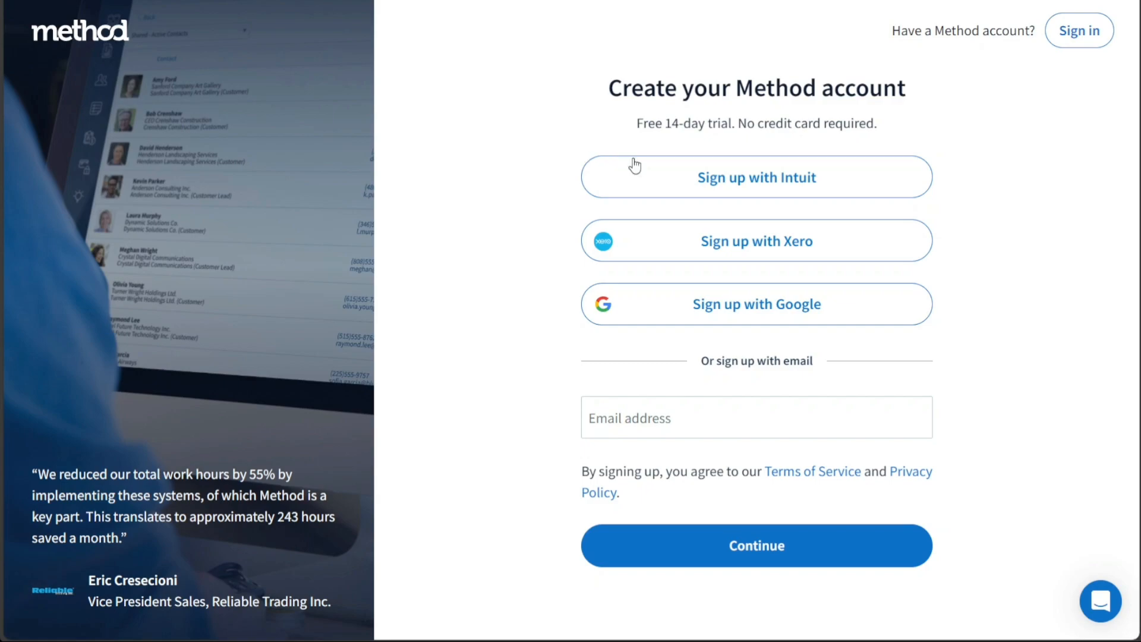
mouse_move(729, 304)
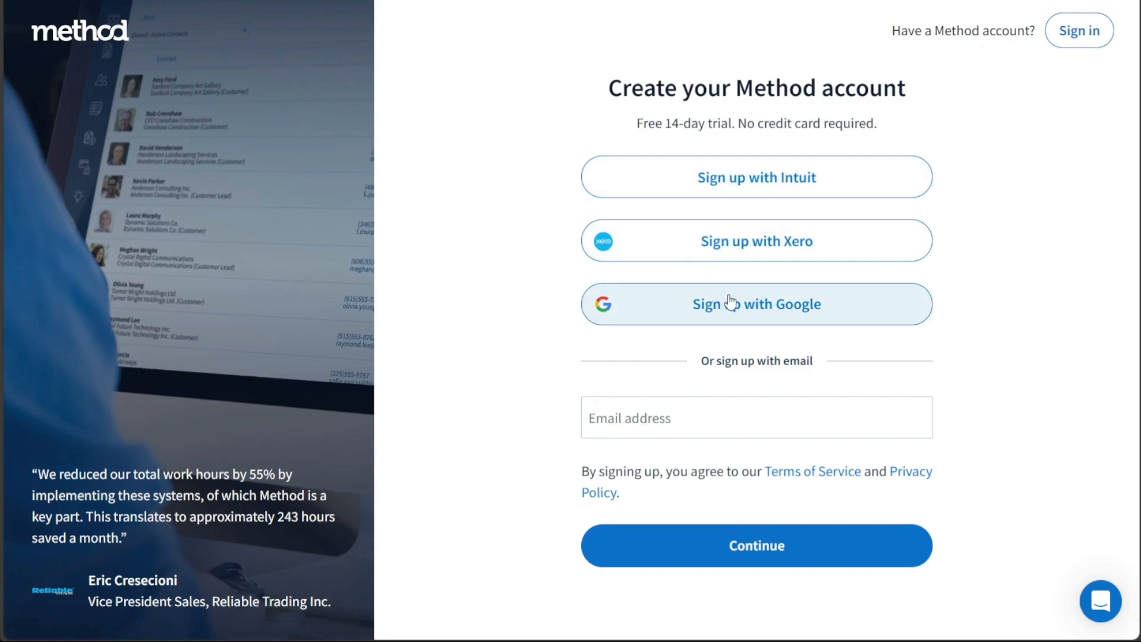
mouse_move(548, 292)
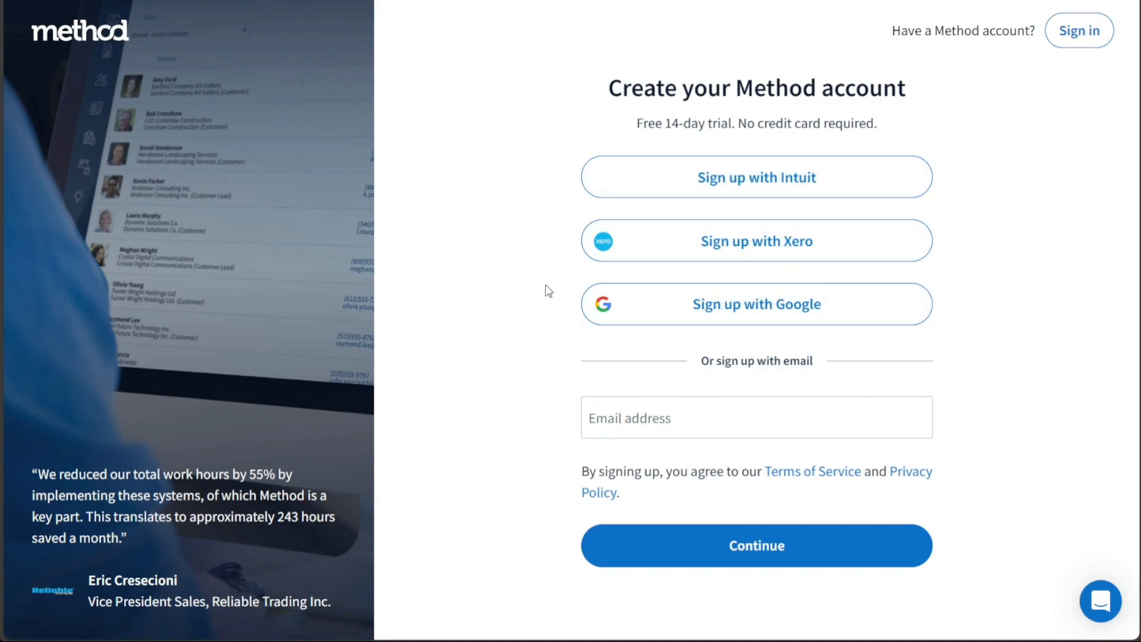
click(756, 418)
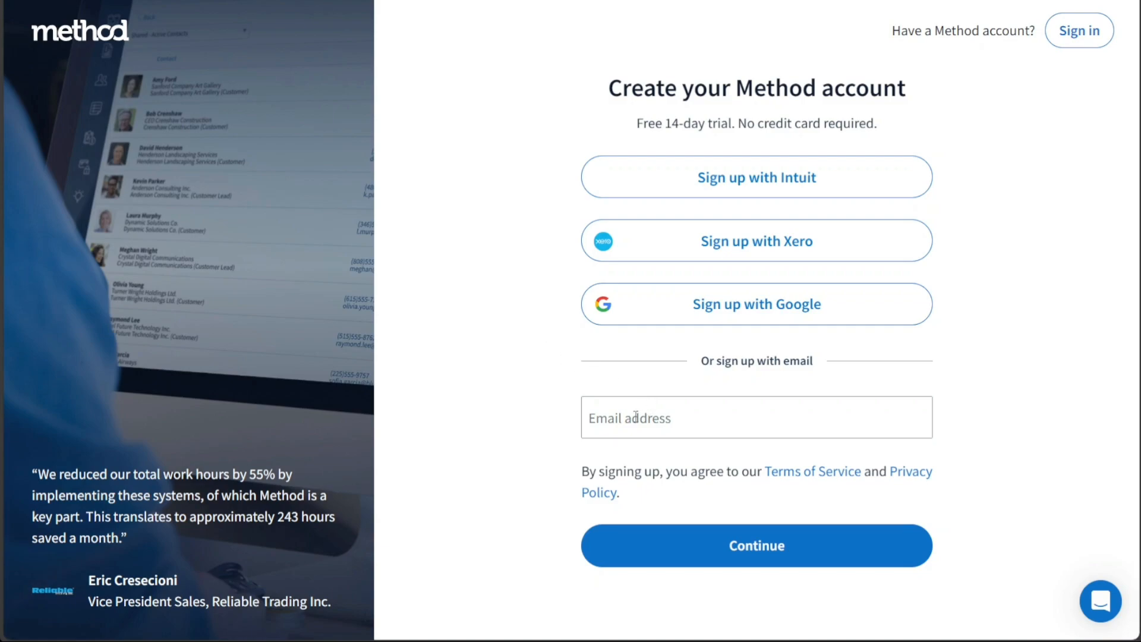
mouse_move(637, 126)
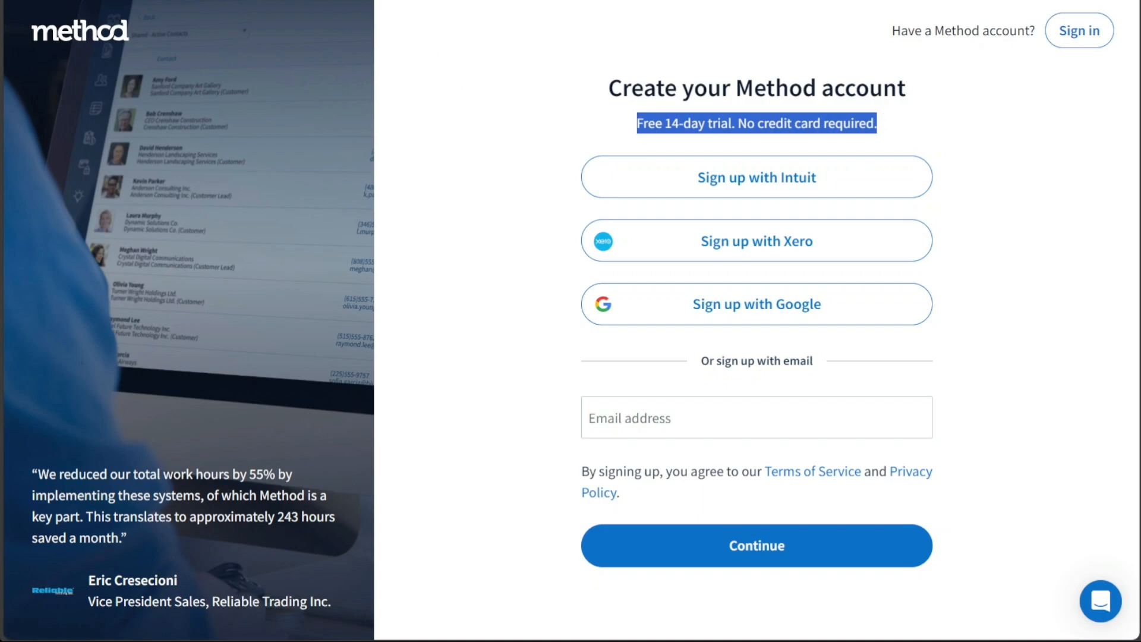
click(756, 546)
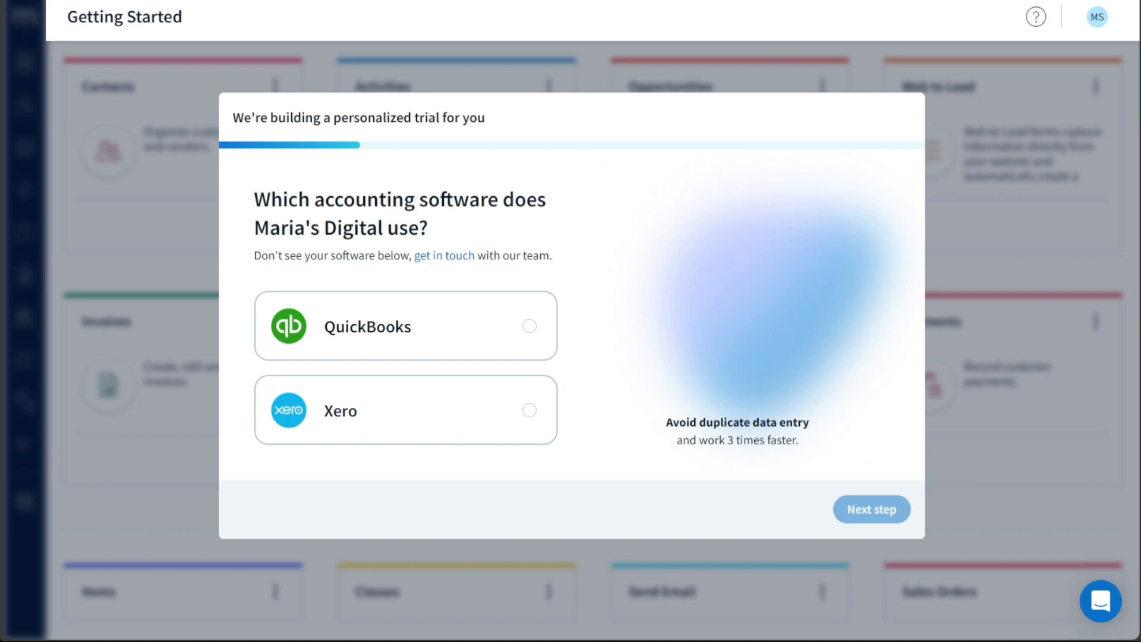
mouse_move(114, 34)
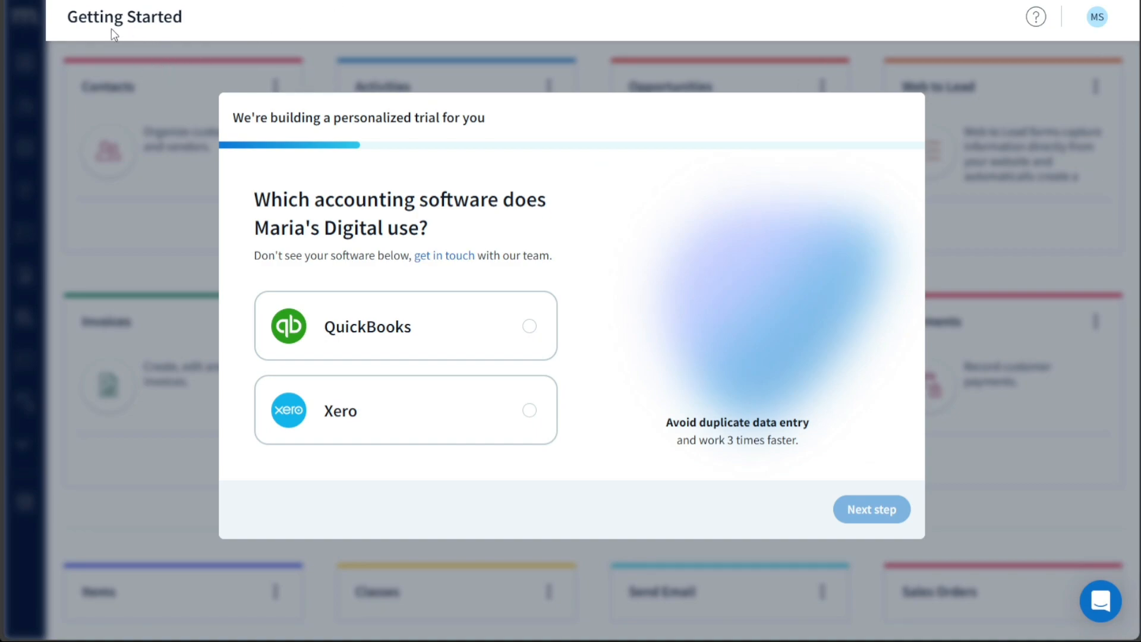
mouse_move(145, 184)
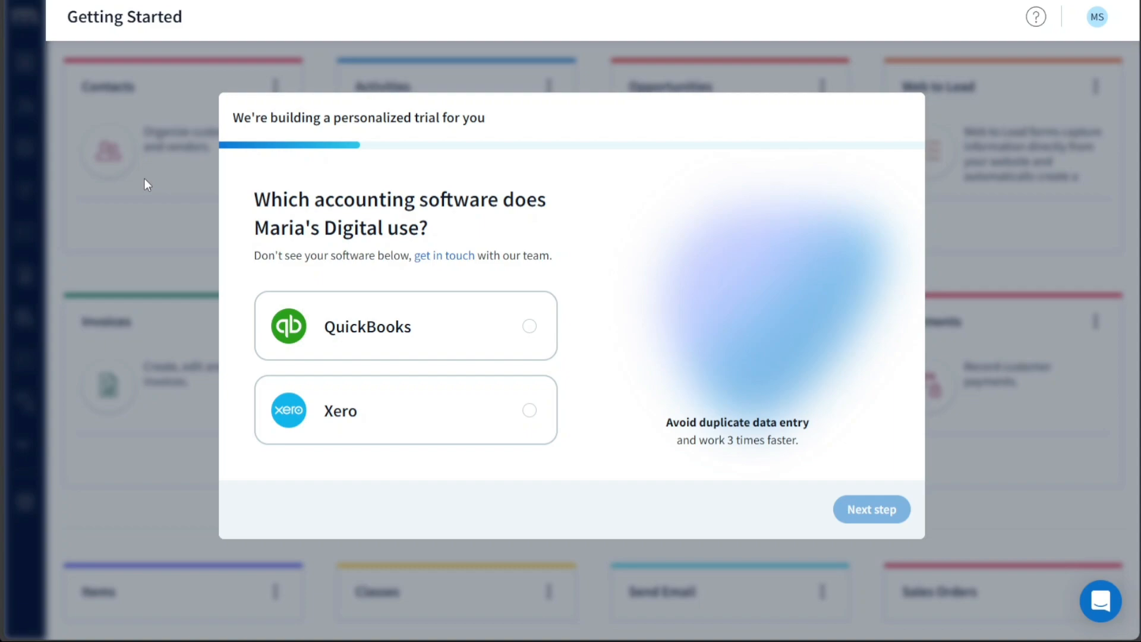
mouse_move(244, 175)
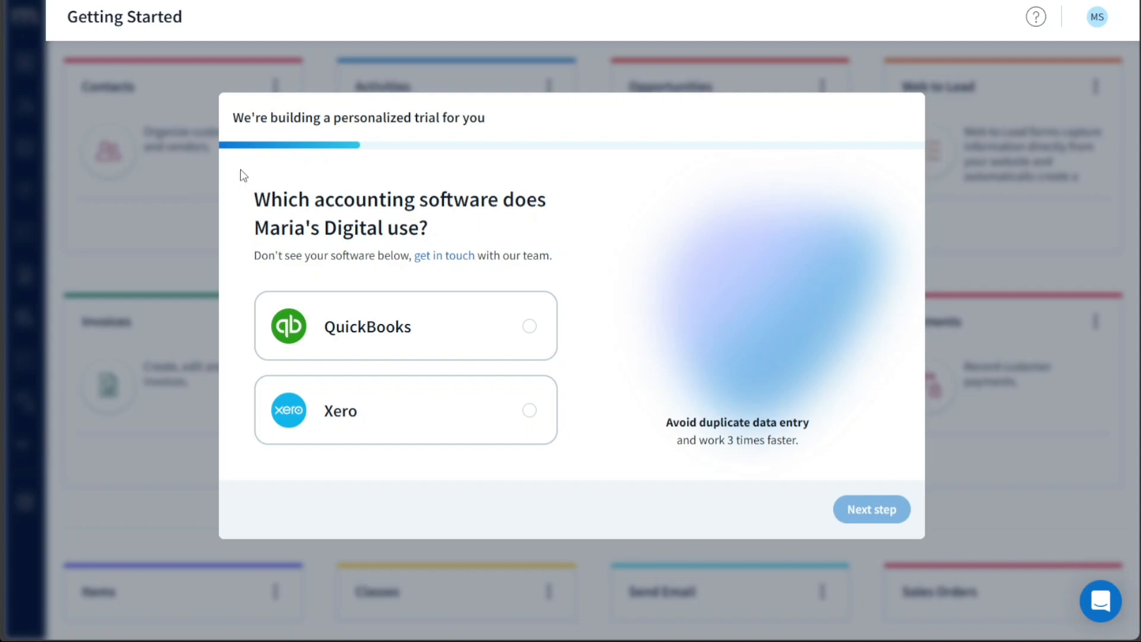
mouse_move(252, 72)
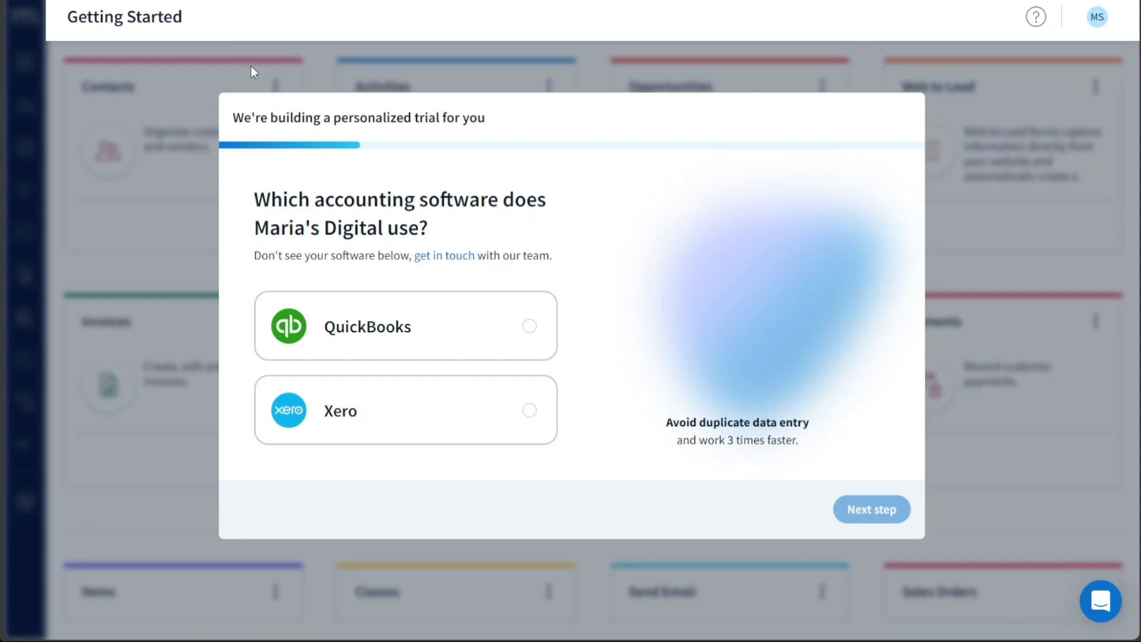
mouse_move(168, 22)
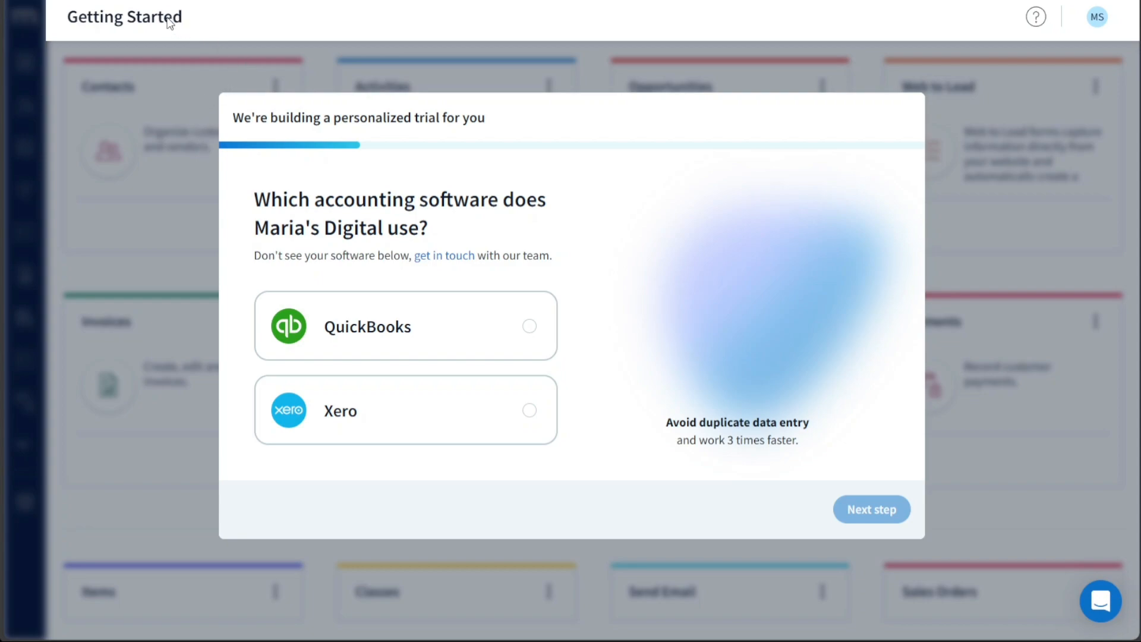
mouse_move(222, 144)
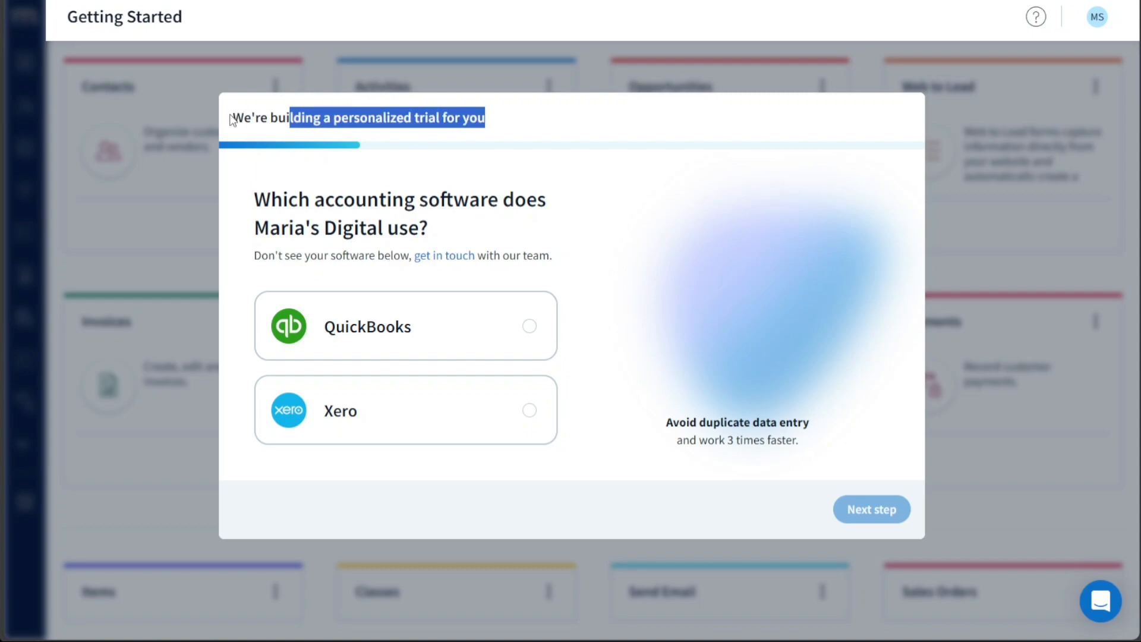
mouse_move(409, 184)
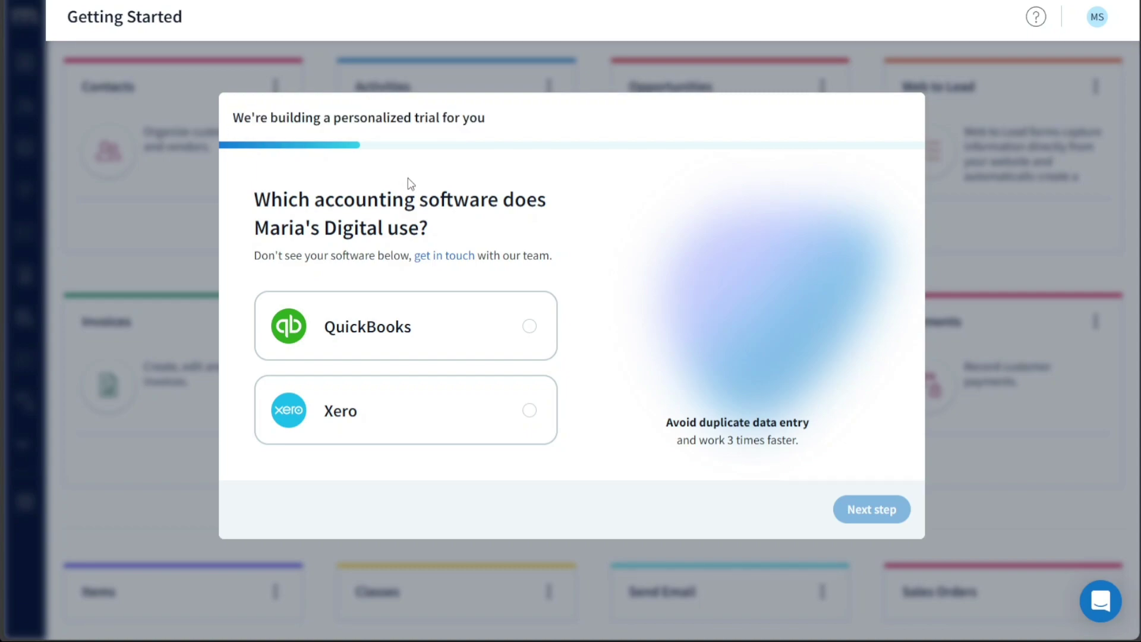
mouse_move(592, 275)
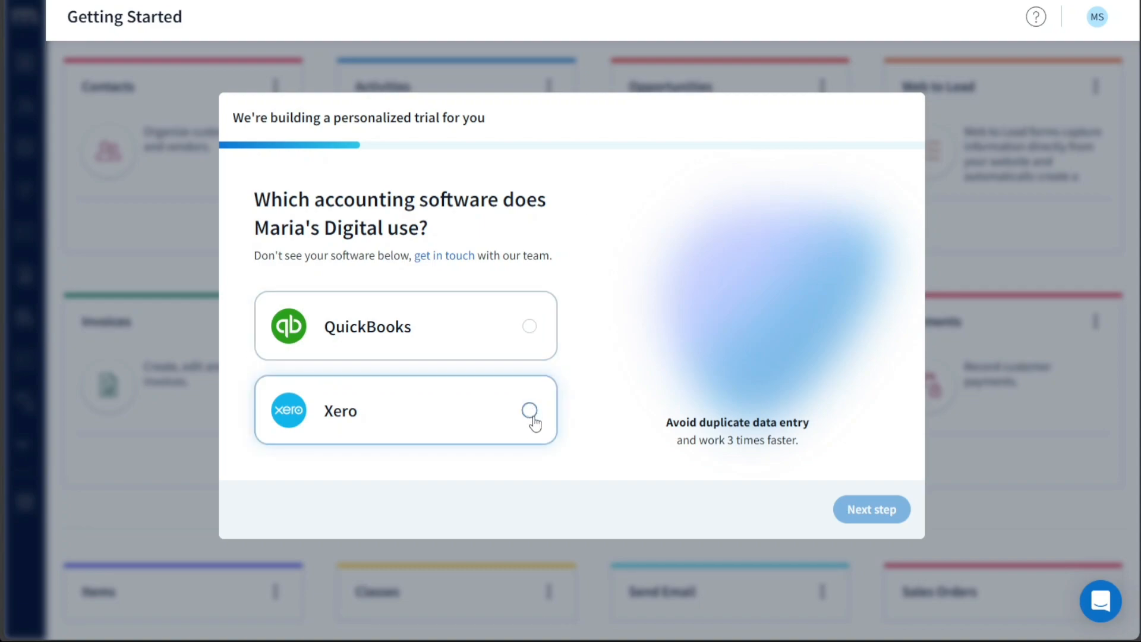
mouse_move(362, 433)
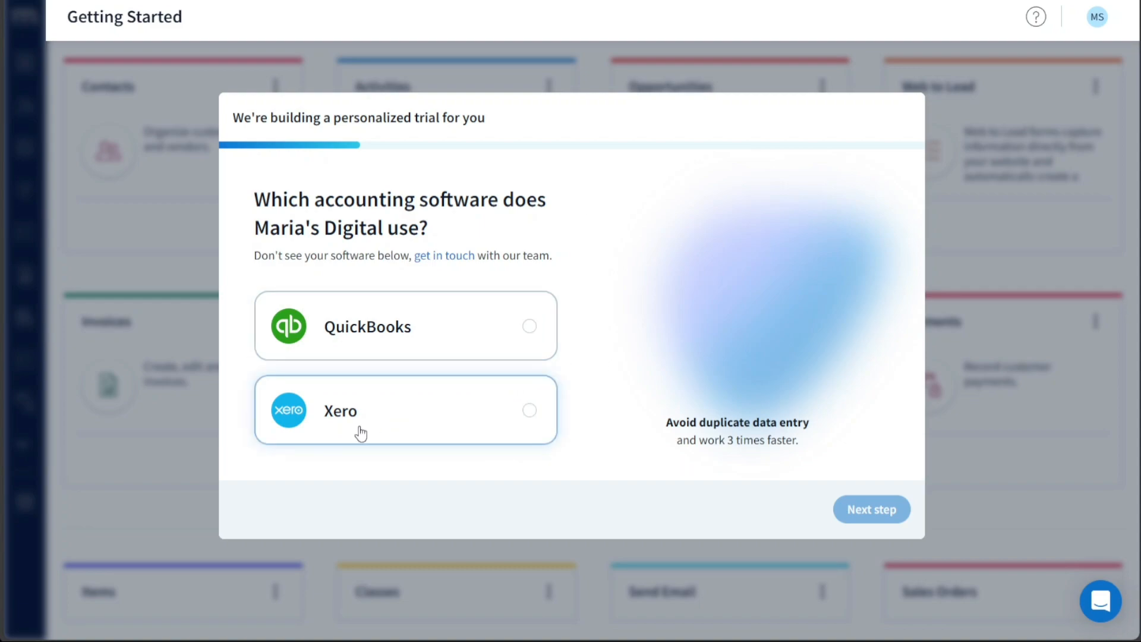
mouse_move(342, 420)
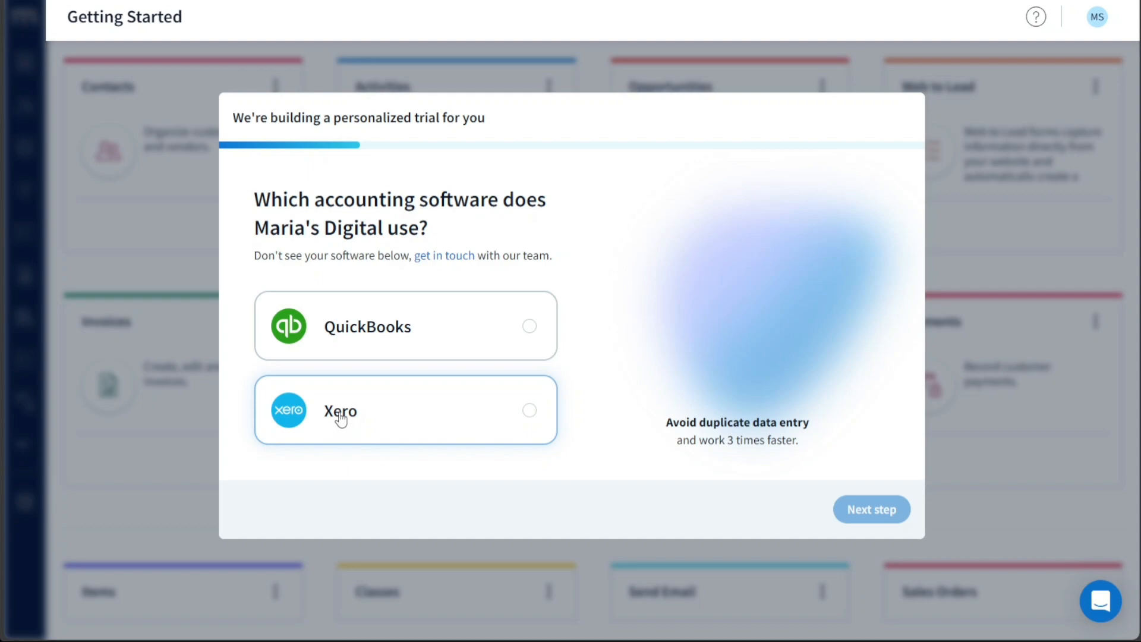
mouse_move(488, 421)
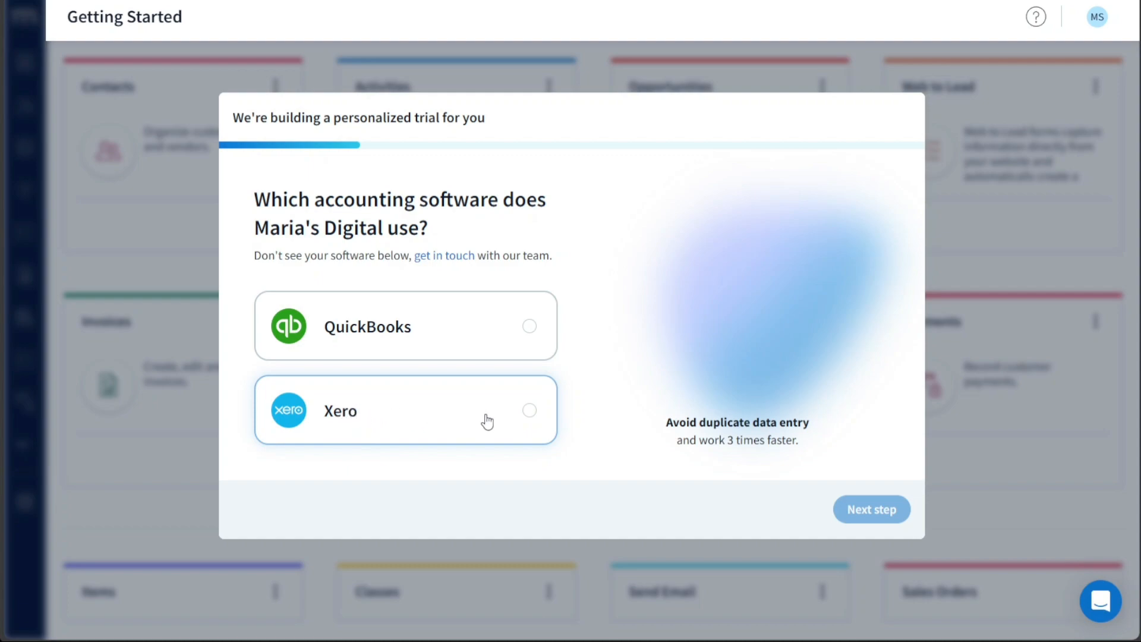
- Choose Xero as the accounting software and advance to the industry question
click(529, 410)
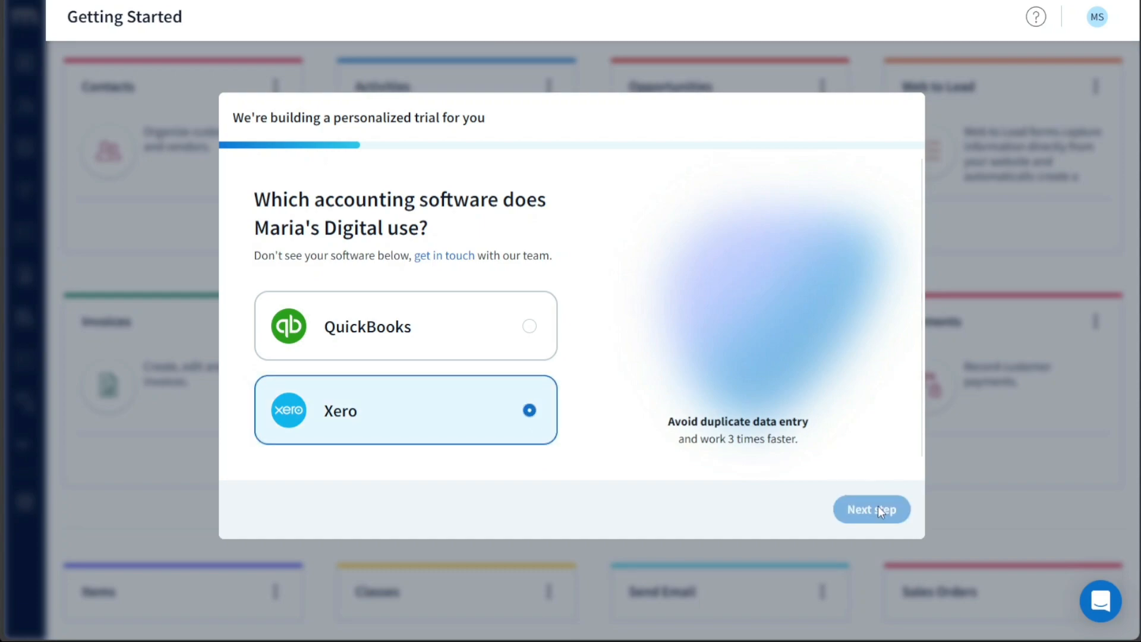
click(871, 510)
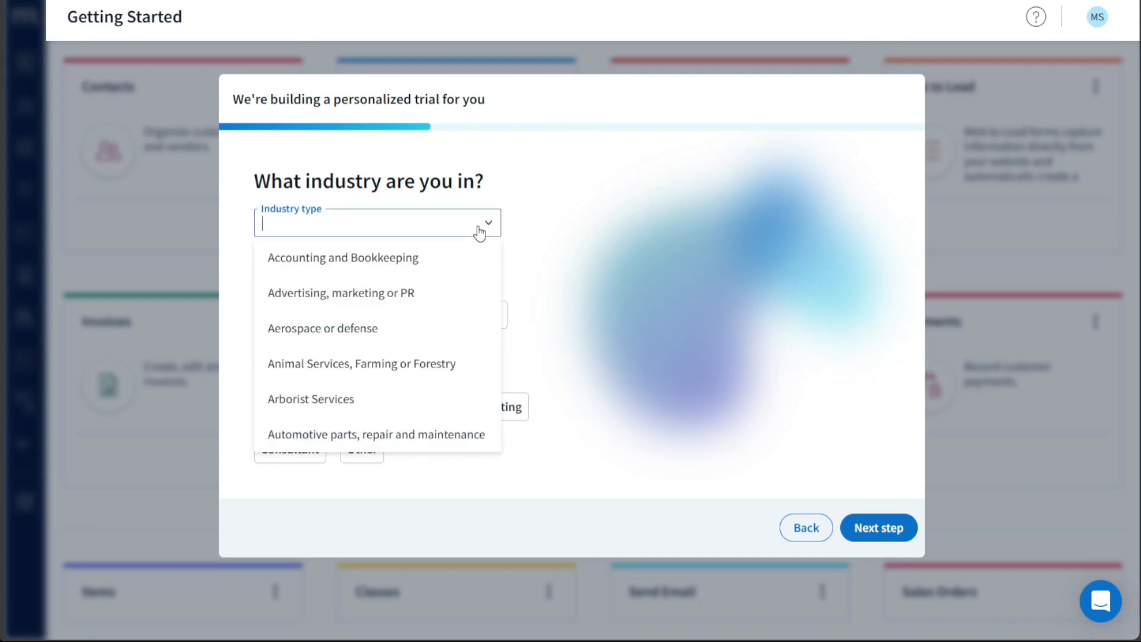
- Set industry to Advertising, marketing or PR, customers to Both, role to Owner, and continue
click(340, 292)
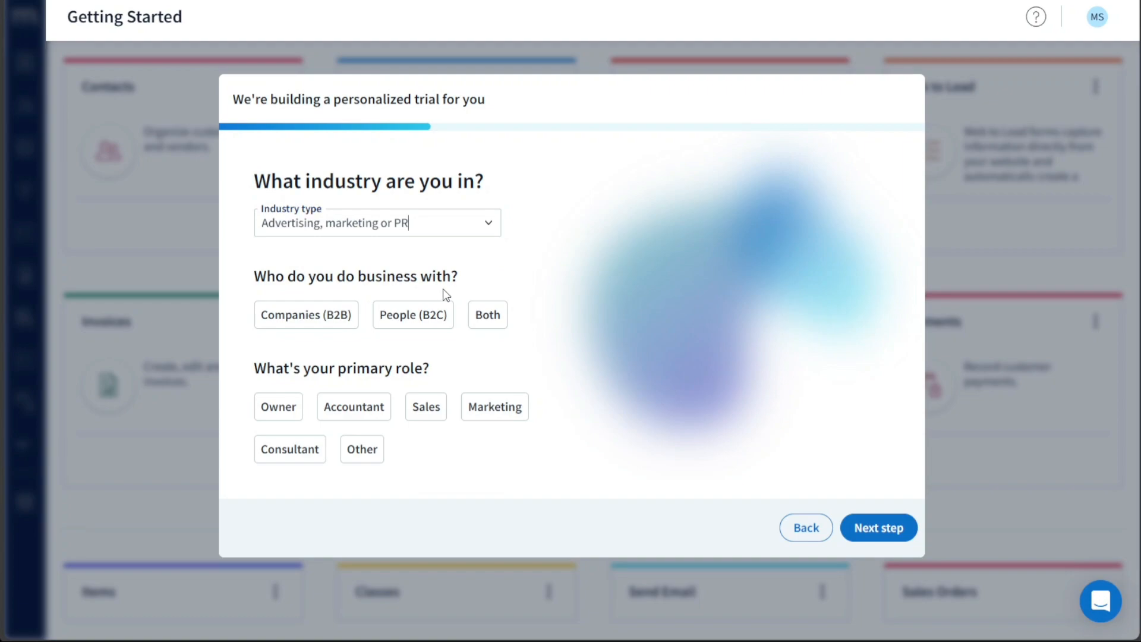
mouse_move(471, 298)
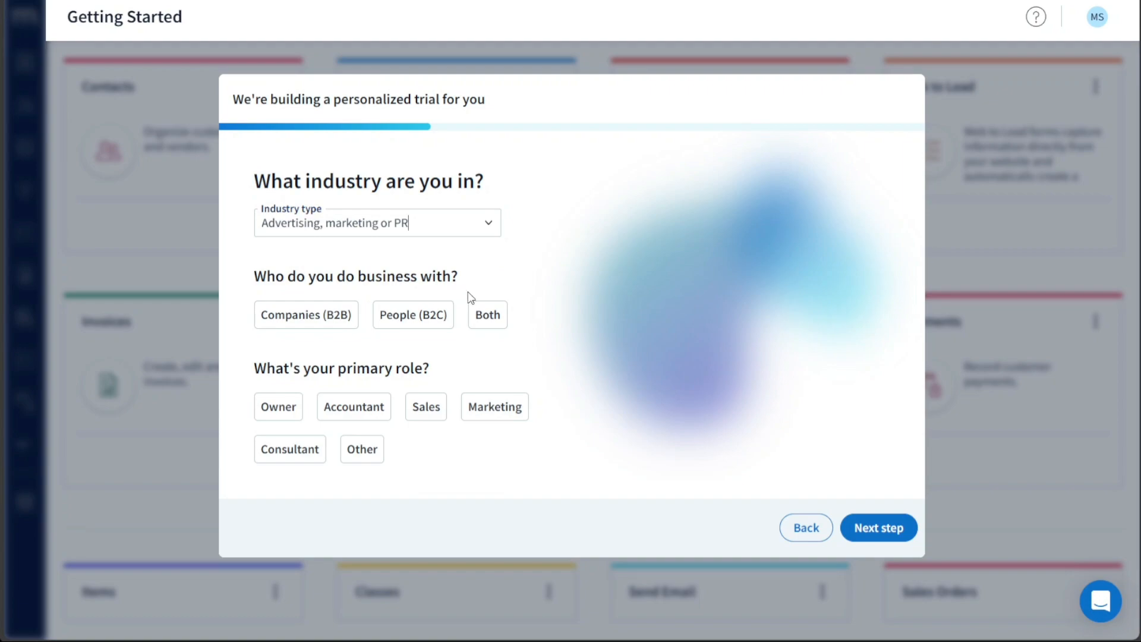
click(487, 313)
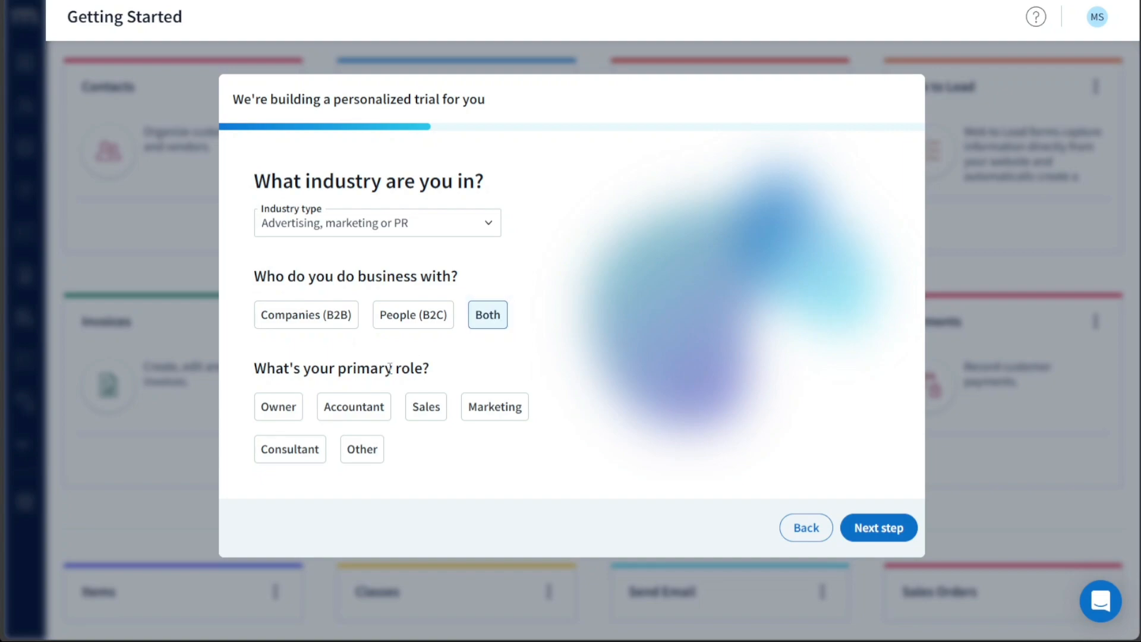
click(279, 407)
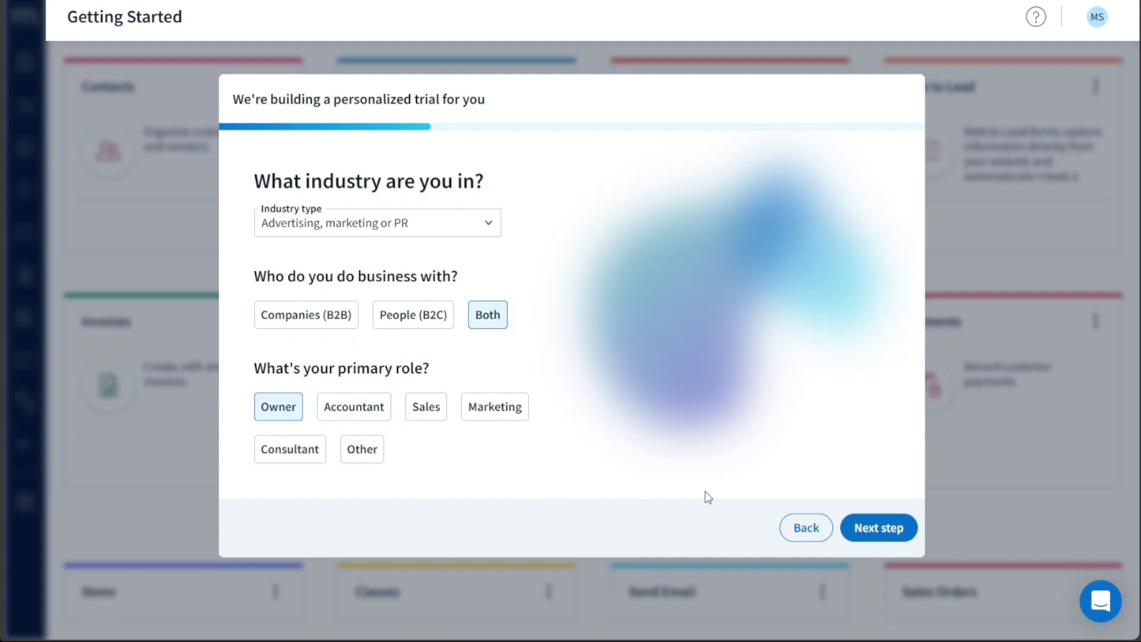
click(878, 527)
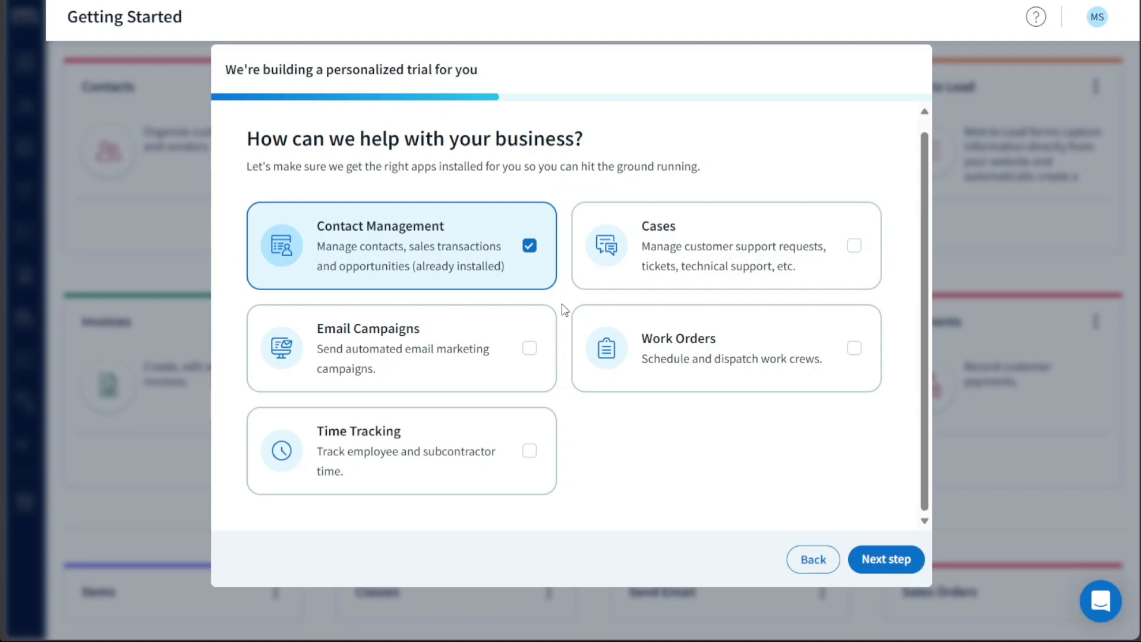
mouse_move(446, 311)
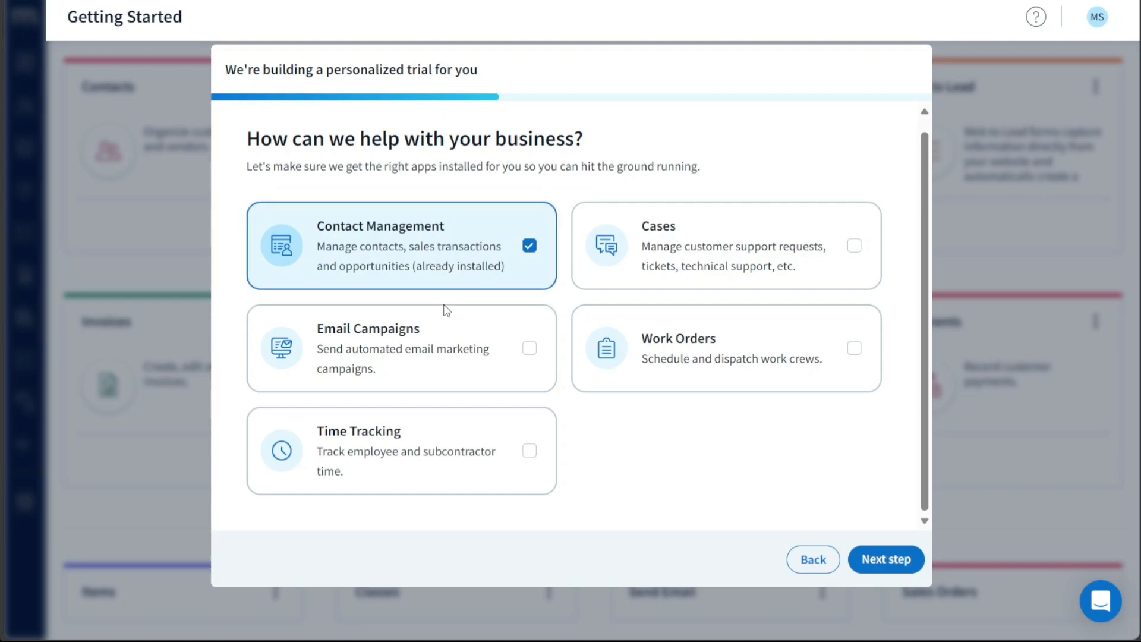
mouse_move(600, 403)
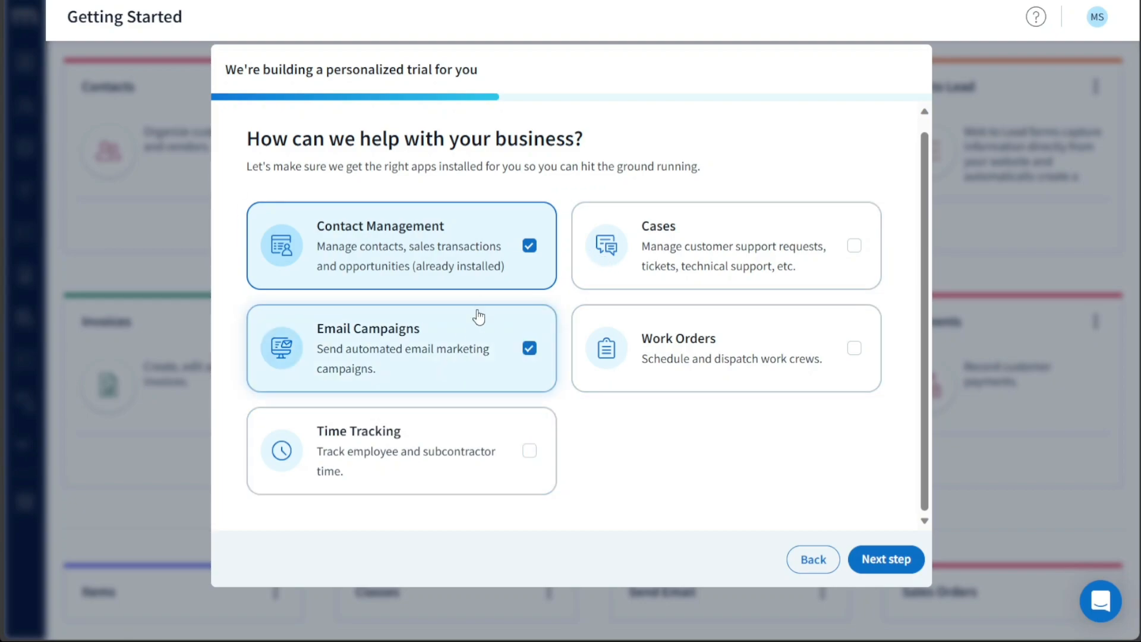
- Keep Email Campaigns selected, drop Contact Management, and continue past the app choices
click(529, 245)
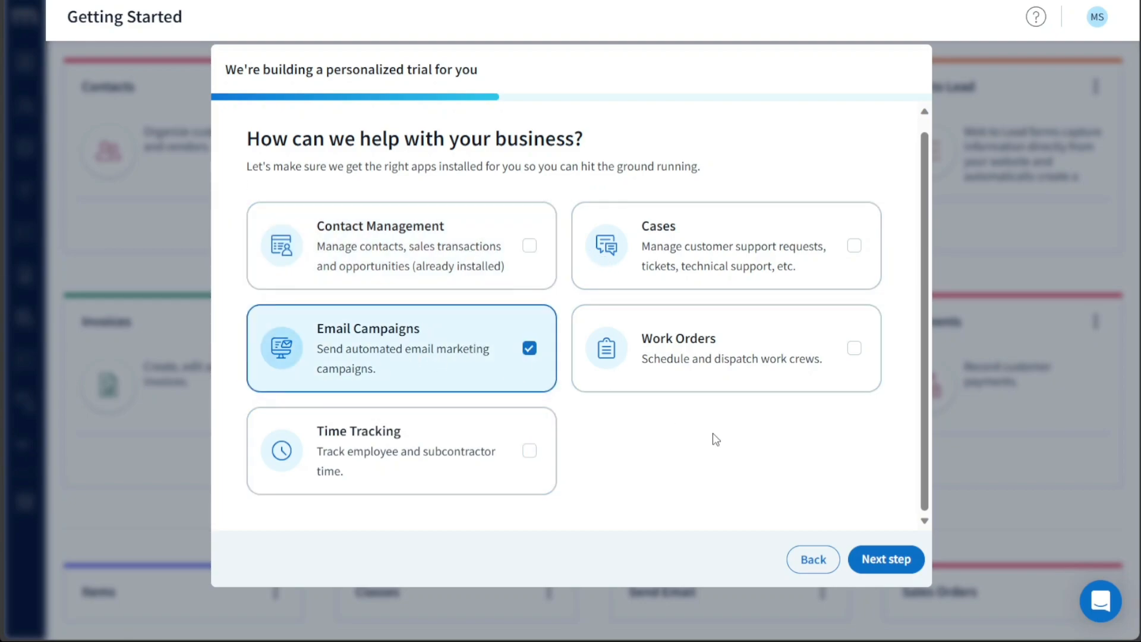
click(884, 560)
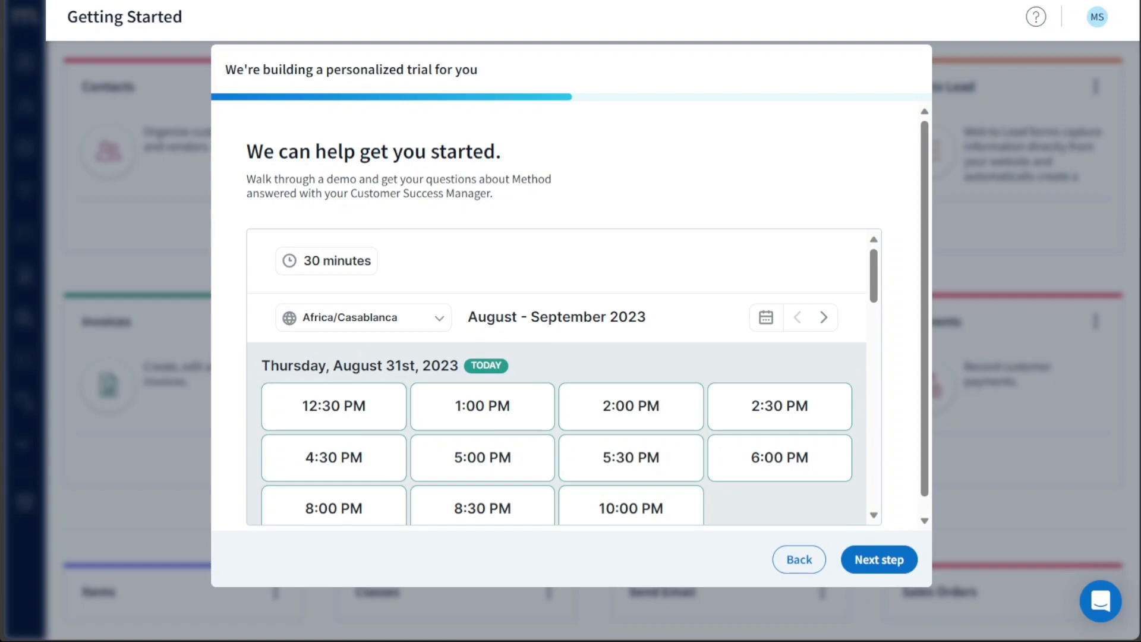
mouse_move(879, 560)
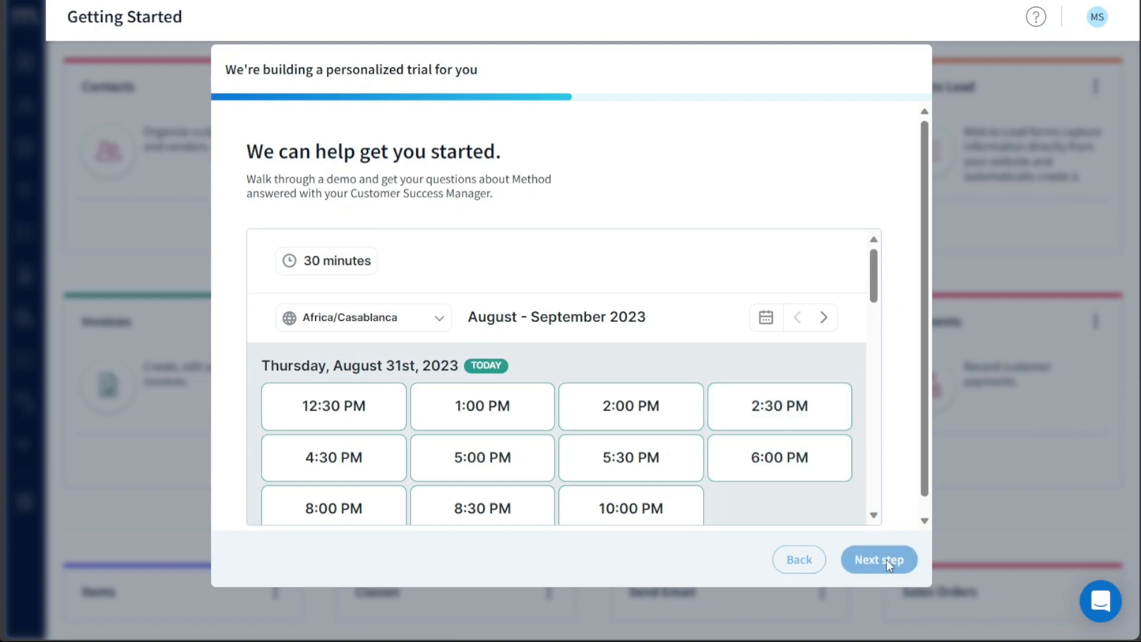
- Skip the demo booking calendar without choosing a time slot
click(879, 559)
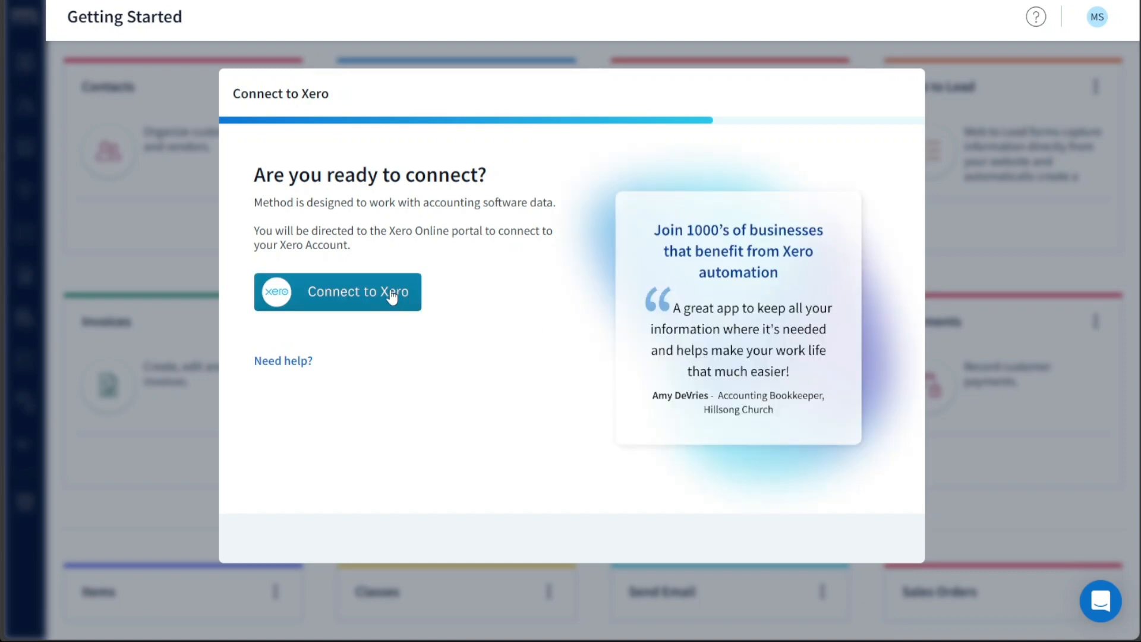
mouse_move(368, 293)
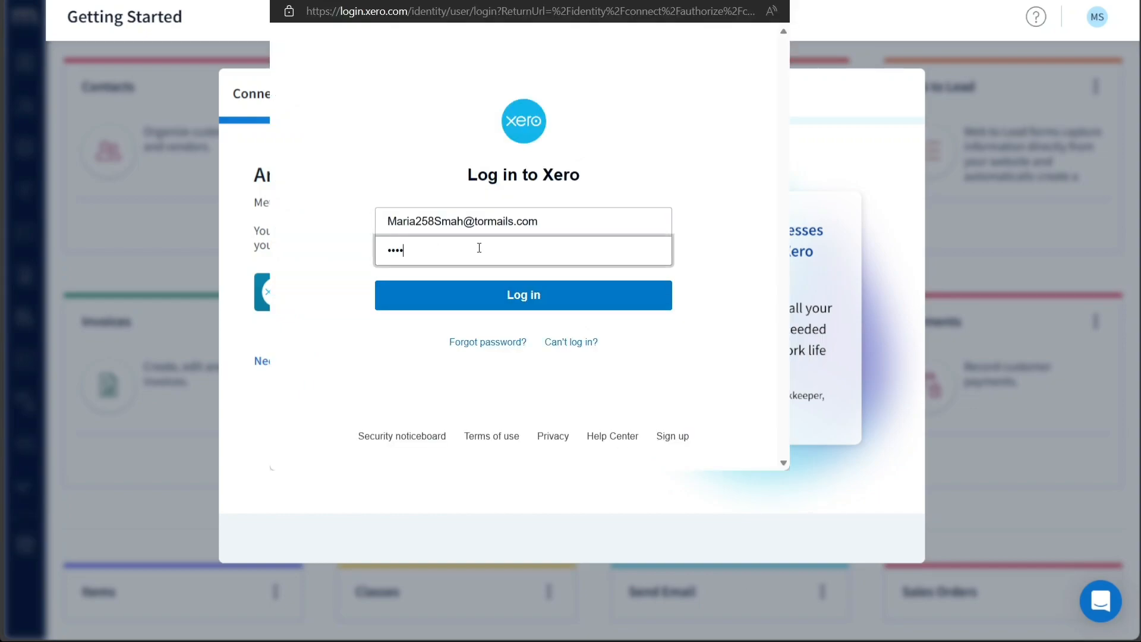
- Log in to Xero and allow Method CRM access to the organisation and user data
click(523, 295)
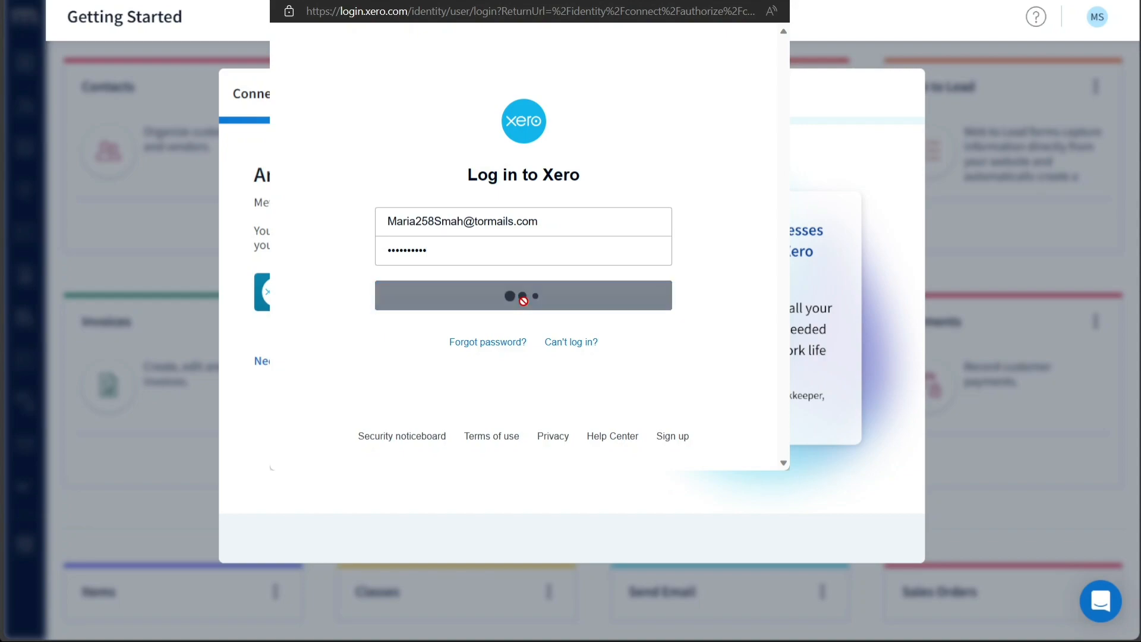
click(523, 295)
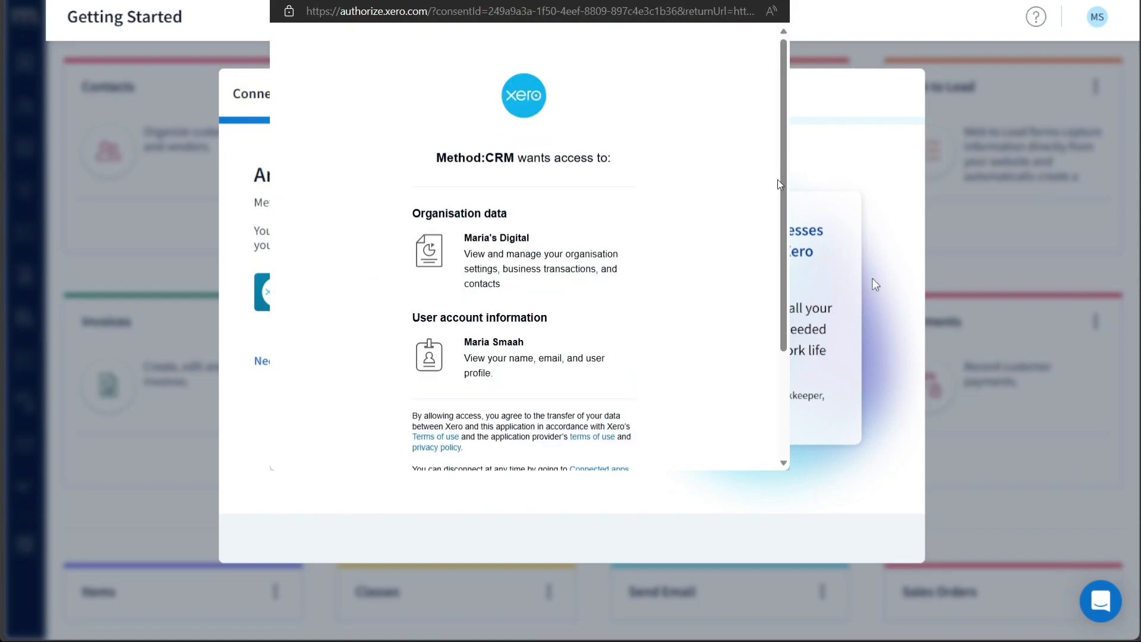
scroll(down, 3)
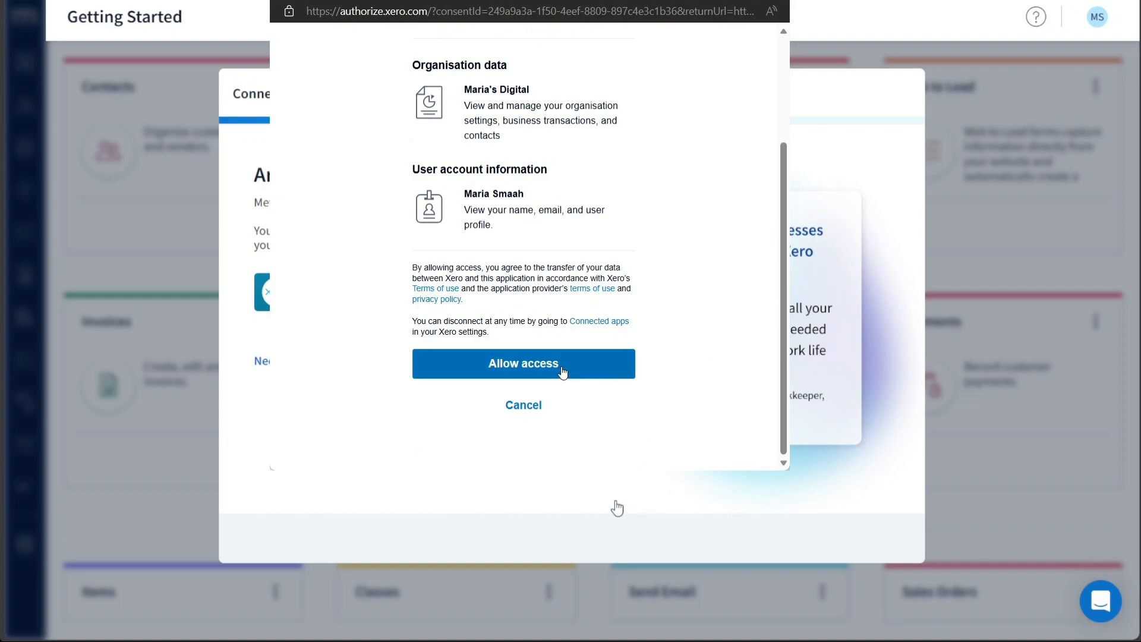
click(523, 364)
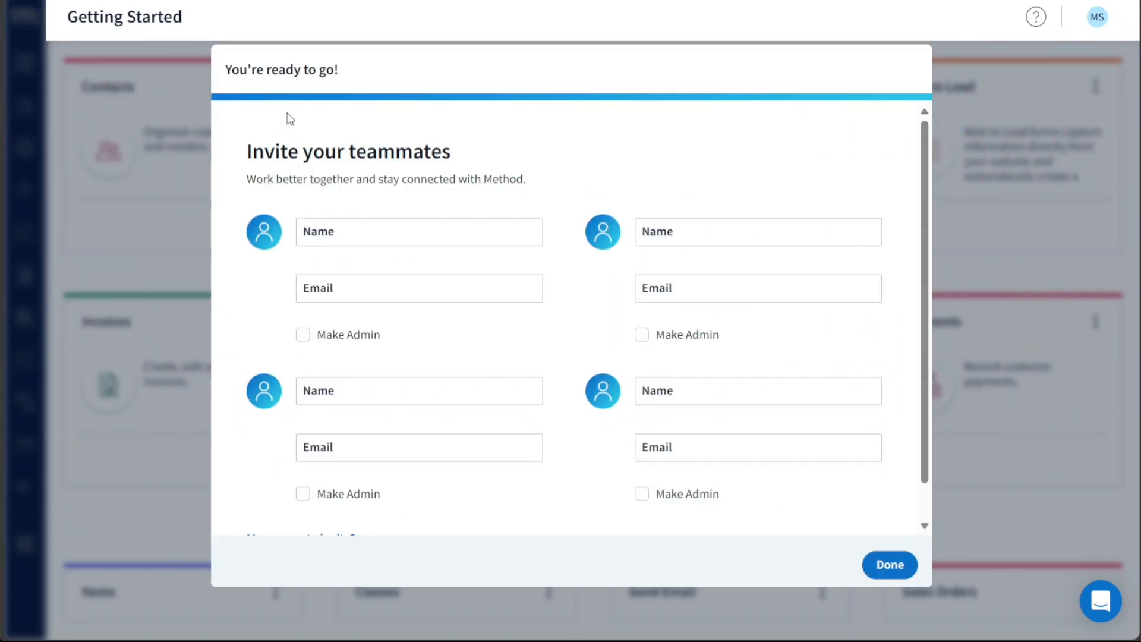
mouse_move(457, 156)
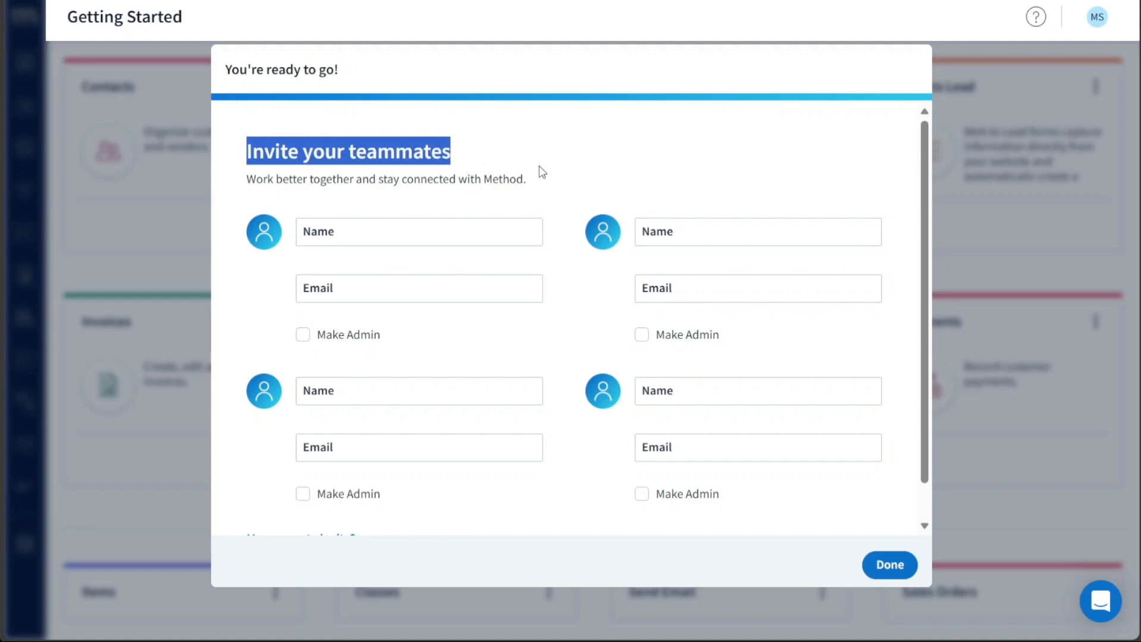
- Leave the teammate name and email fields empty and finish setup with Done
click(418, 232)
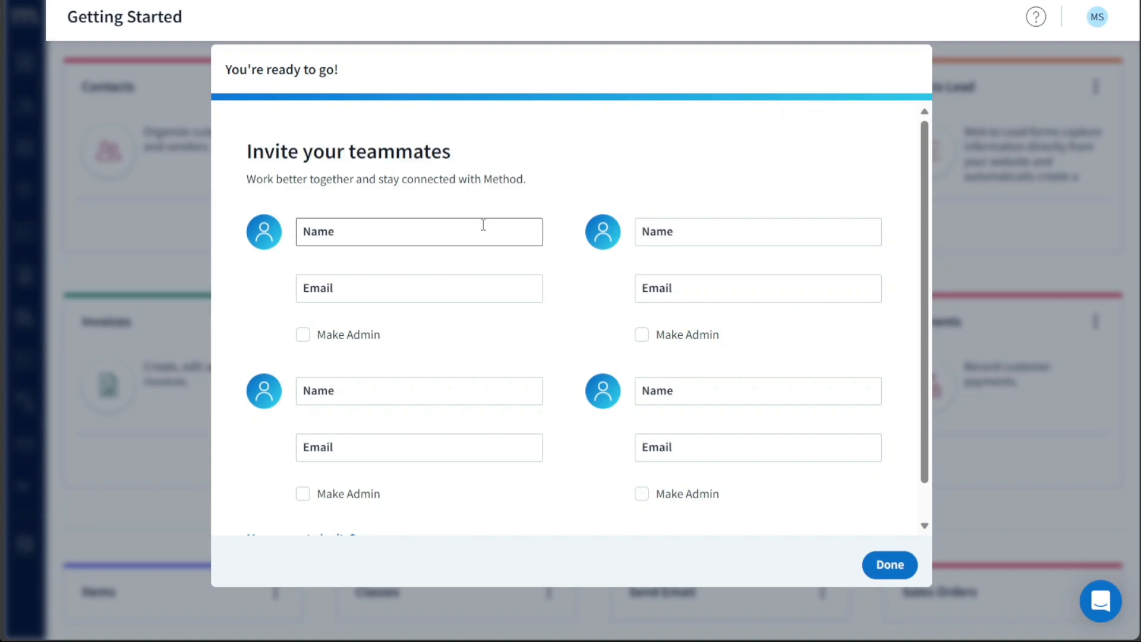
click(418, 288)
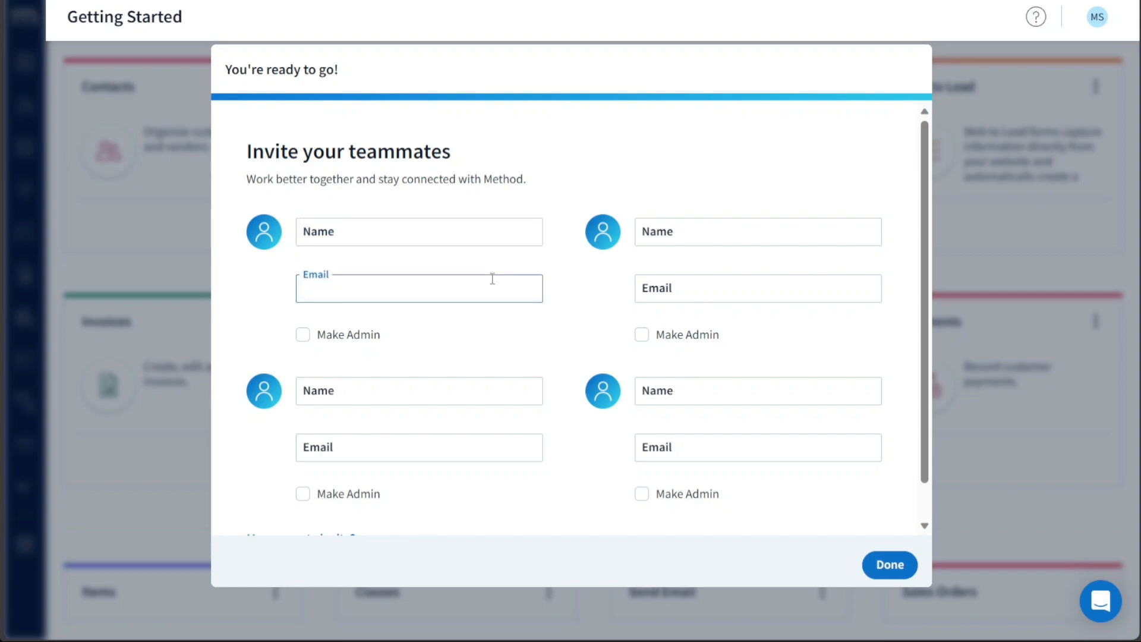
mouse_move(924, 333)
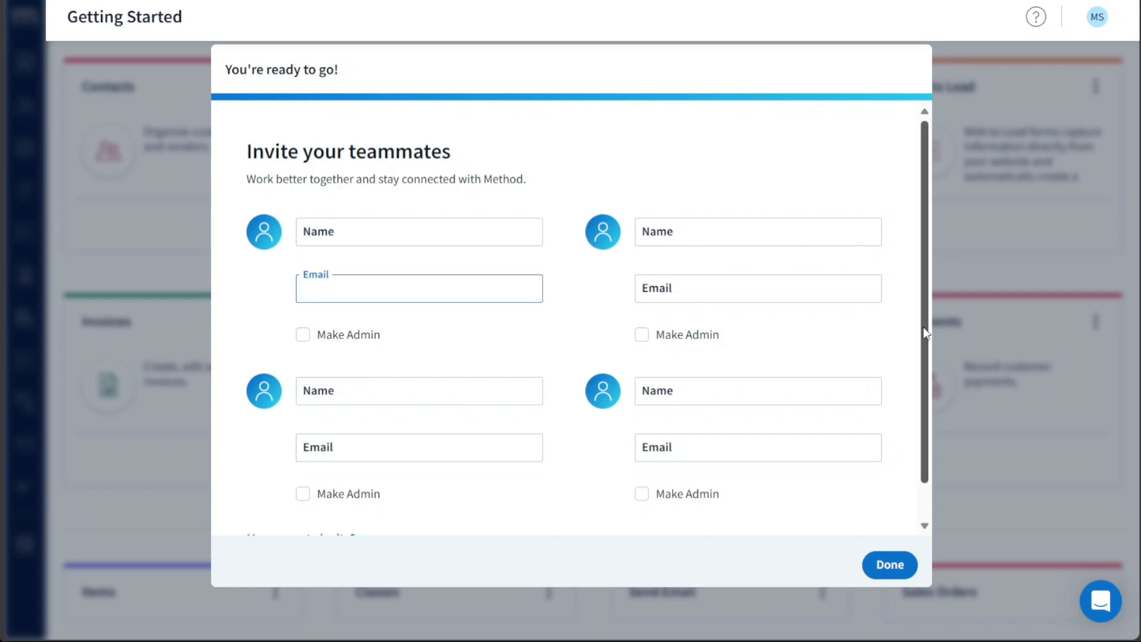
scroll(down, 3)
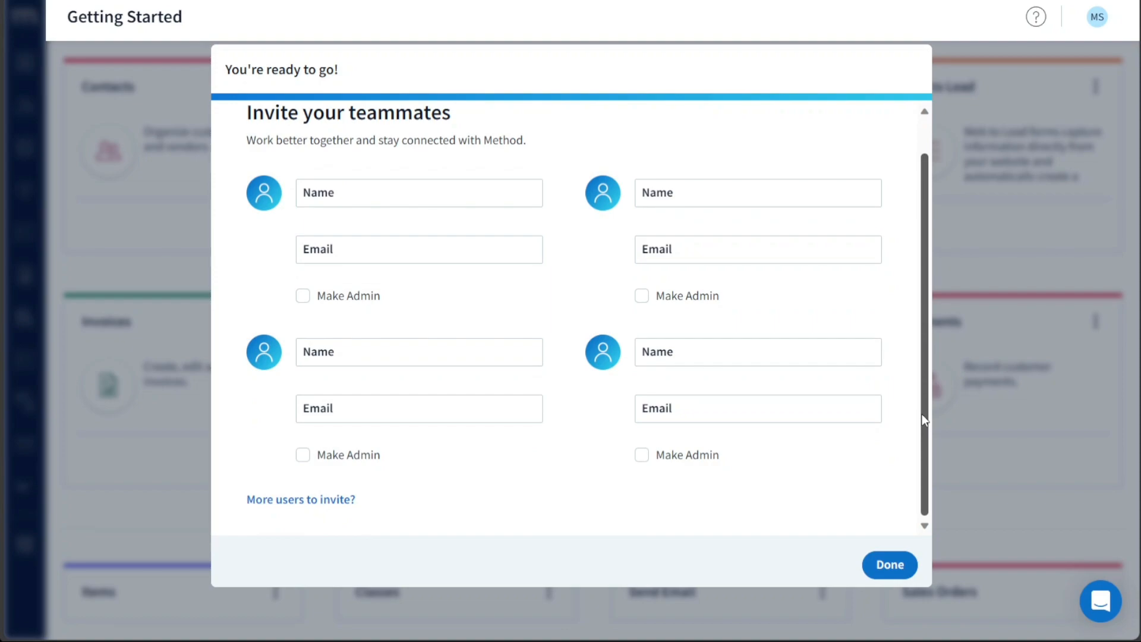
scroll(up, 3)
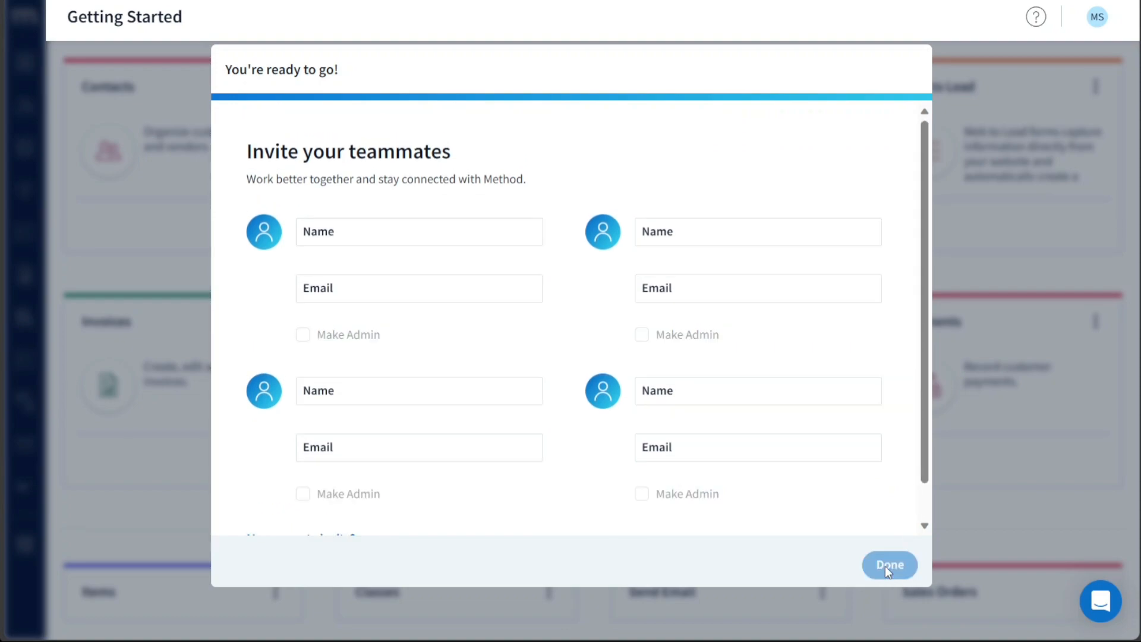
click(889, 565)
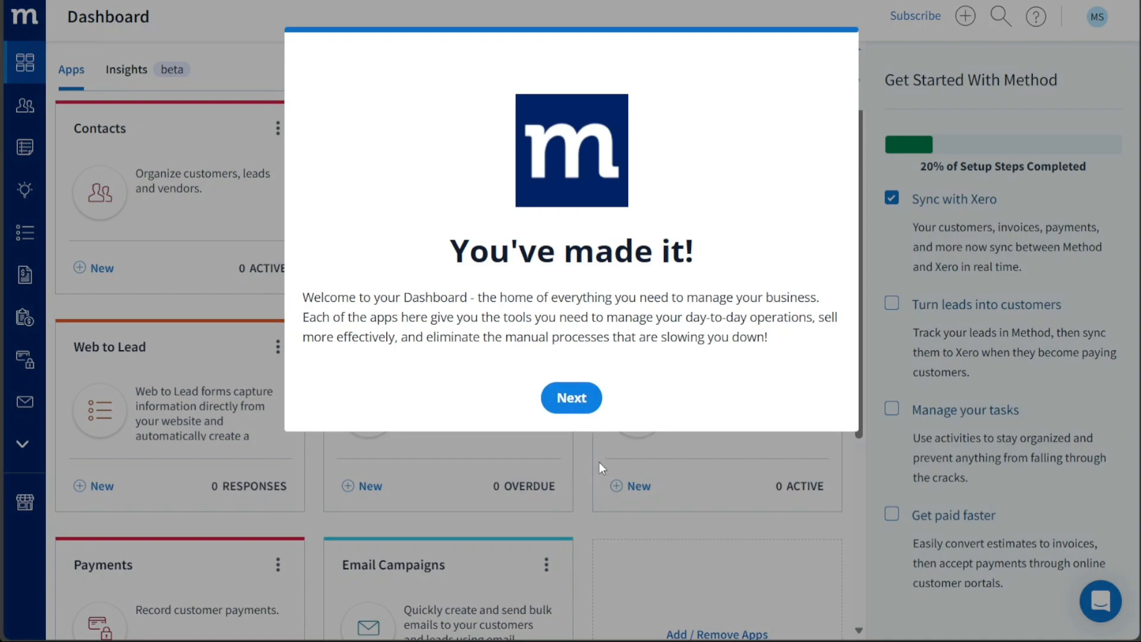
- Dismiss the welcome message and collapse the Get Started With Method side panel
click(572, 399)
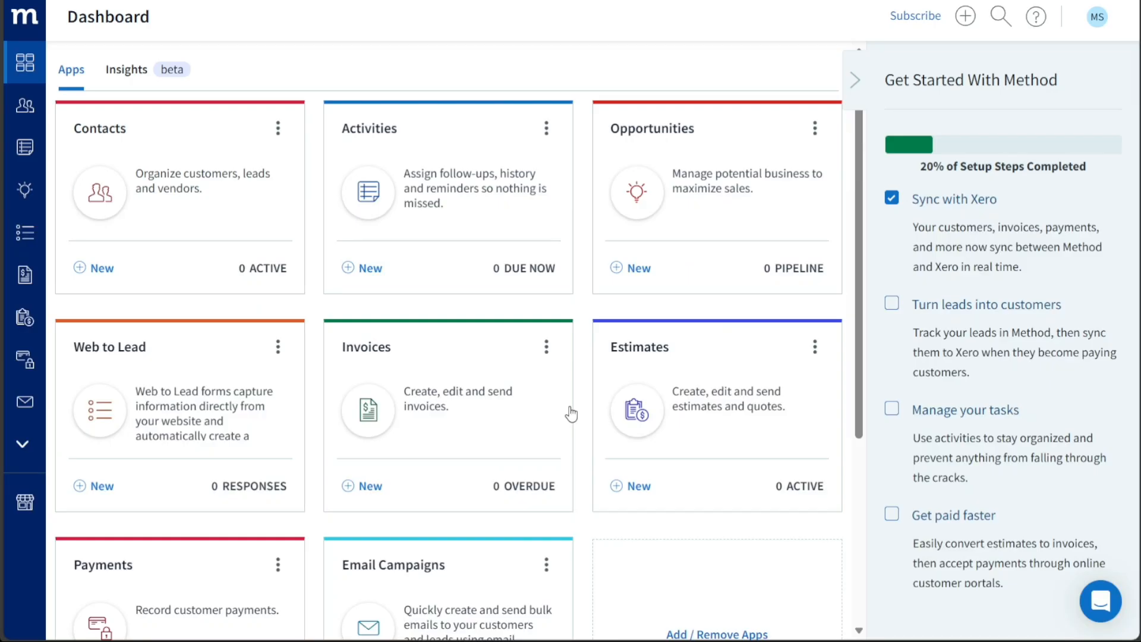
click(853, 80)
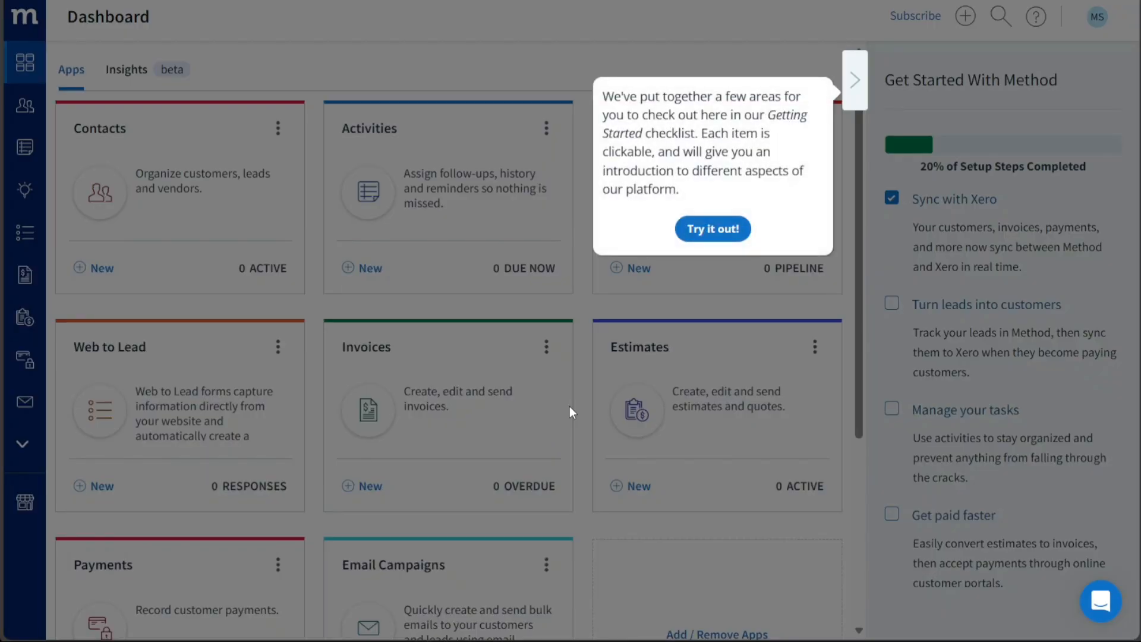
mouse_move(844, 138)
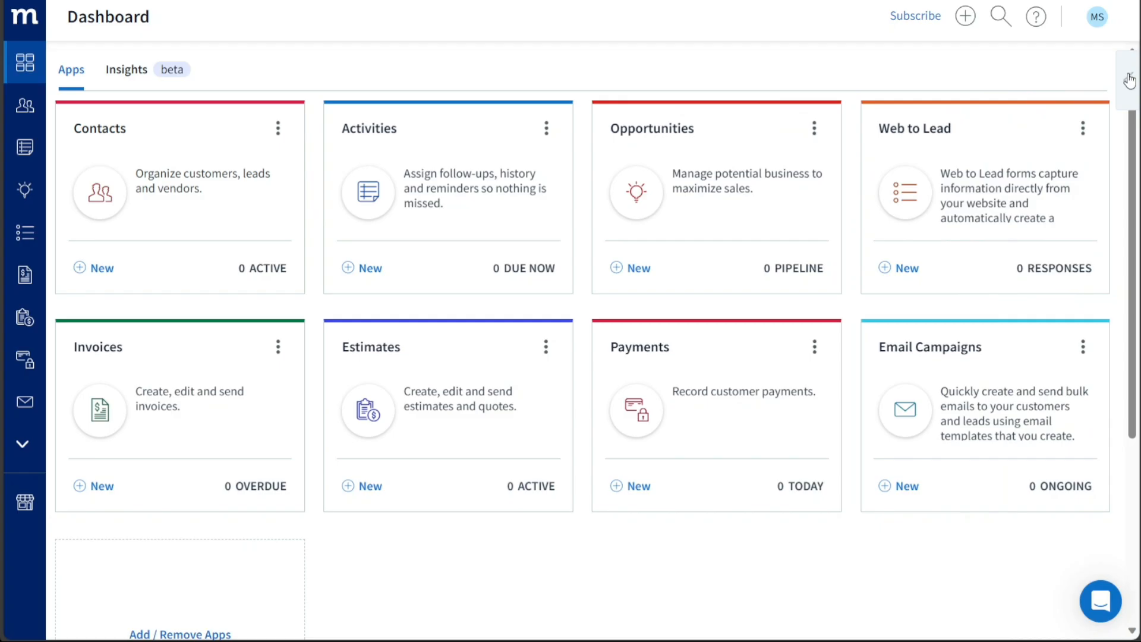
click(854, 80)
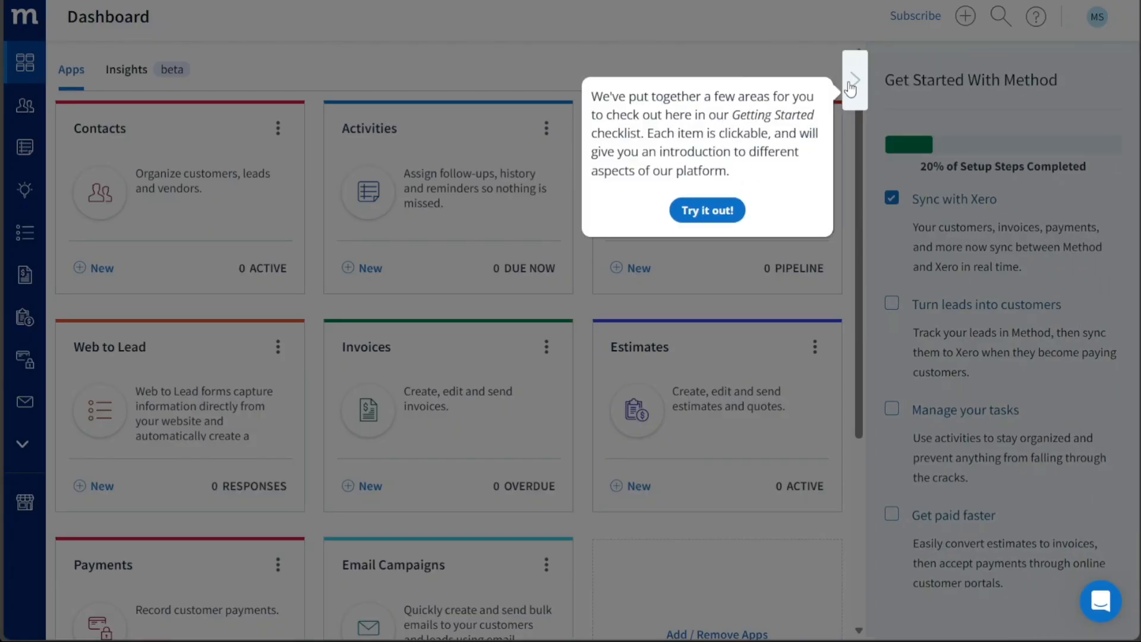
click(852, 80)
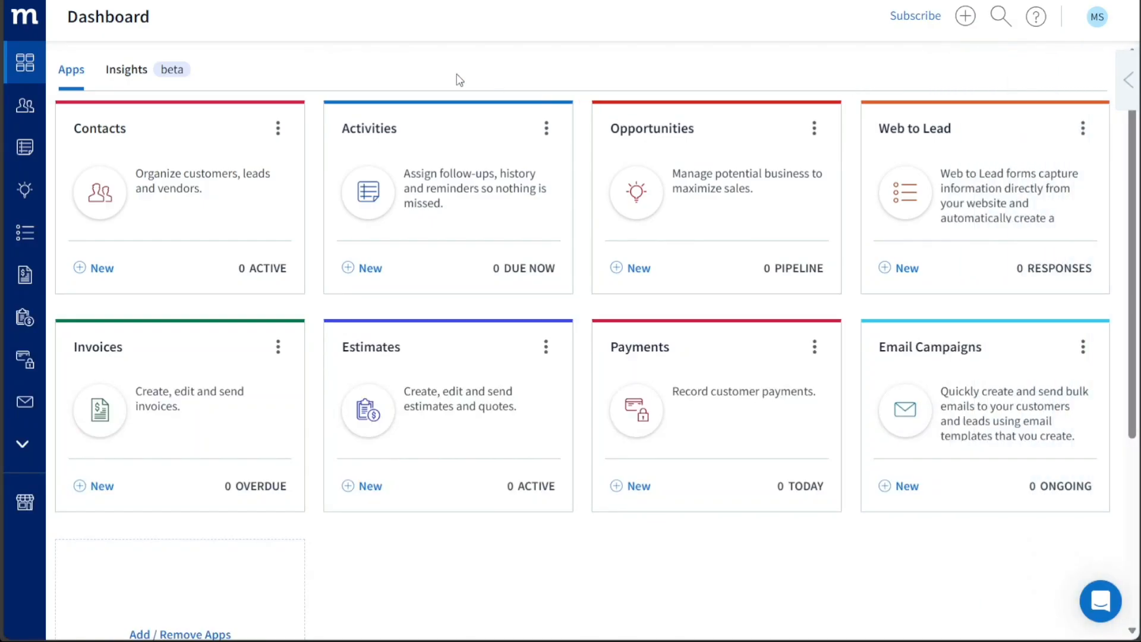
mouse_move(25, 232)
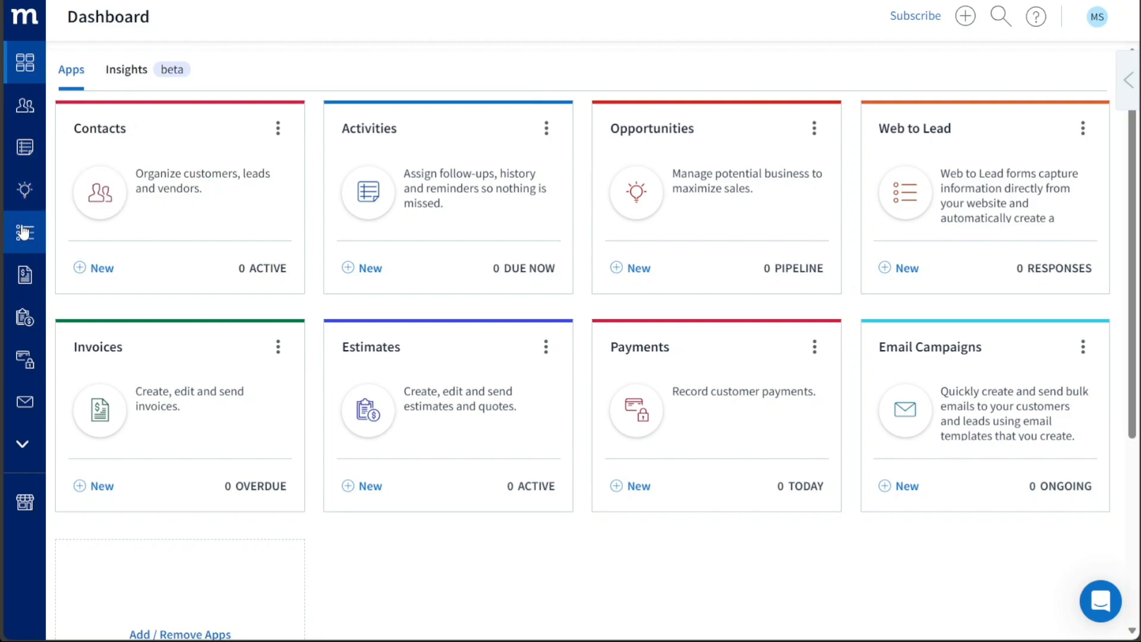
mouse_move(25, 317)
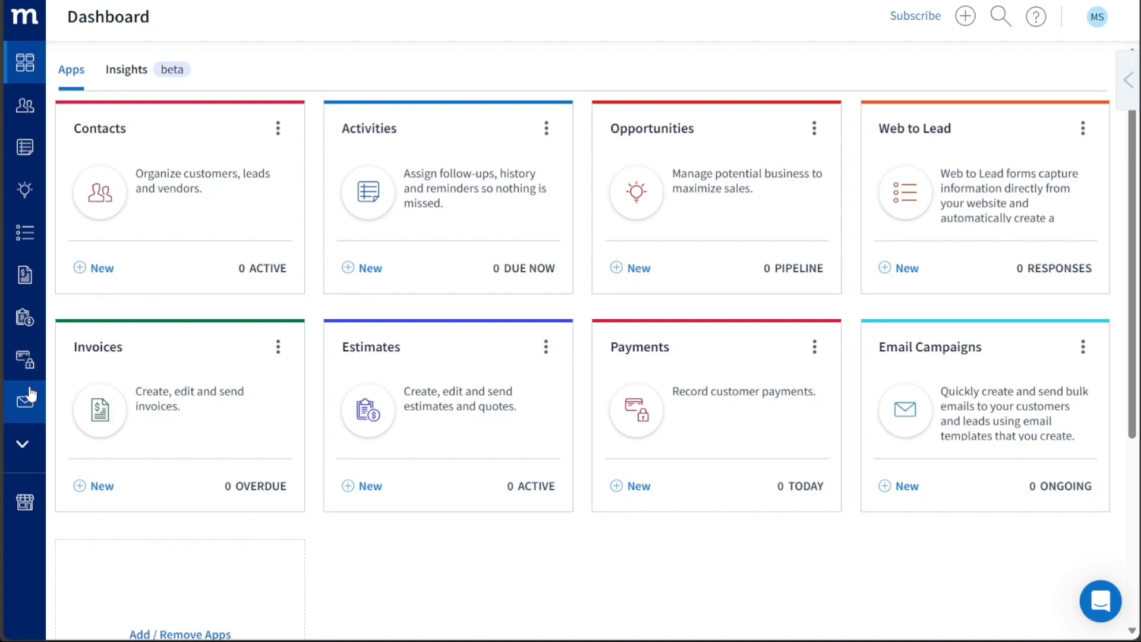
mouse_move(24, 445)
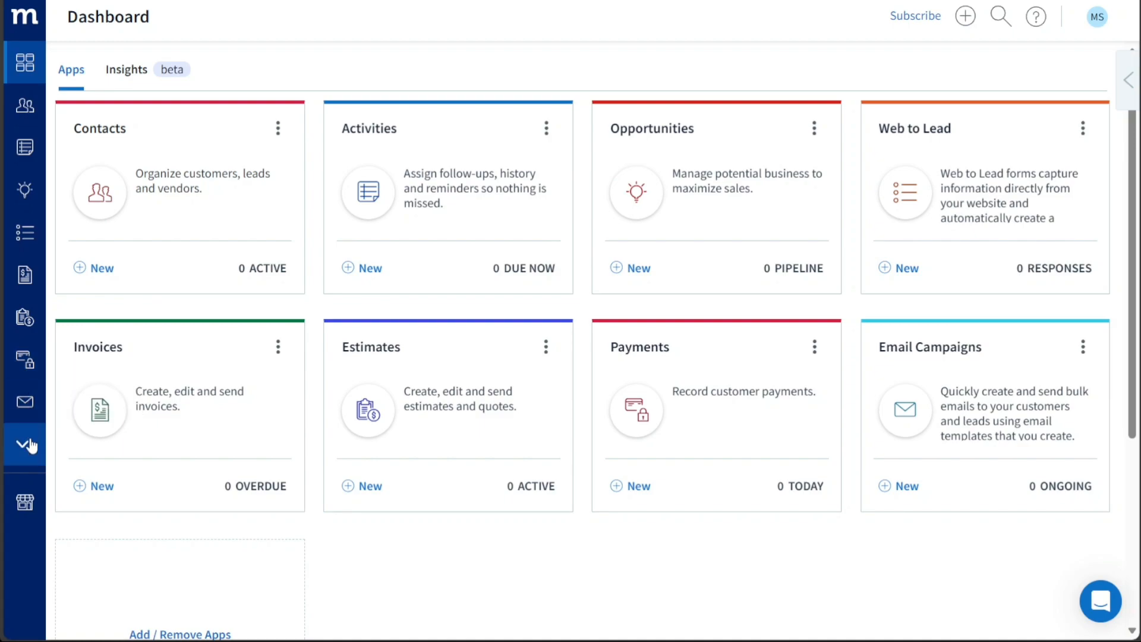
mouse_move(24, 486)
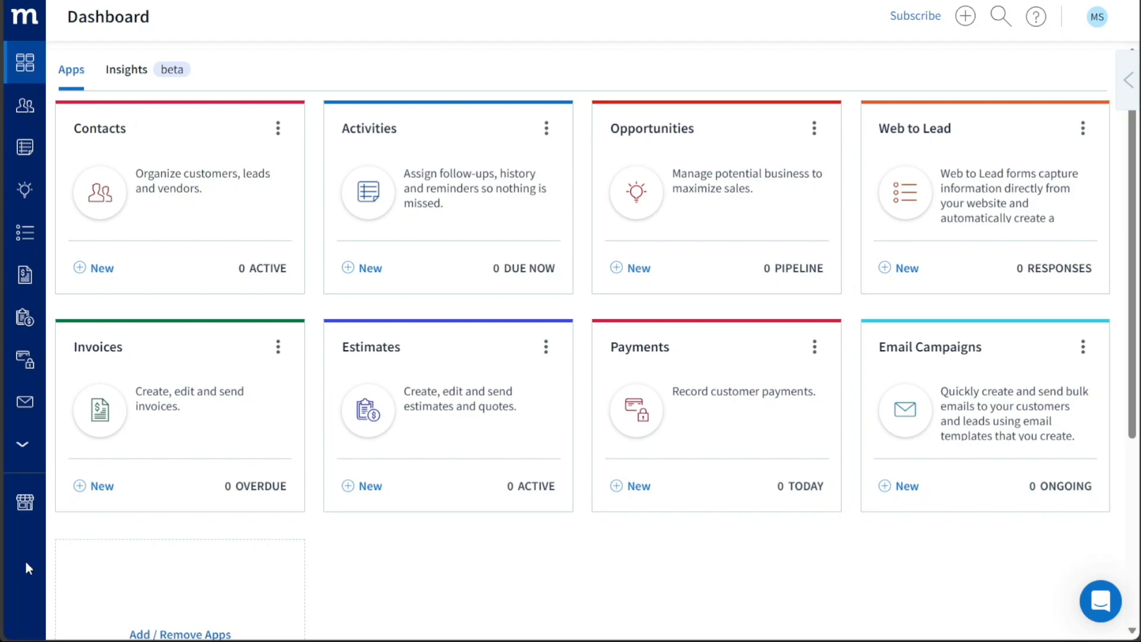
mouse_move(262, 37)
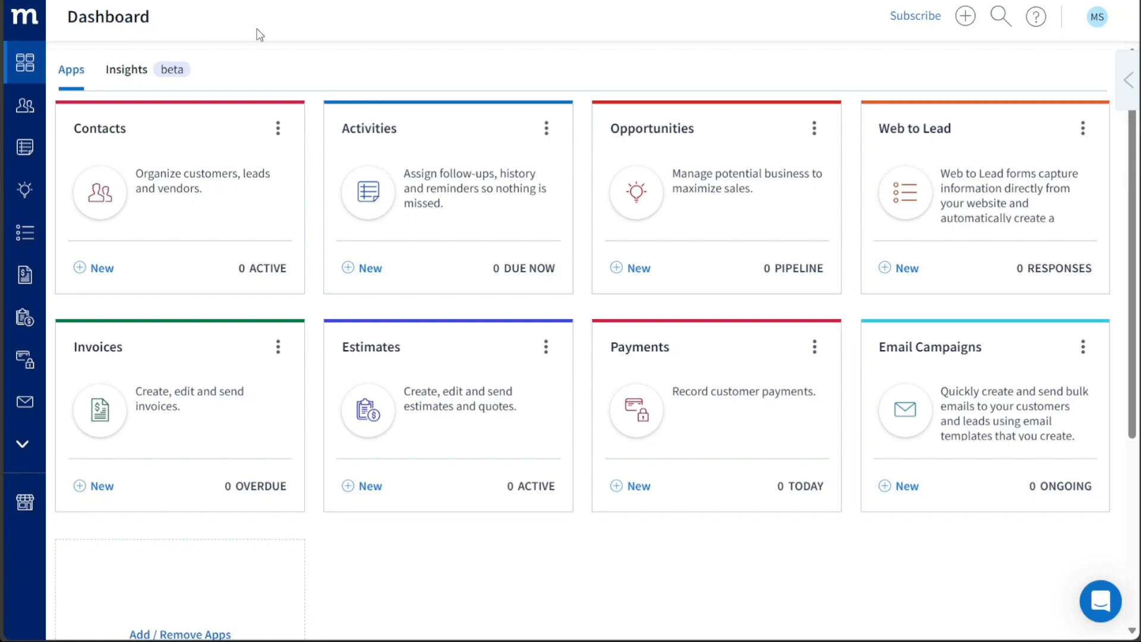
mouse_move(220, 42)
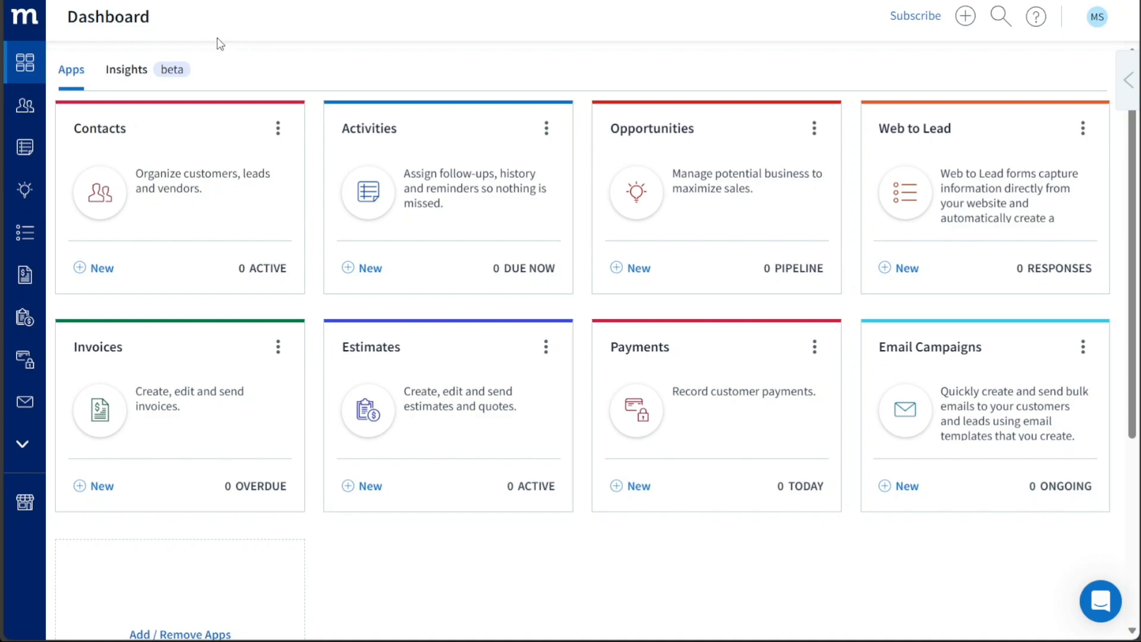
mouse_move(789, 73)
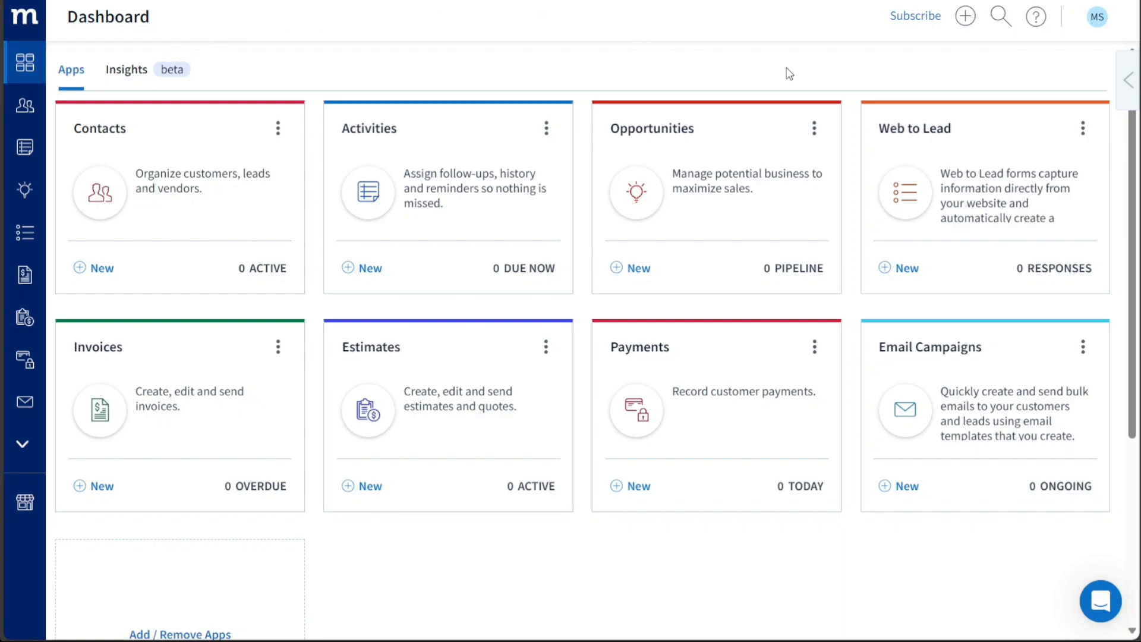
click(966, 16)
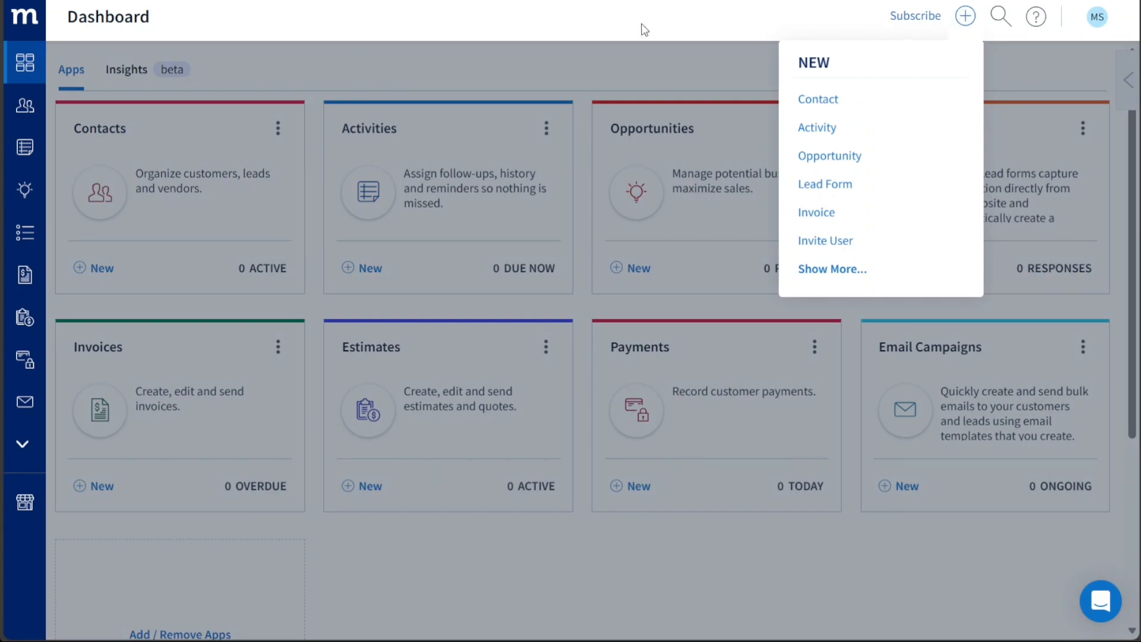
click(567, 60)
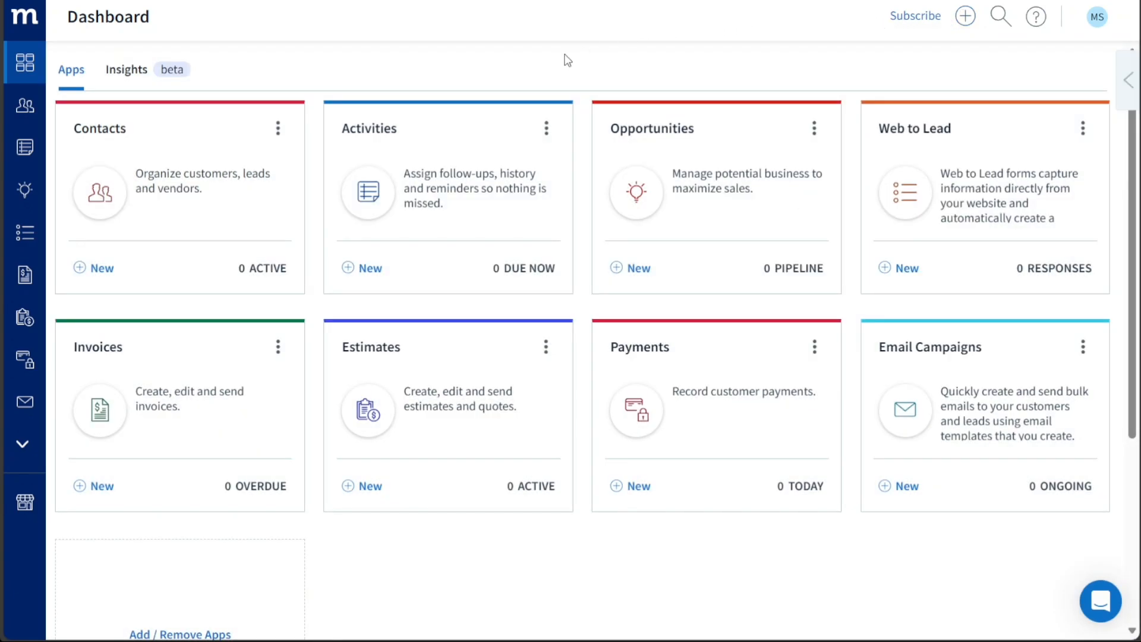
mouse_move(417, 69)
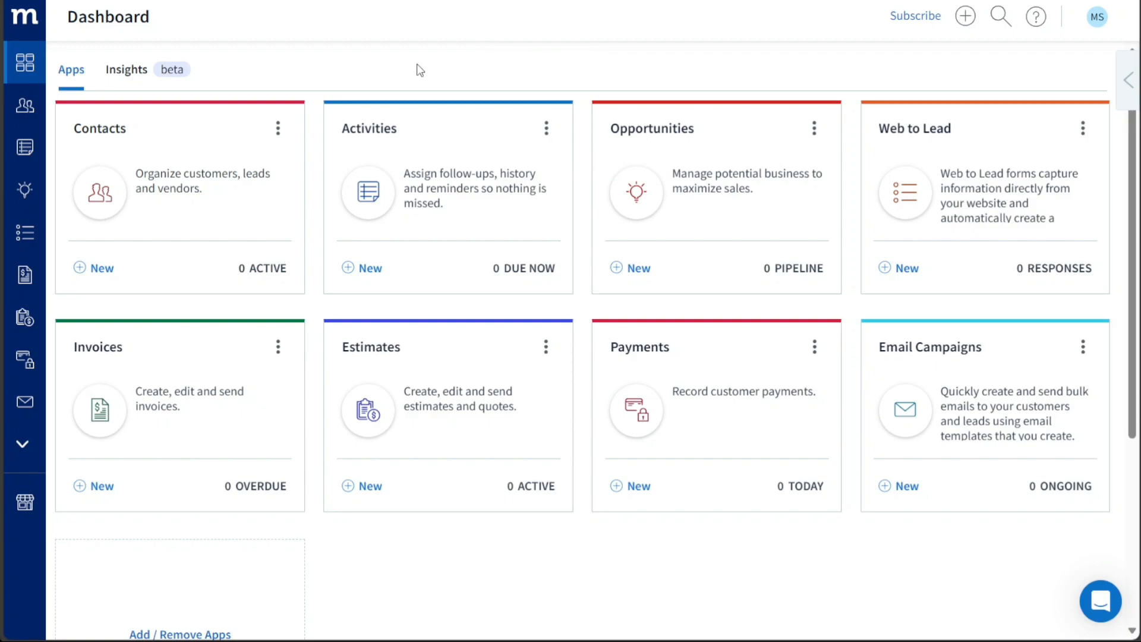
mouse_move(270, 66)
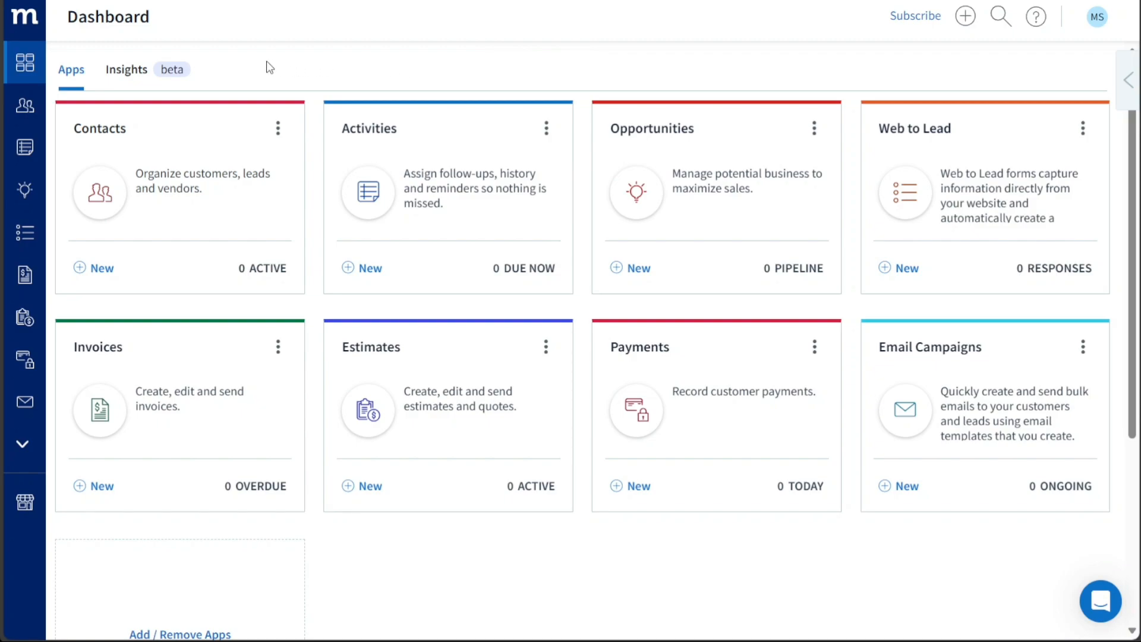
mouse_move(25, 106)
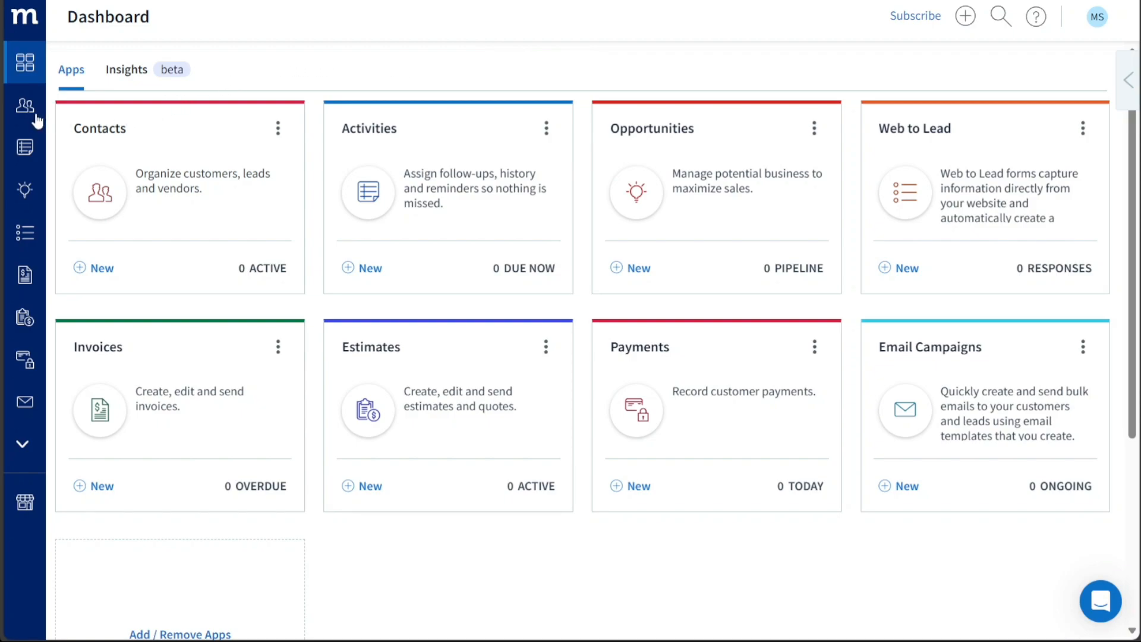
mouse_move(25, 106)
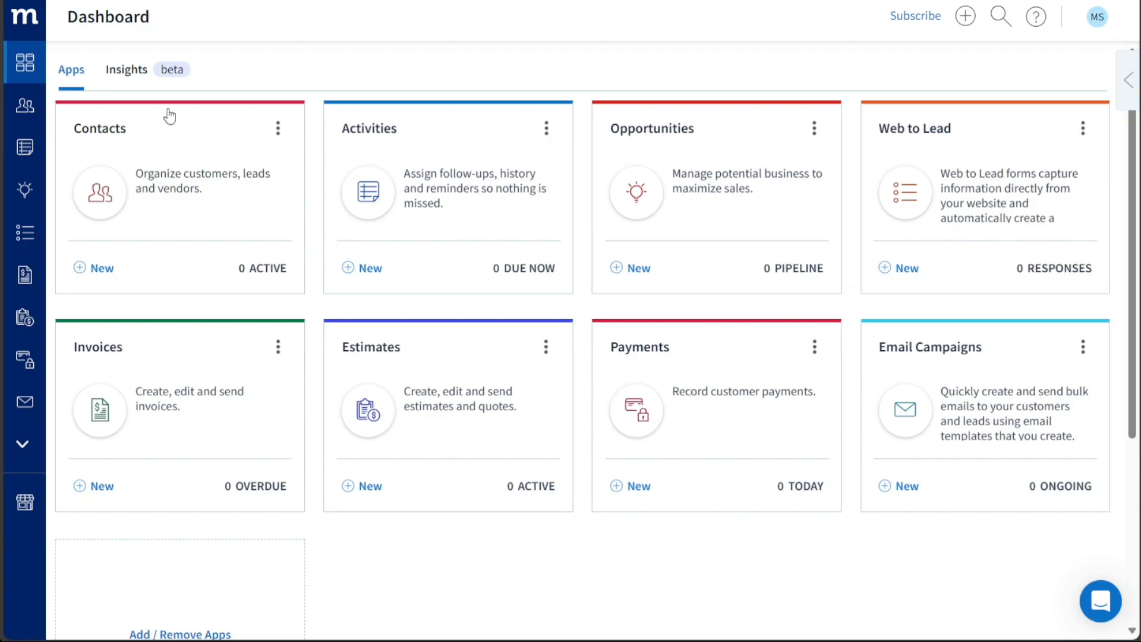
mouse_move(54, 111)
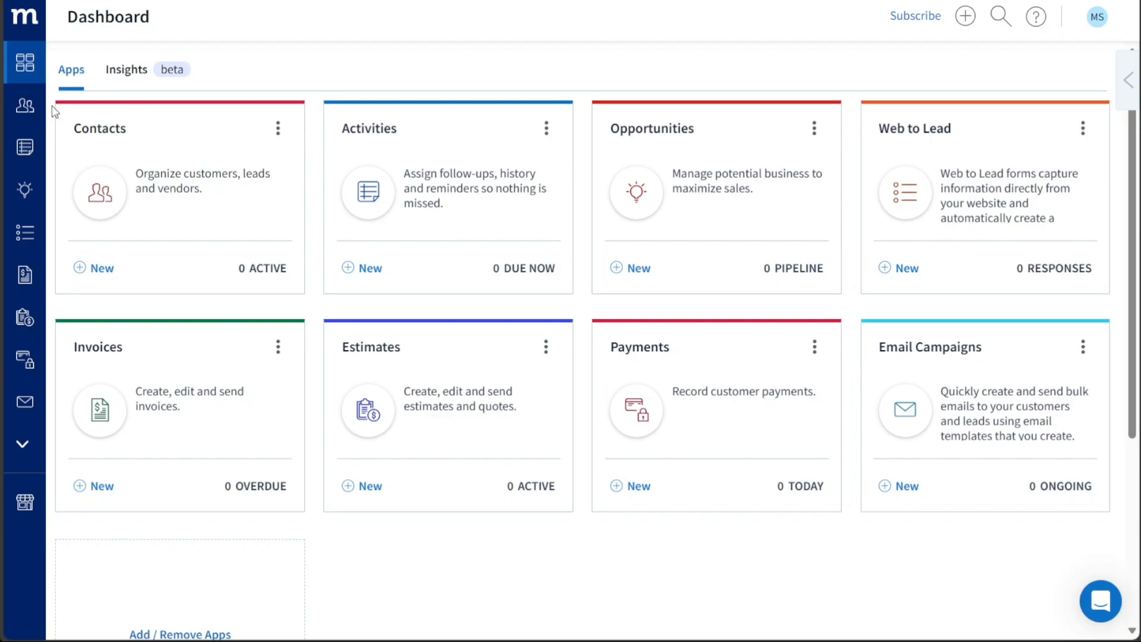
- Go to the Contacts section and dismiss its introductory video popup
click(25, 106)
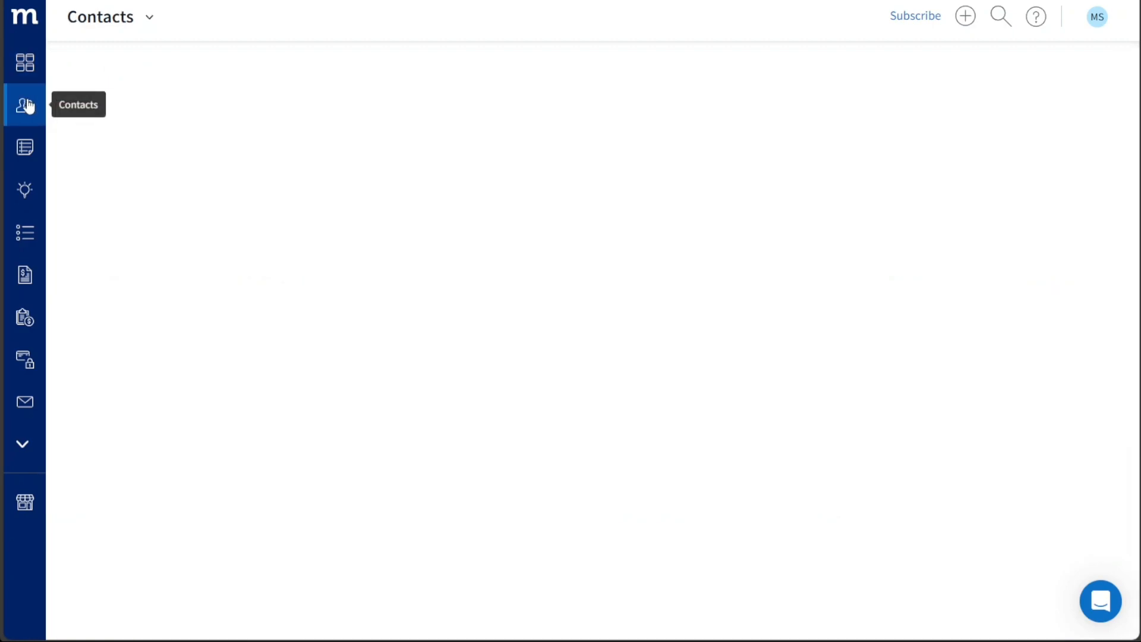
click(25, 106)
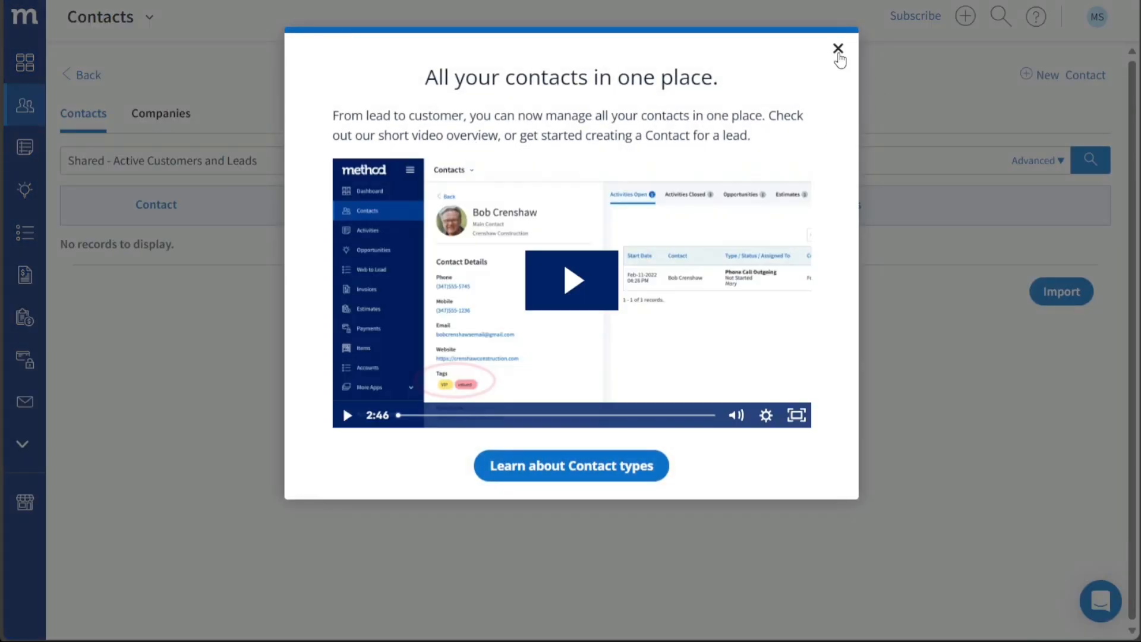
click(838, 48)
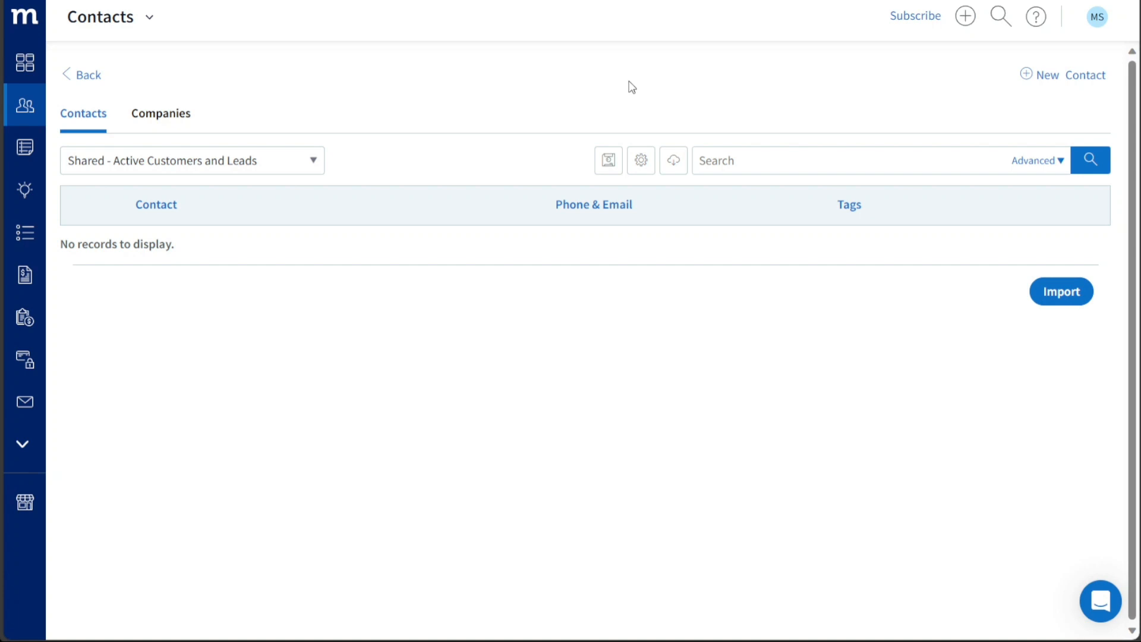
mouse_move(759, 110)
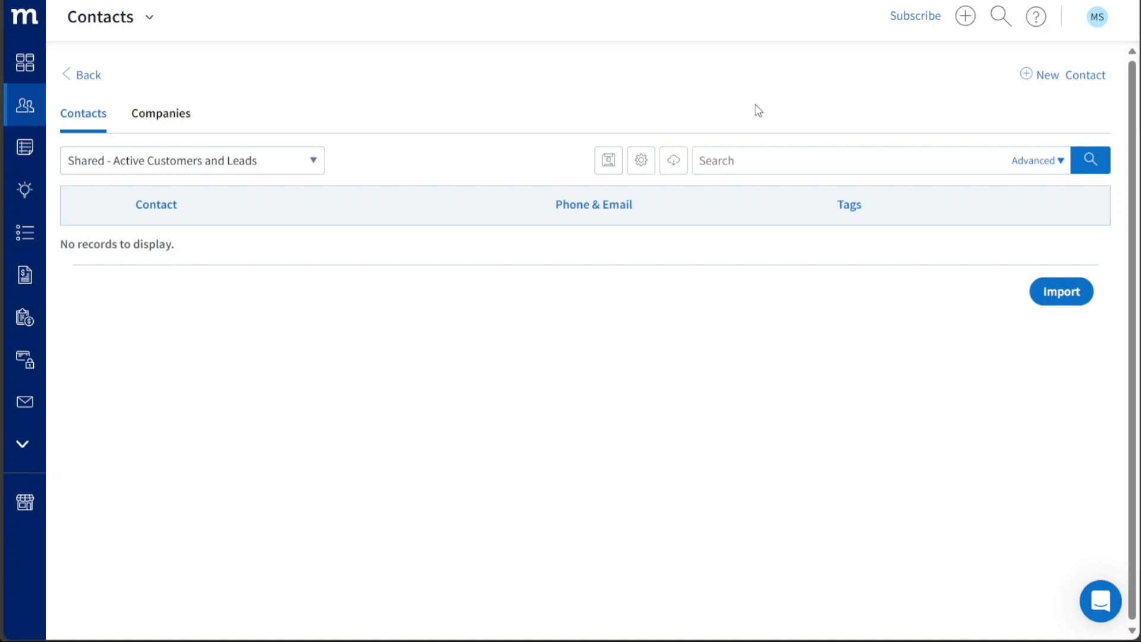
mouse_move(1054, 80)
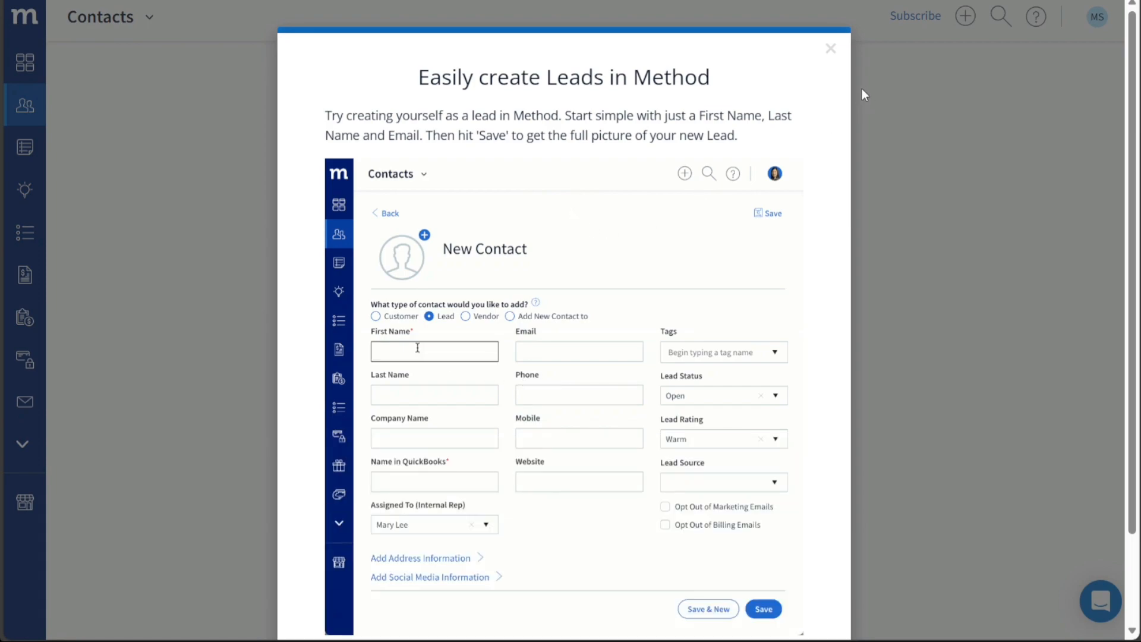
- Dismiss the leads guide and set the new contact's type to customer/vendor lead
click(831, 48)
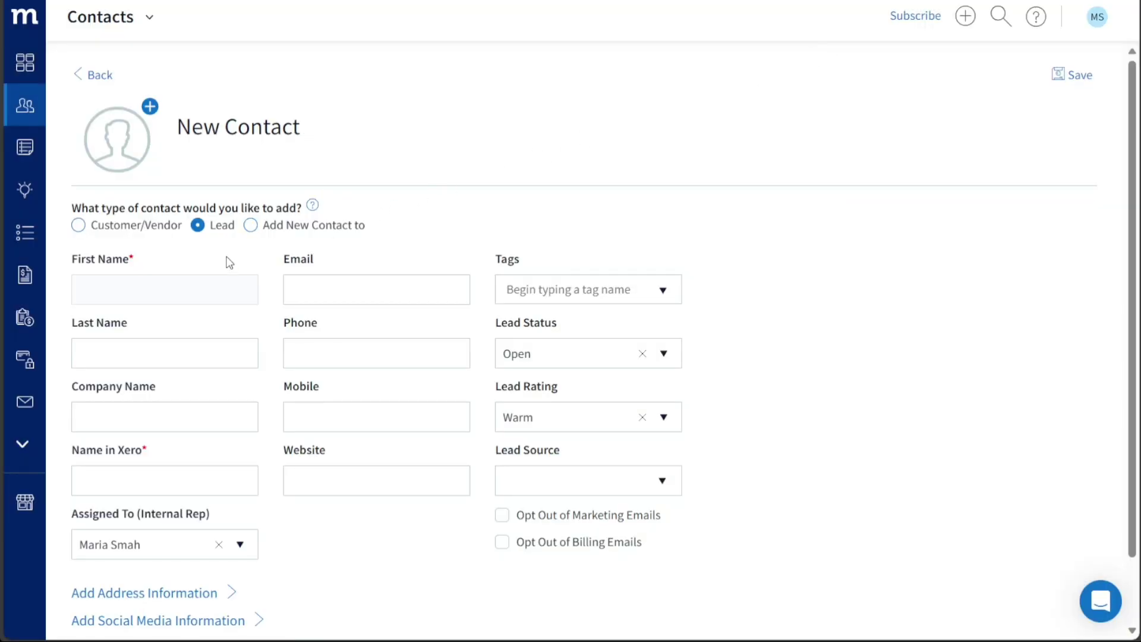
mouse_move(111, 257)
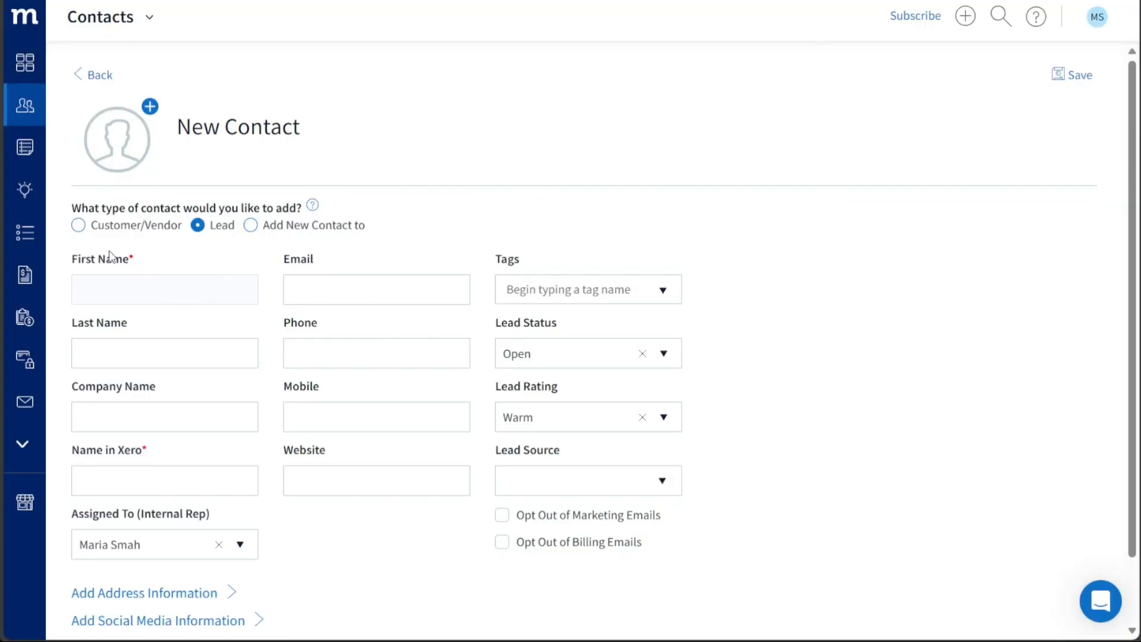
click(78, 225)
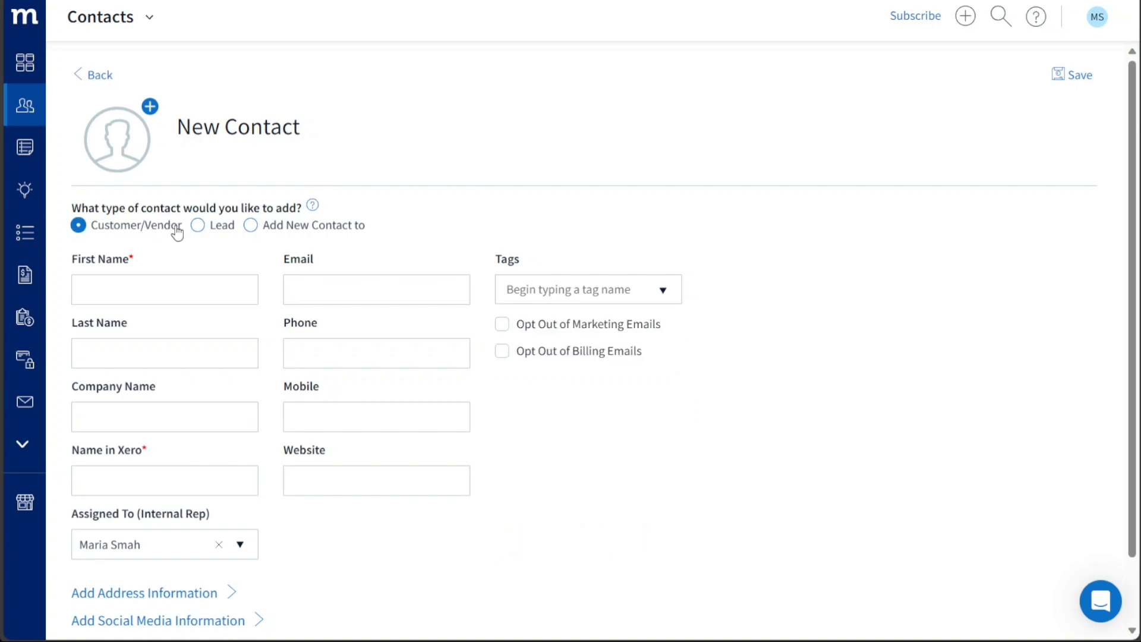
click(197, 224)
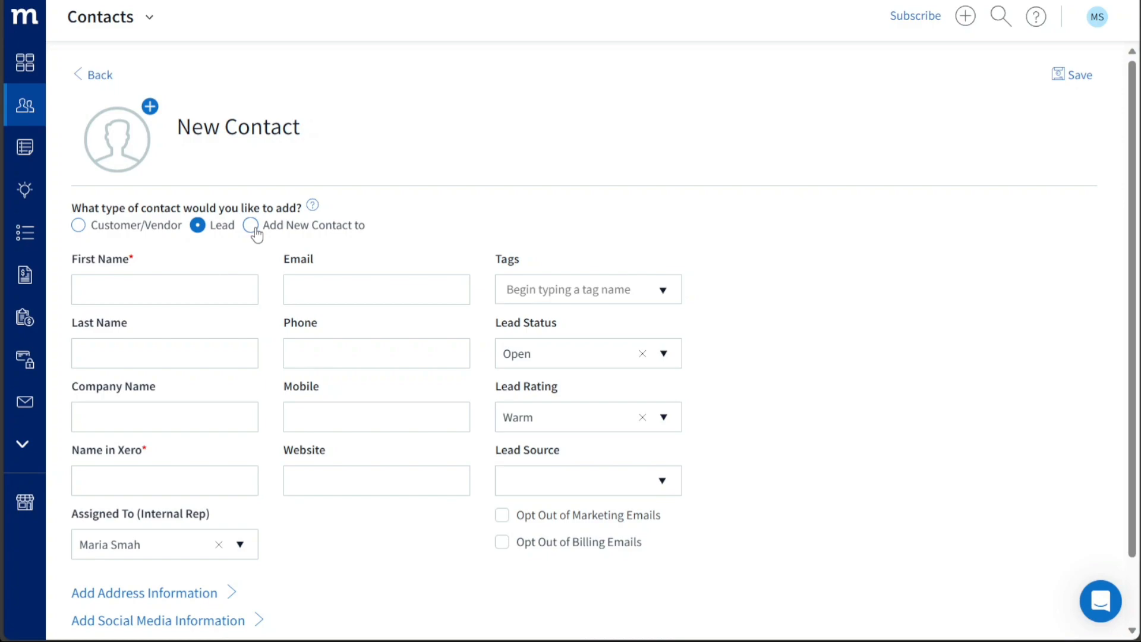
click(249, 225)
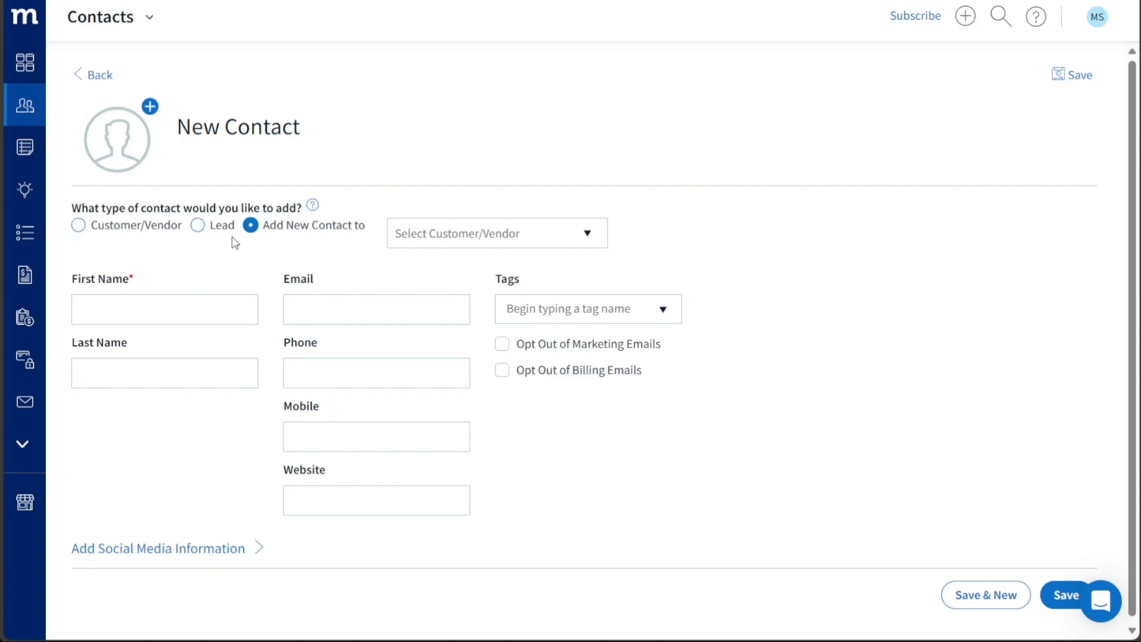
mouse_move(240, 280)
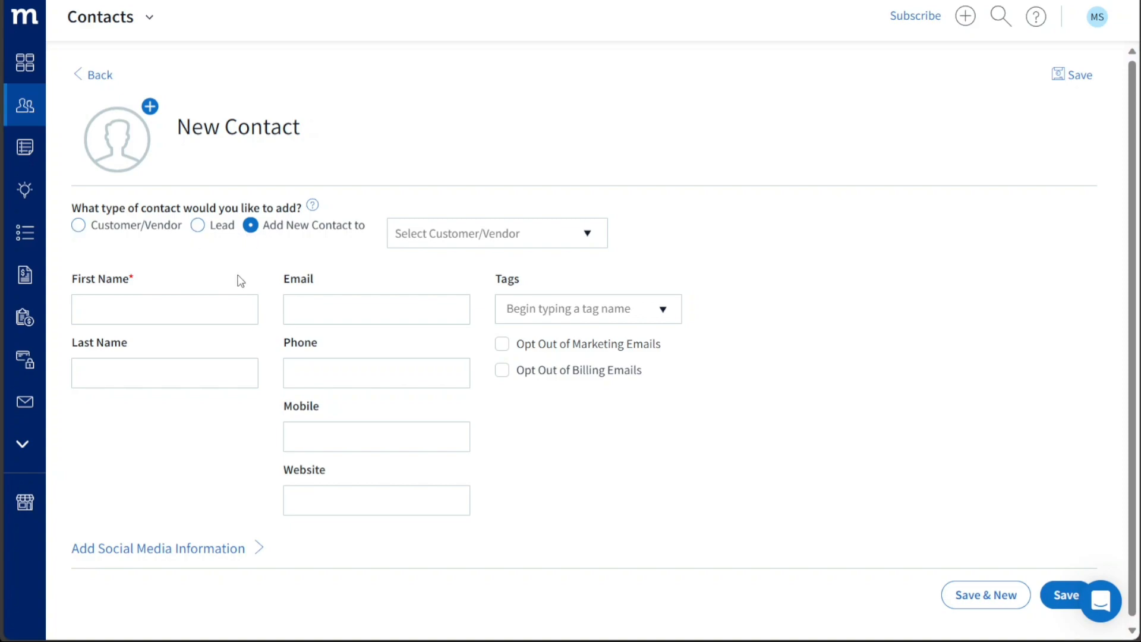
mouse_move(345, 277)
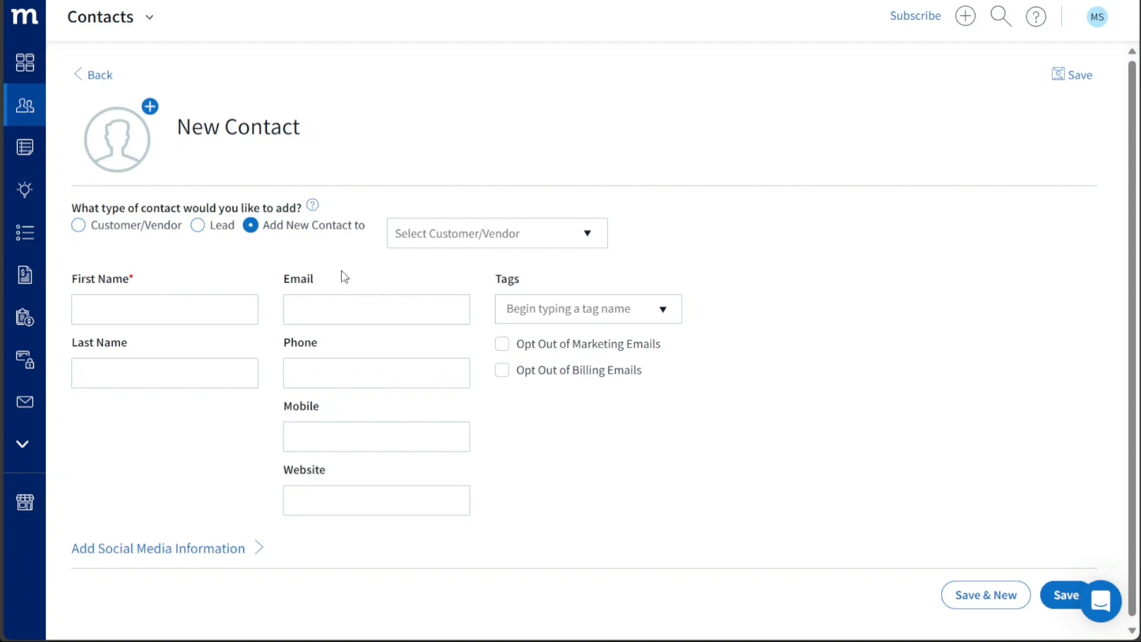
- Enter first name John and last name Smith and save the new contact
text(John)
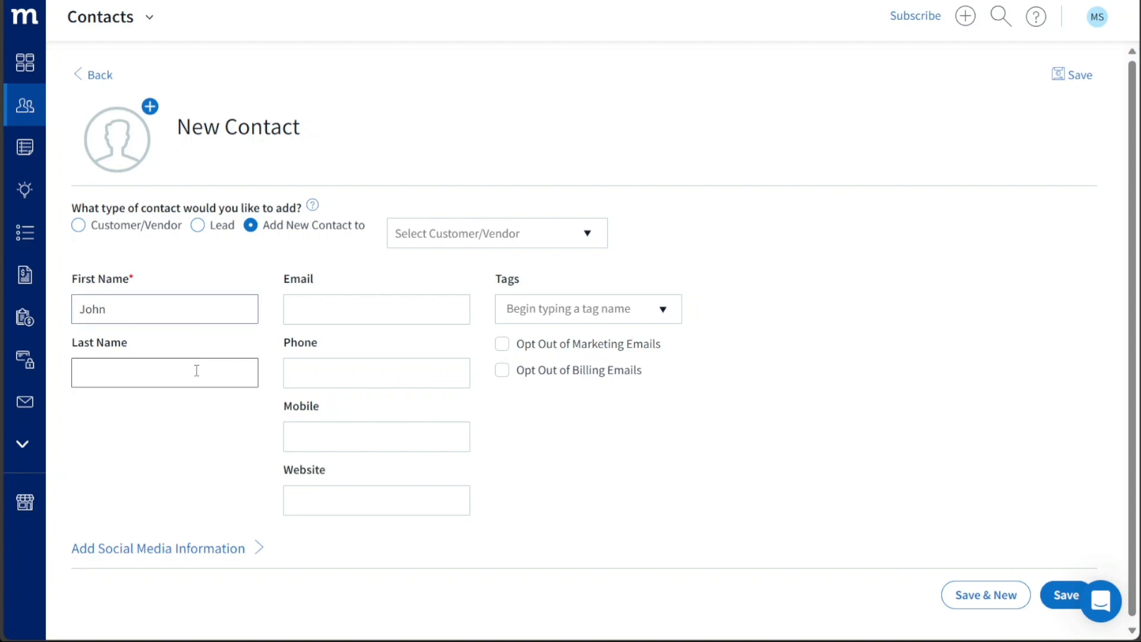
text(Smith)
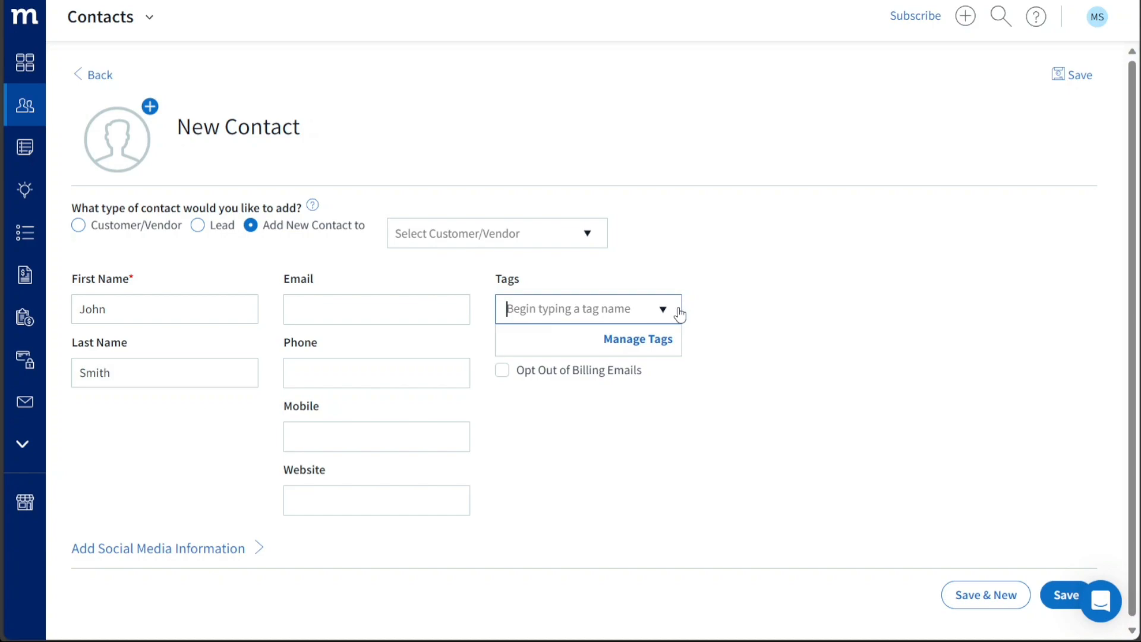
click(1066, 595)
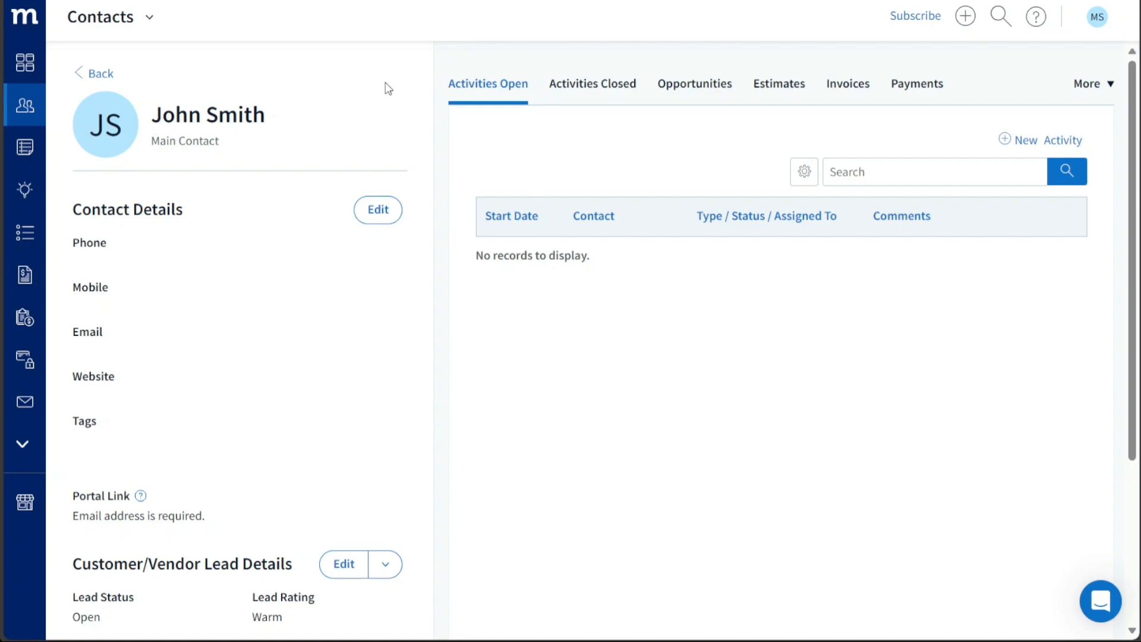
mouse_move(86, 85)
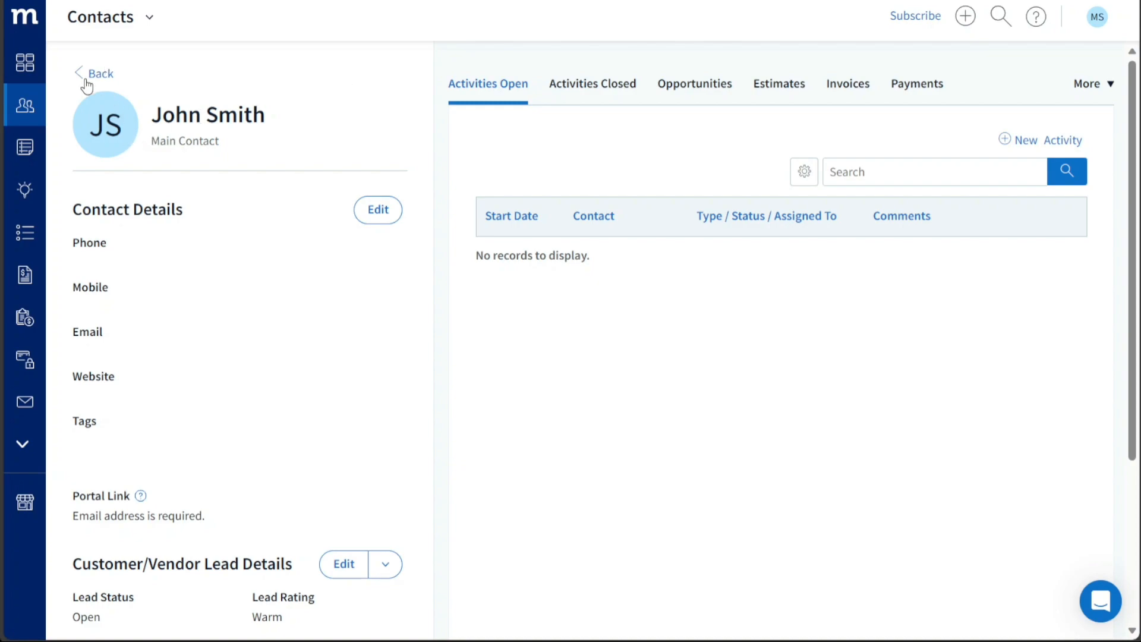
- Go back from John Smith's record to the contacts list
click(99, 72)
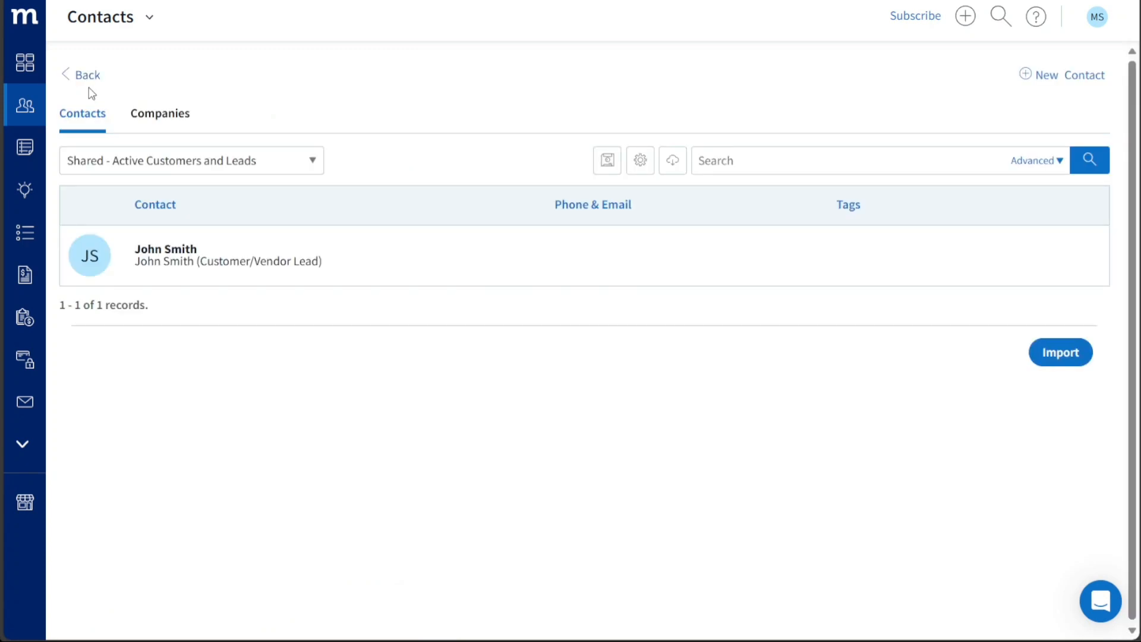
mouse_move(25, 403)
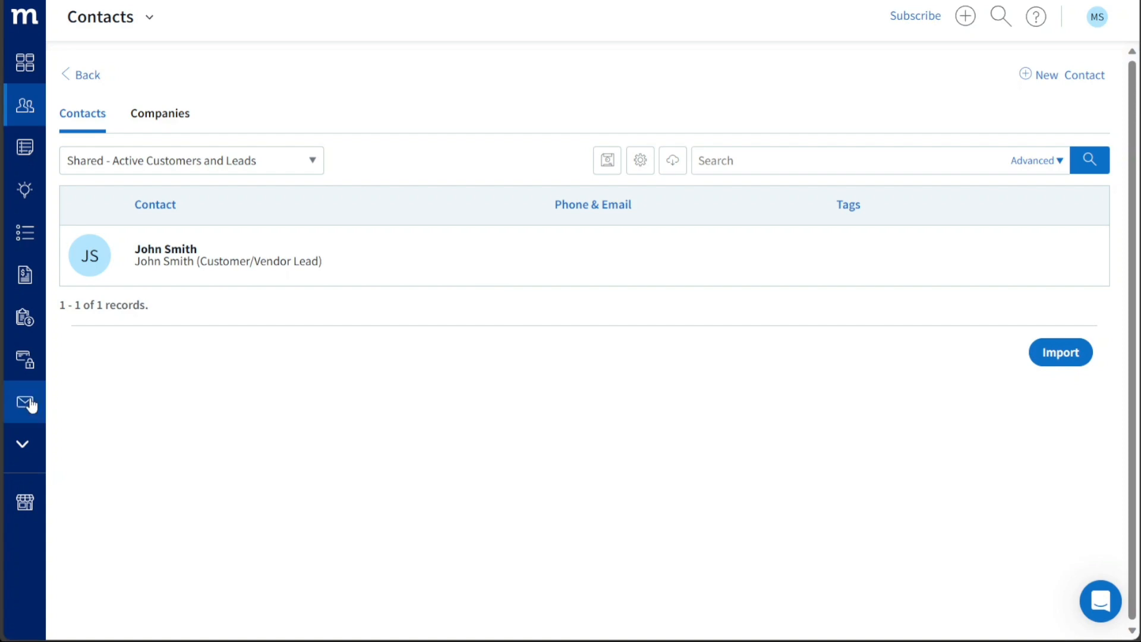
mouse_move(24, 402)
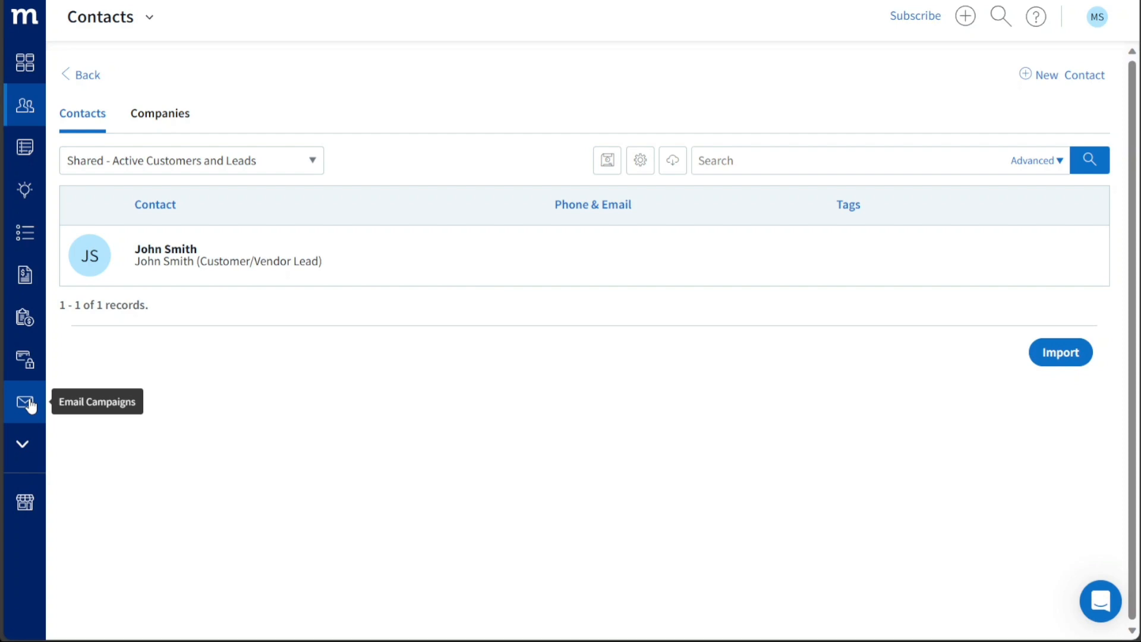
mouse_move(25, 62)
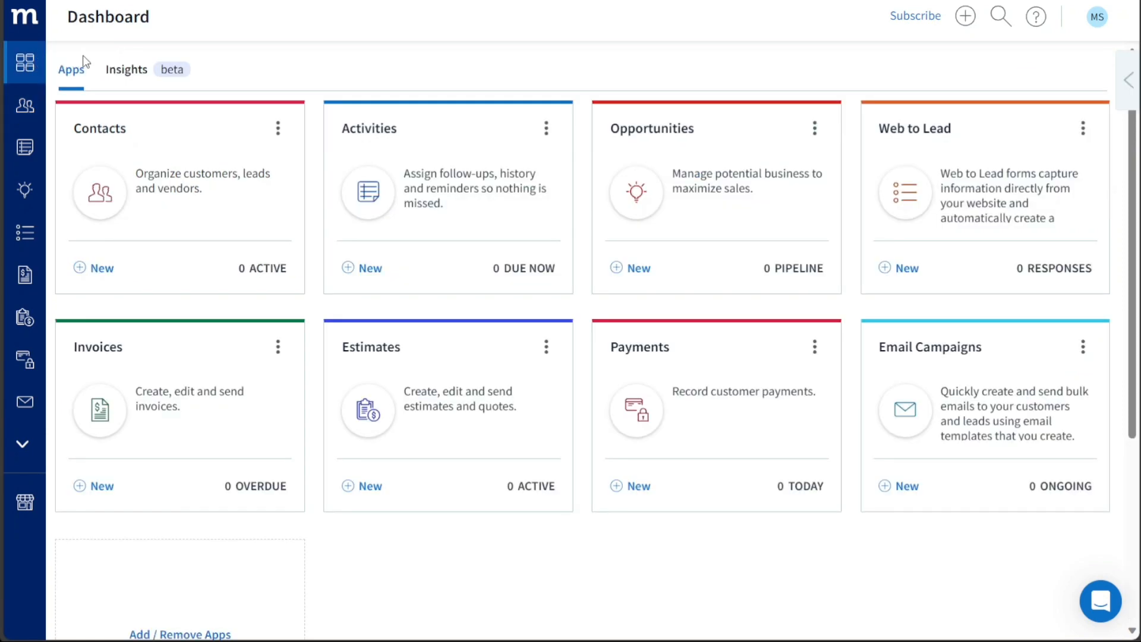
mouse_move(965, 16)
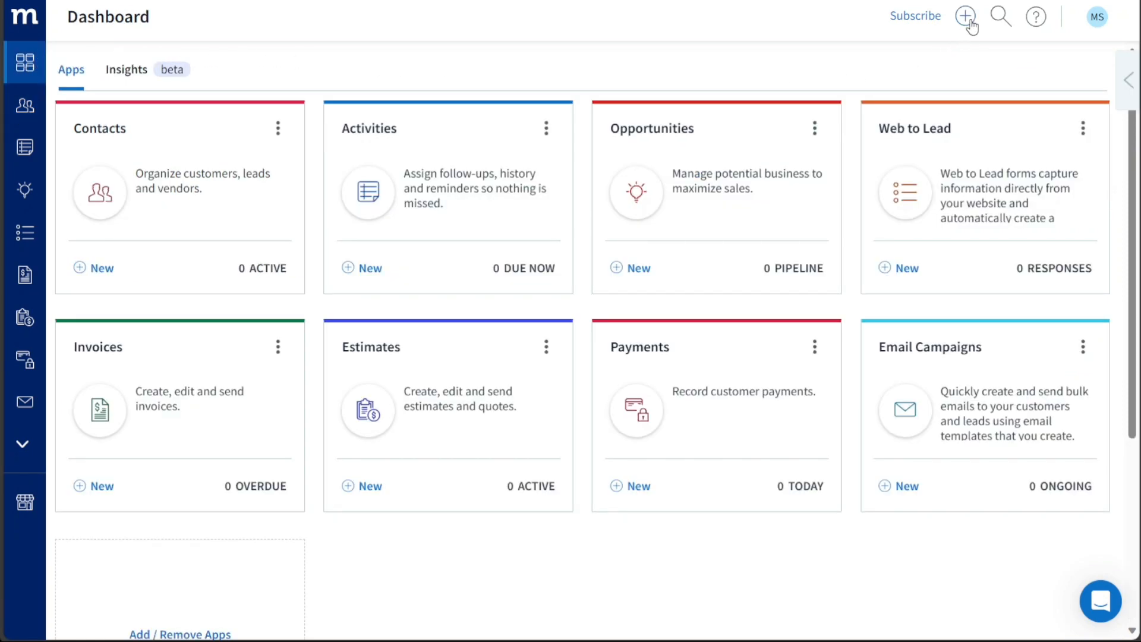
- Start a new Email Campaign from the top-bar New menu's full item list
click(965, 15)
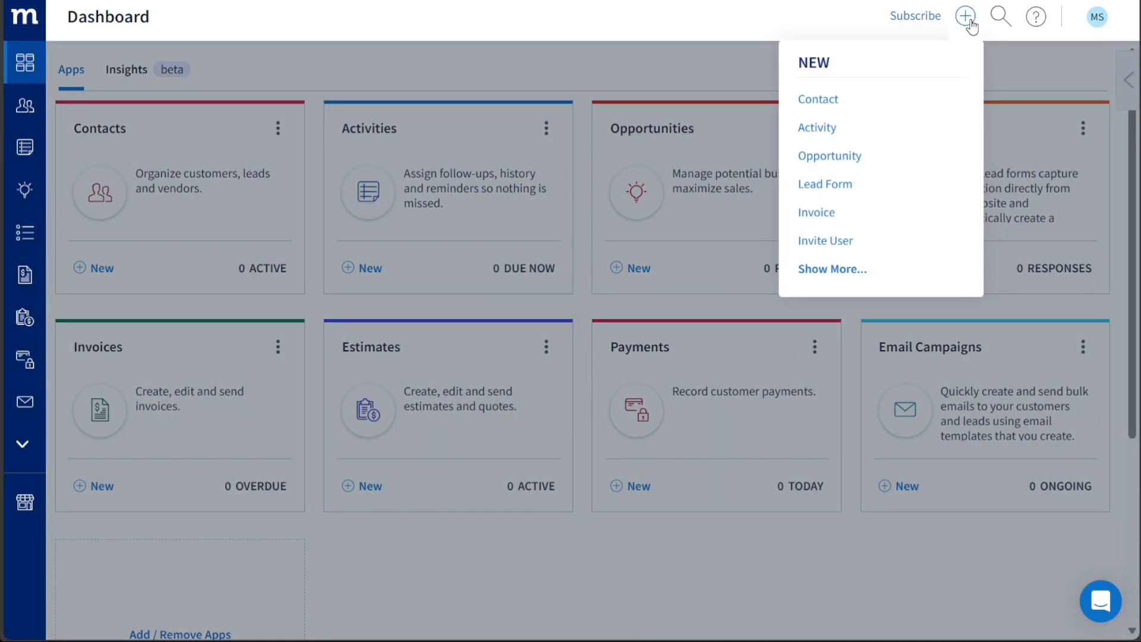
click(832, 269)
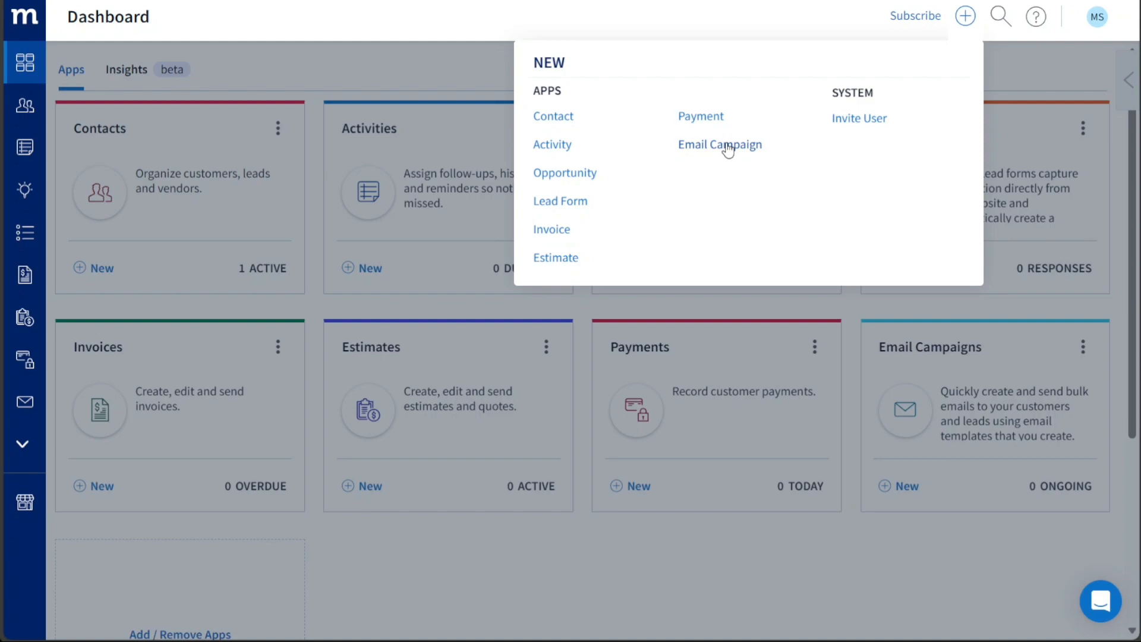
click(719, 144)
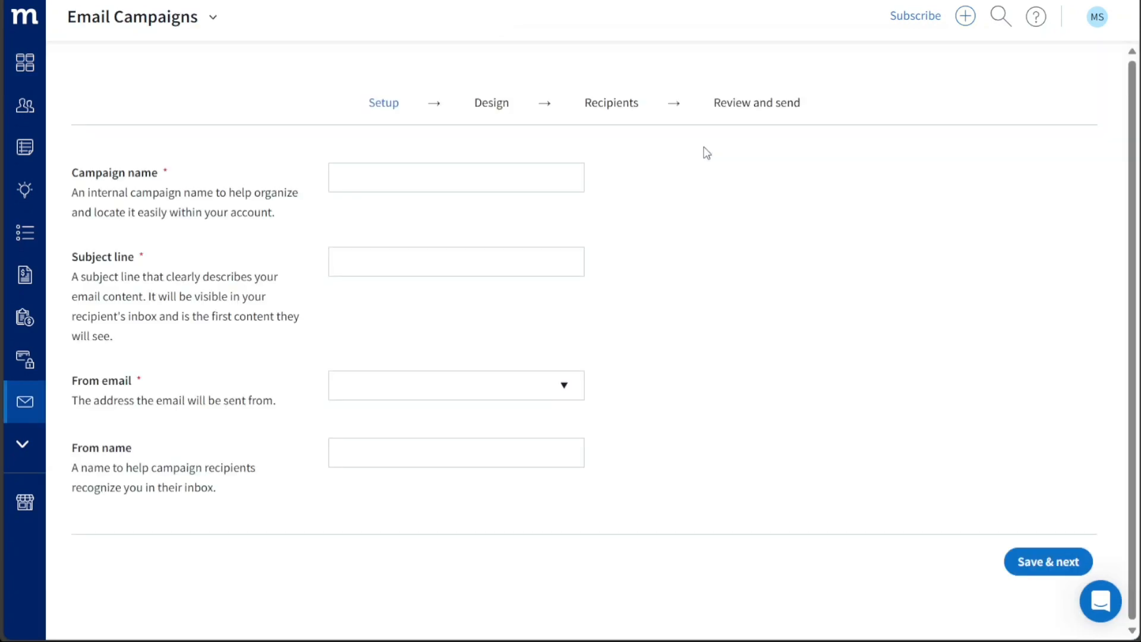
mouse_move(319, 203)
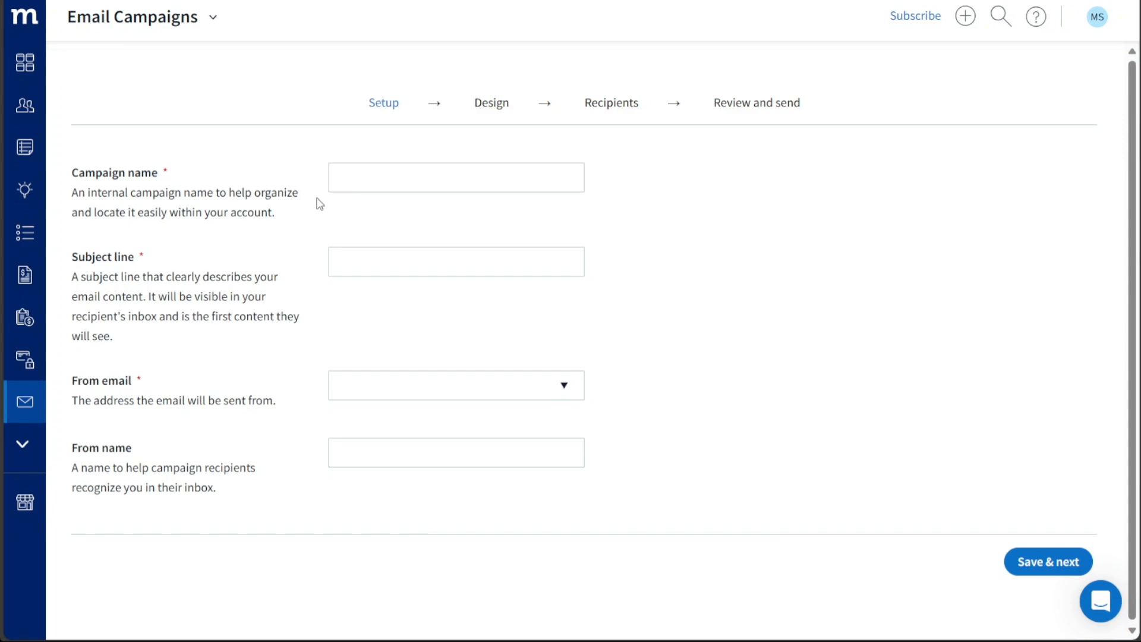
mouse_move(194, 230)
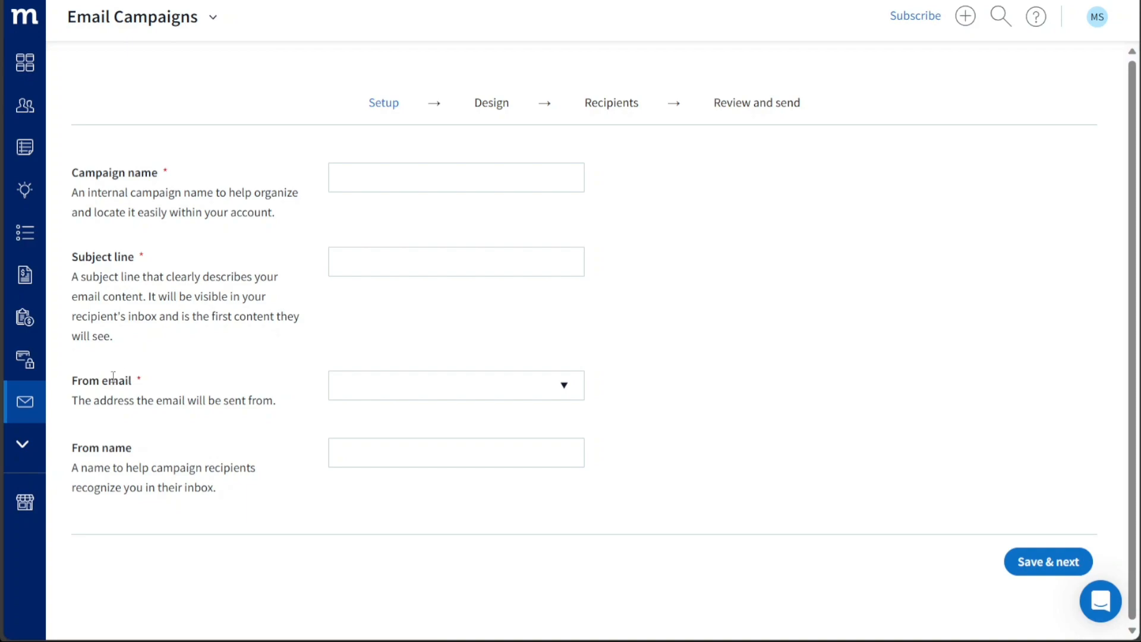
mouse_move(24, 402)
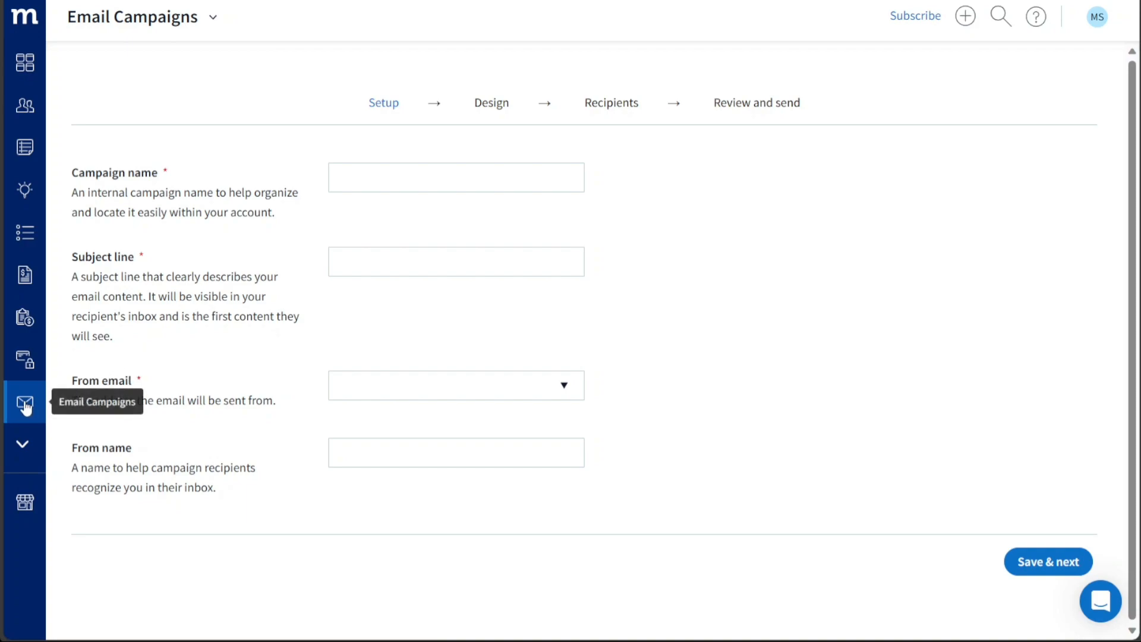
mouse_move(309, 342)
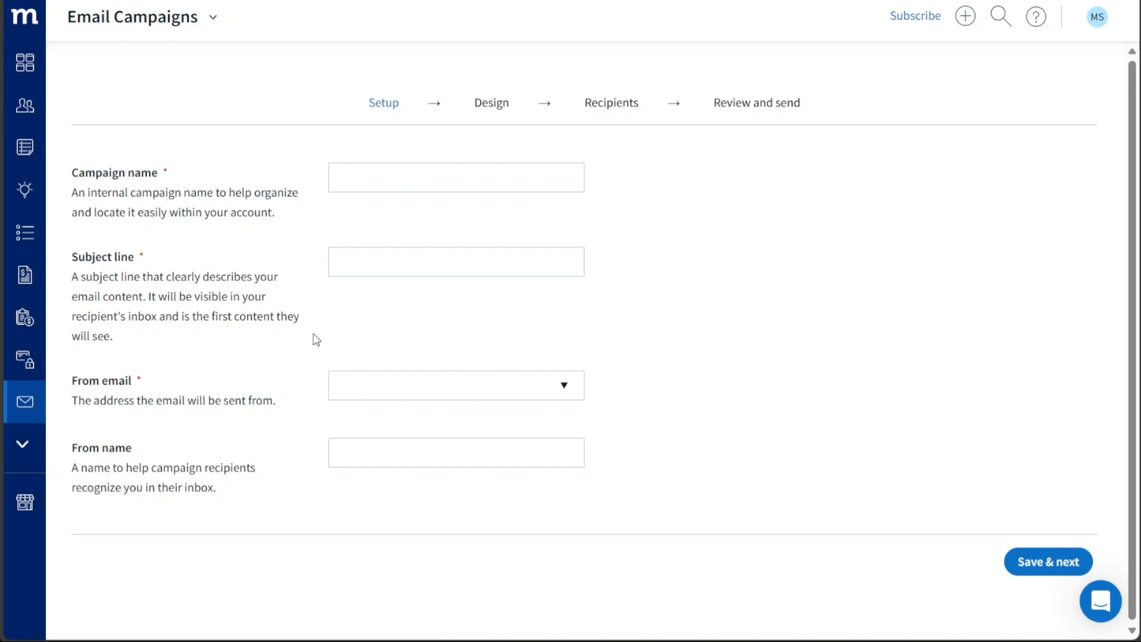
mouse_move(398, 348)
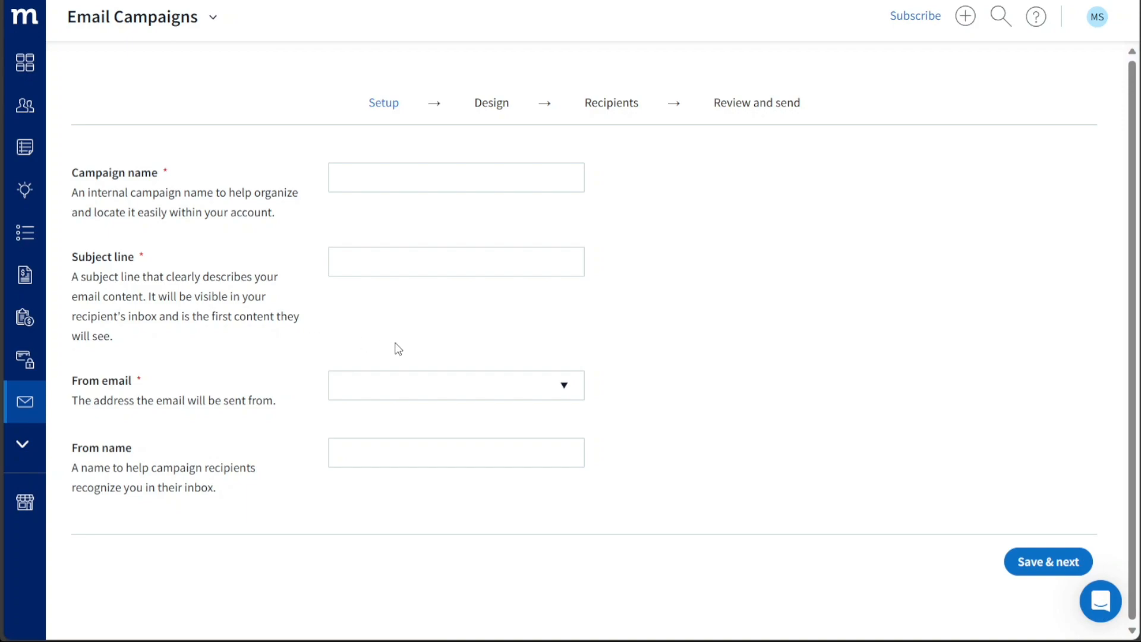
mouse_move(451, 295)
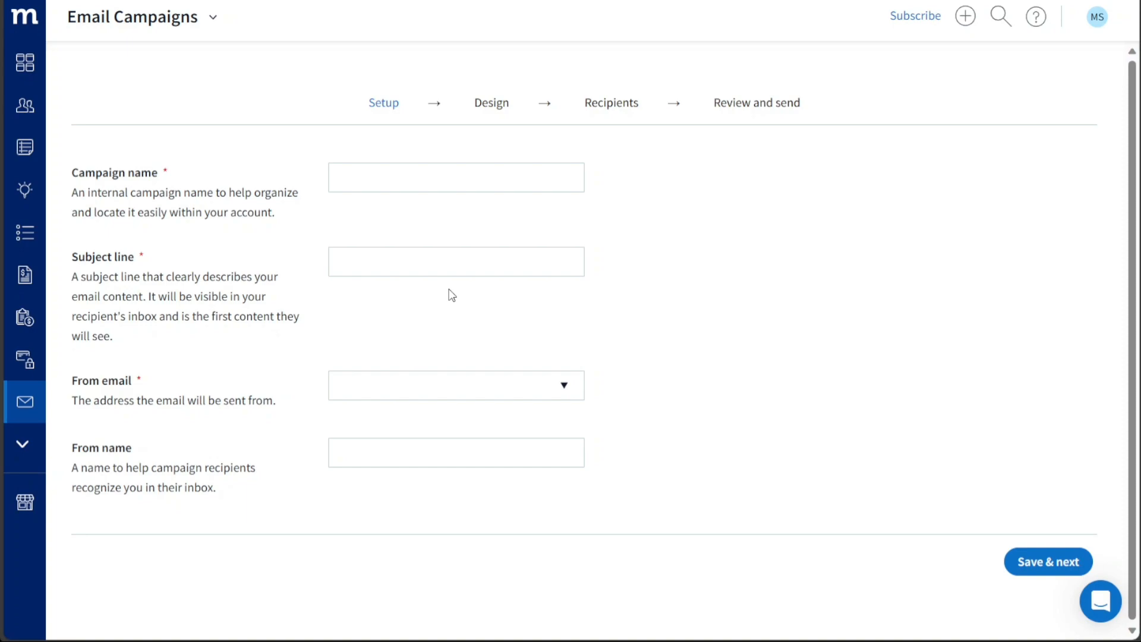
mouse_move(761, 128)
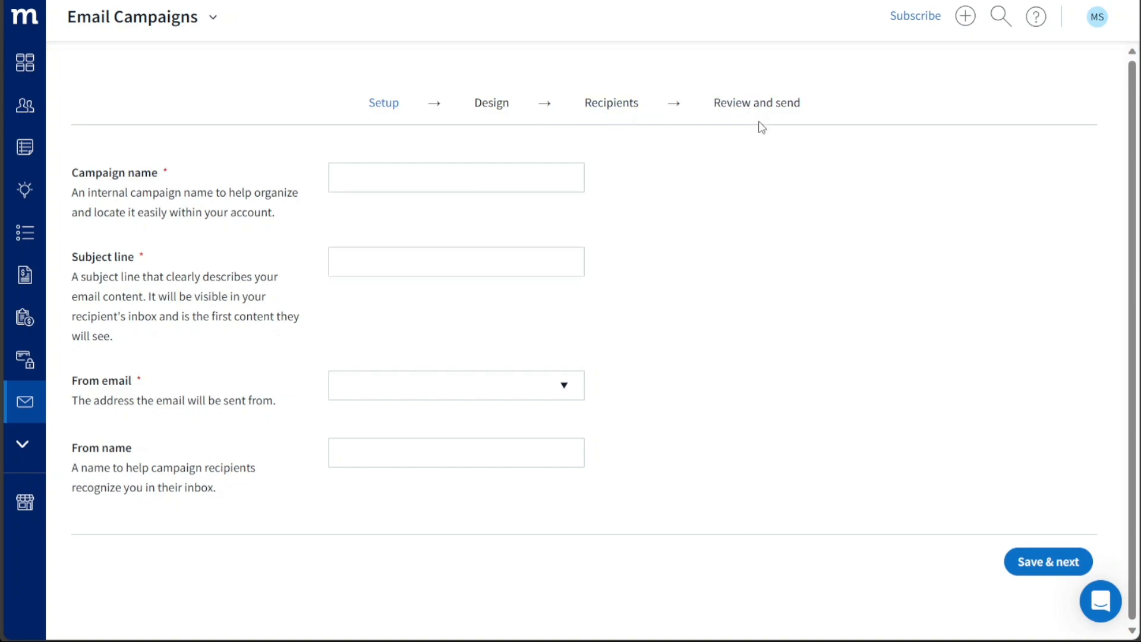
mouse_move(474, 202)
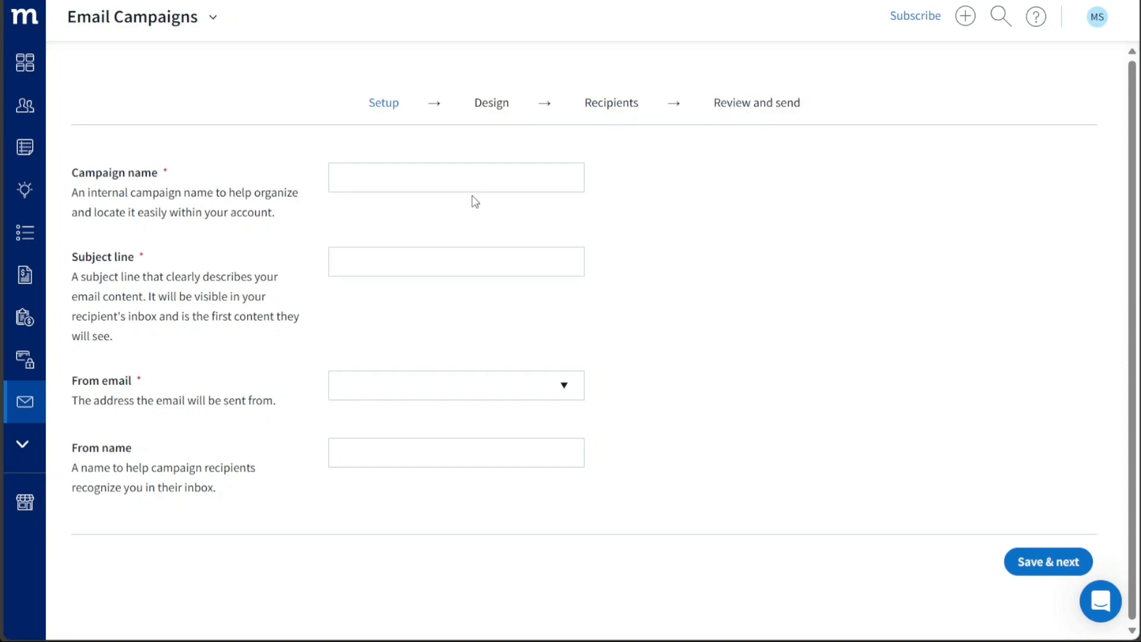
- Name the campaign 'Demo' with subject line 'Sub Demo'
click(455, 177)
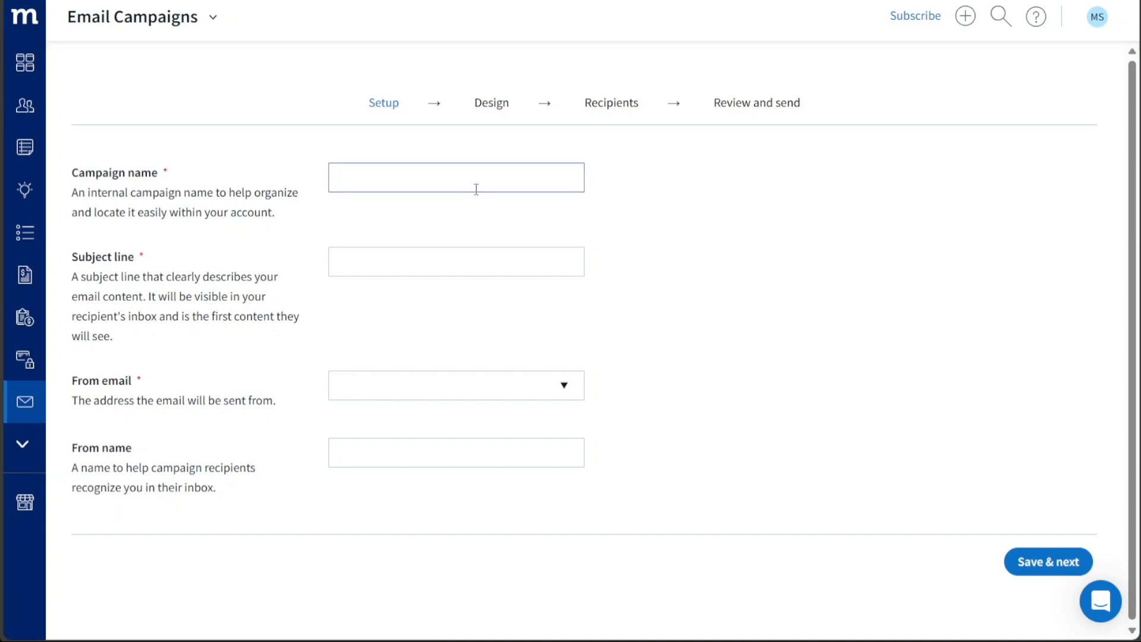
text(Dem)
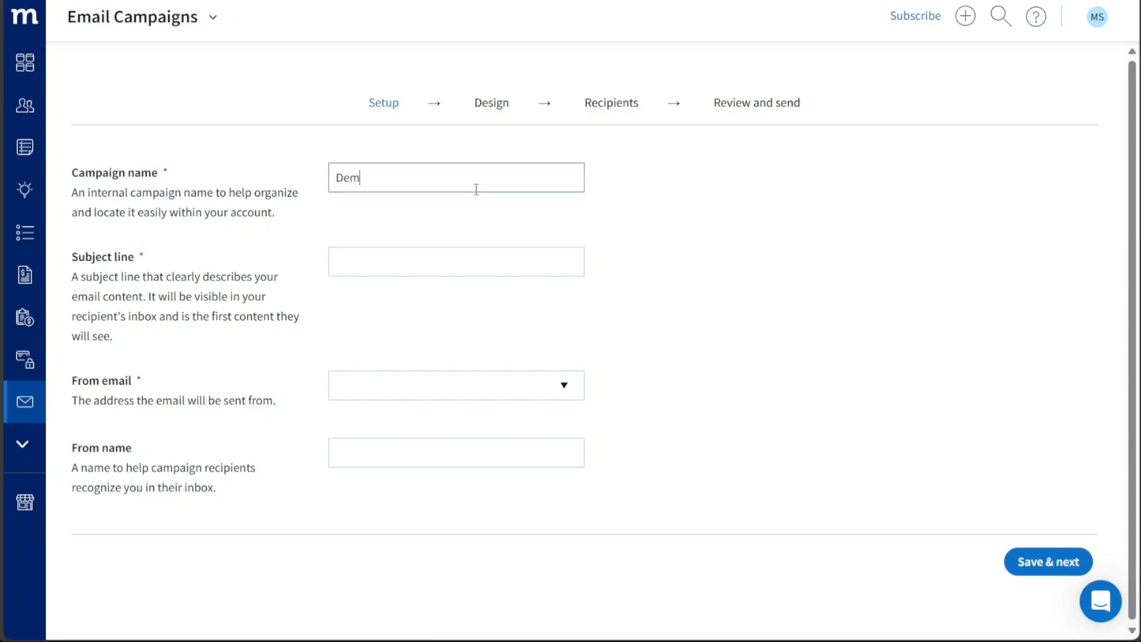
text(o)
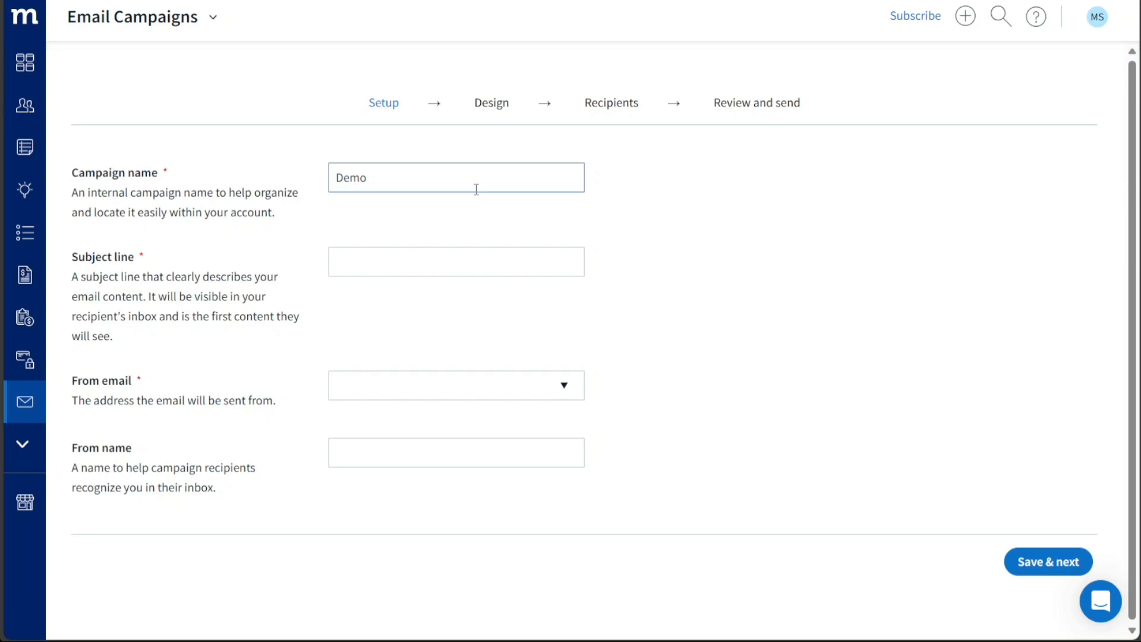
click(455, 262)
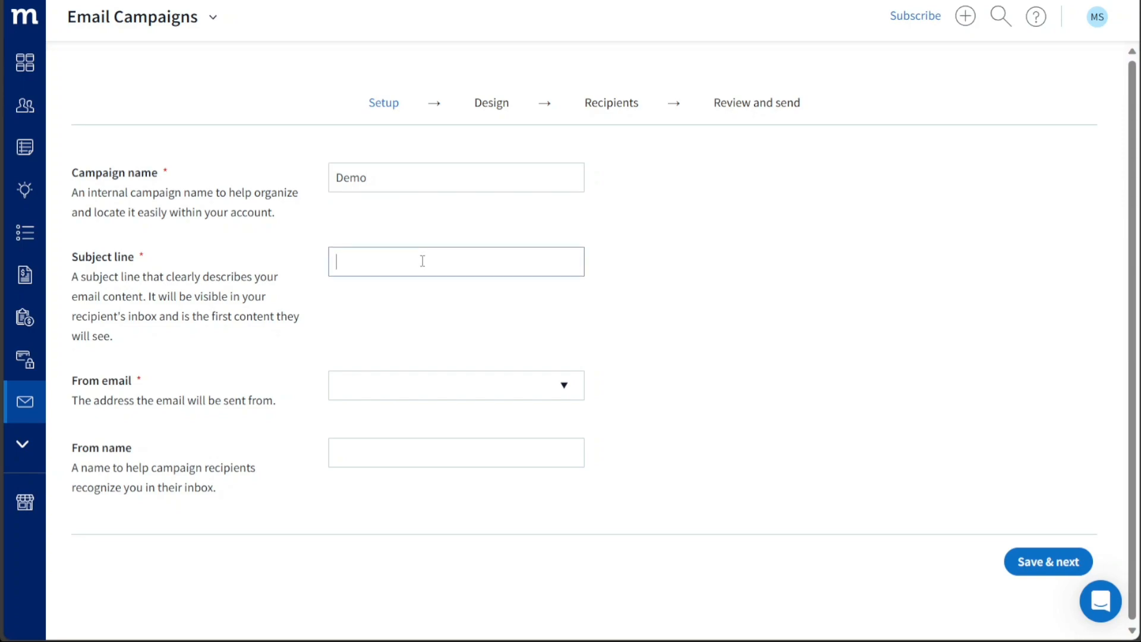
text(Sub D)
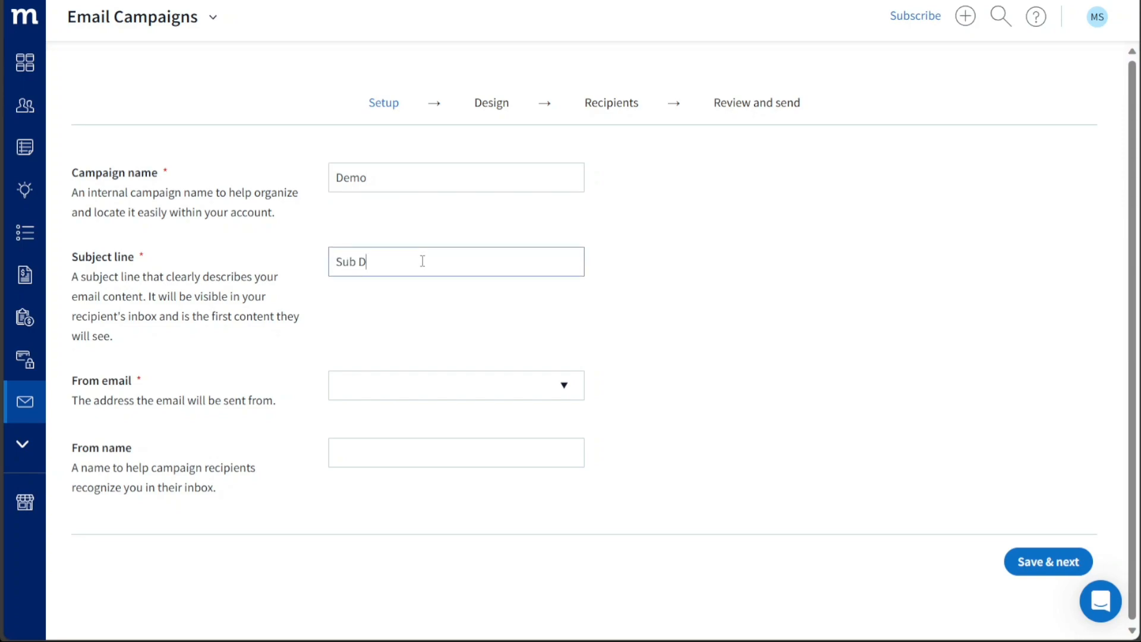
text(emo)
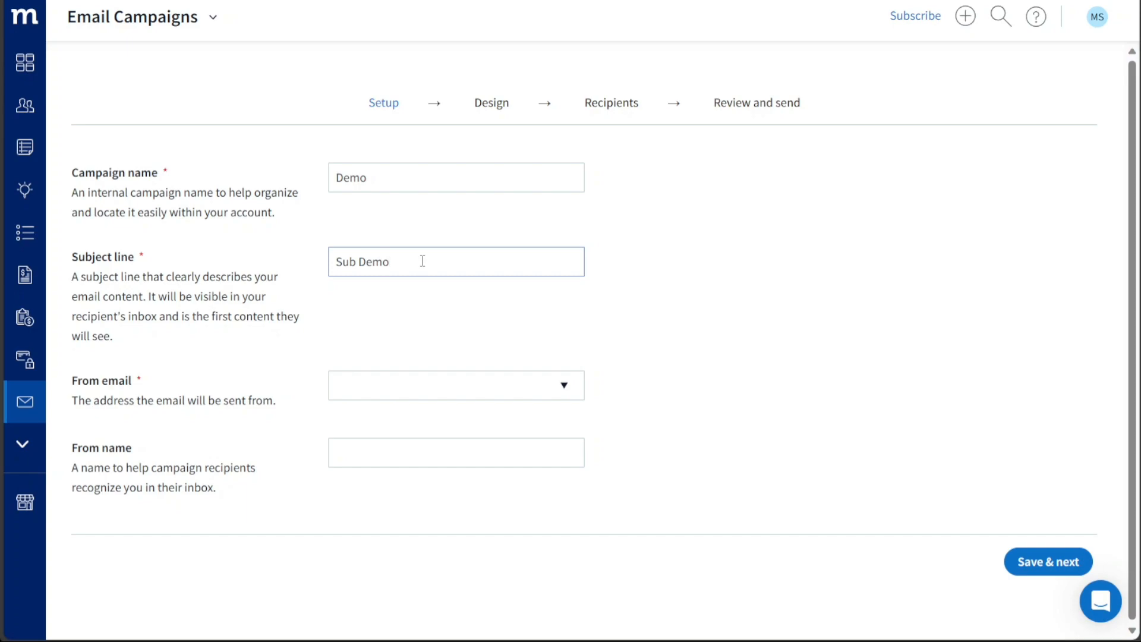
- Pick the account address as sender, set From name 'Maria', and save to continue to Design
click(452, 386)
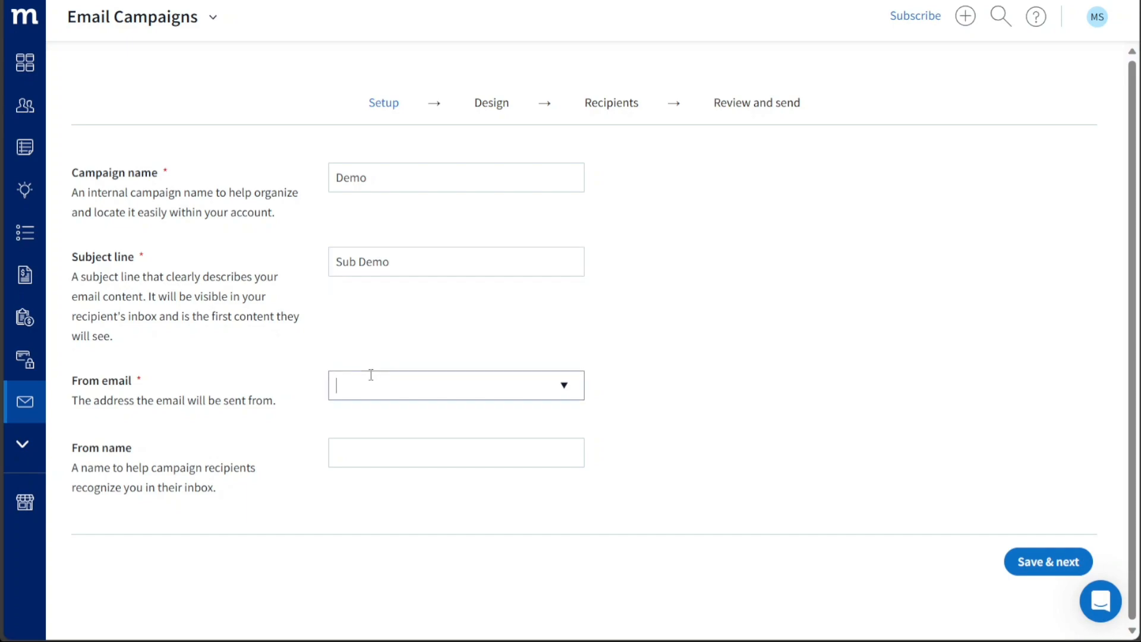
mouse_move(532, 384)
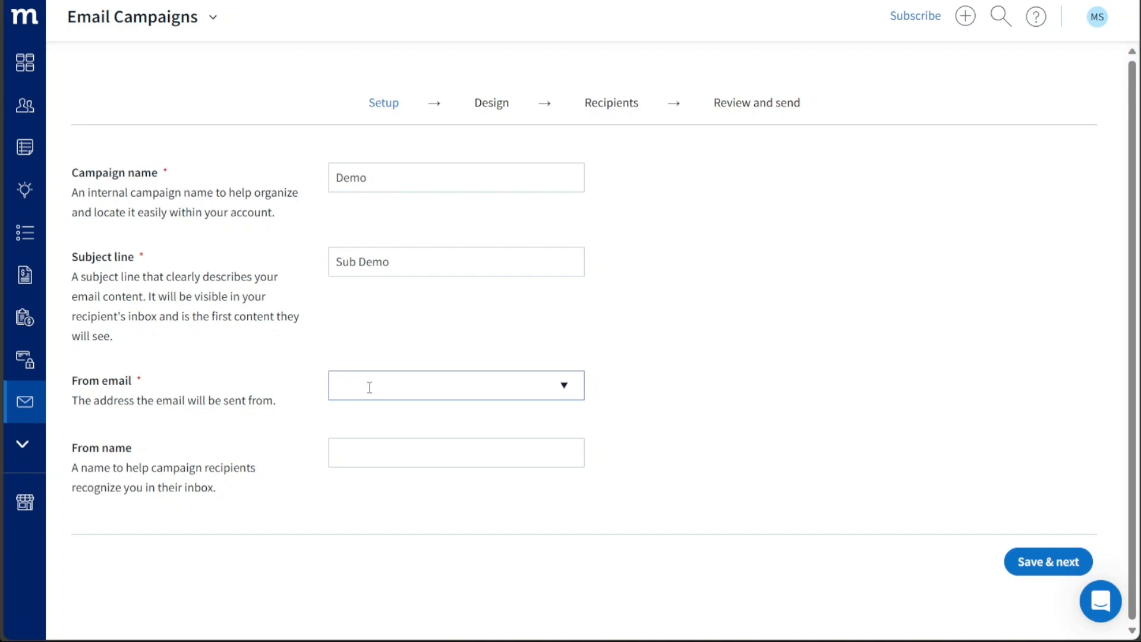
click(455, 385)
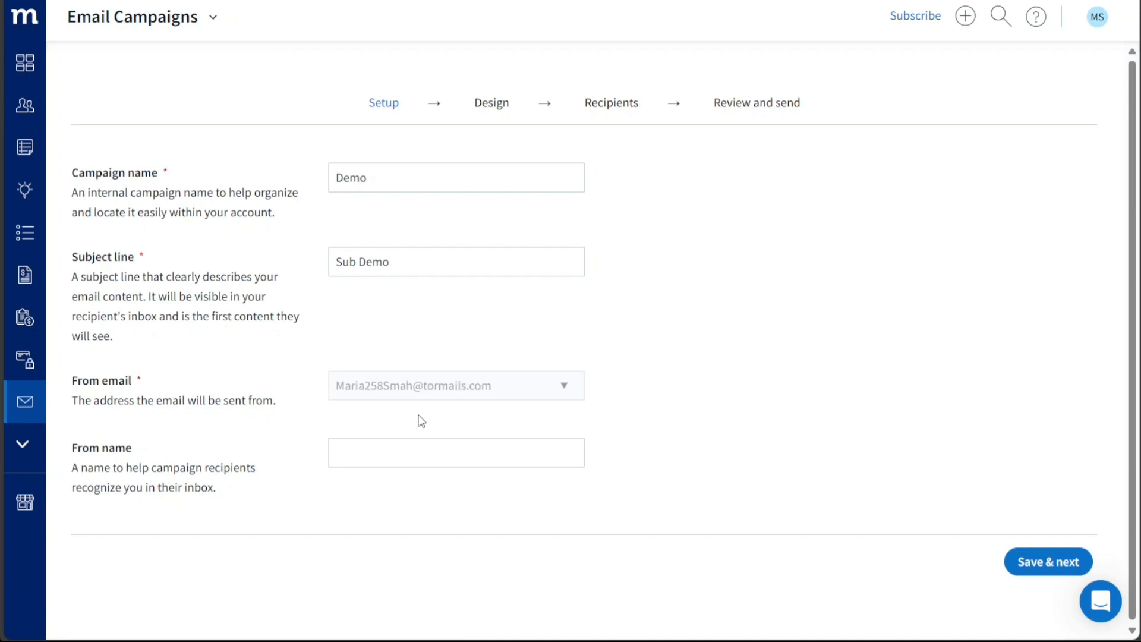
click(457, 452)
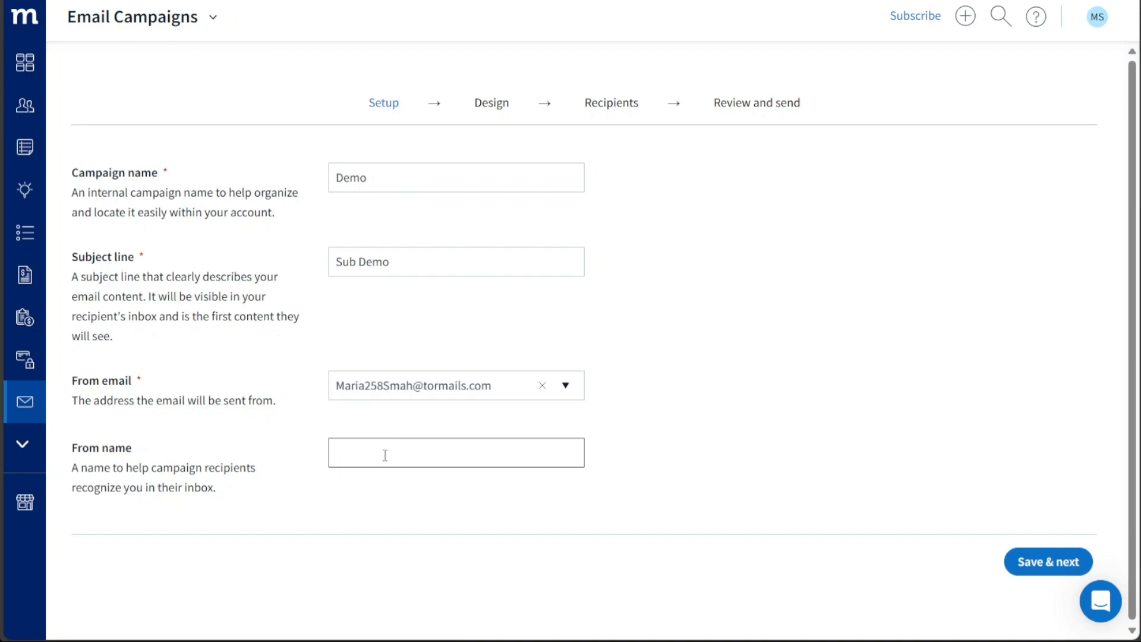
text(Ma)
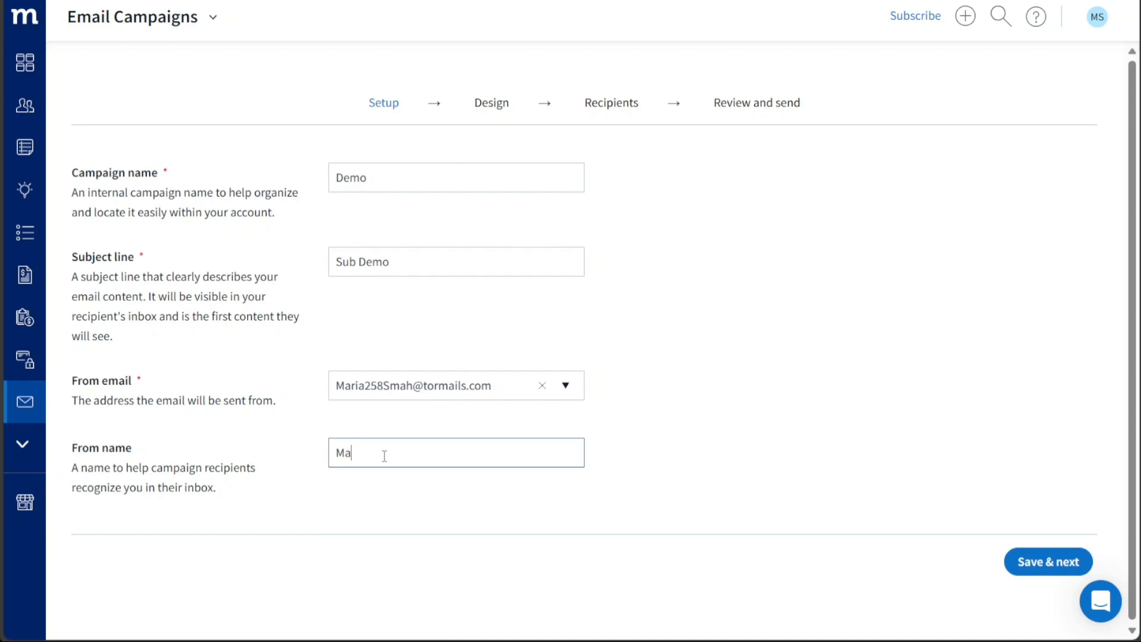
text(ria)
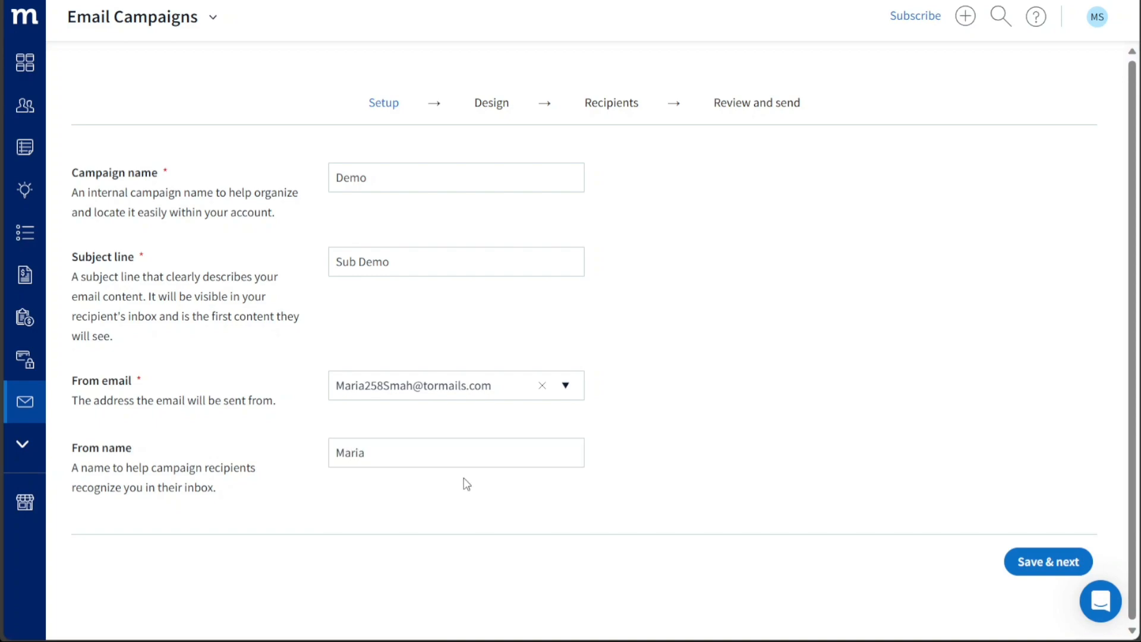
mouse_move(680, 499)
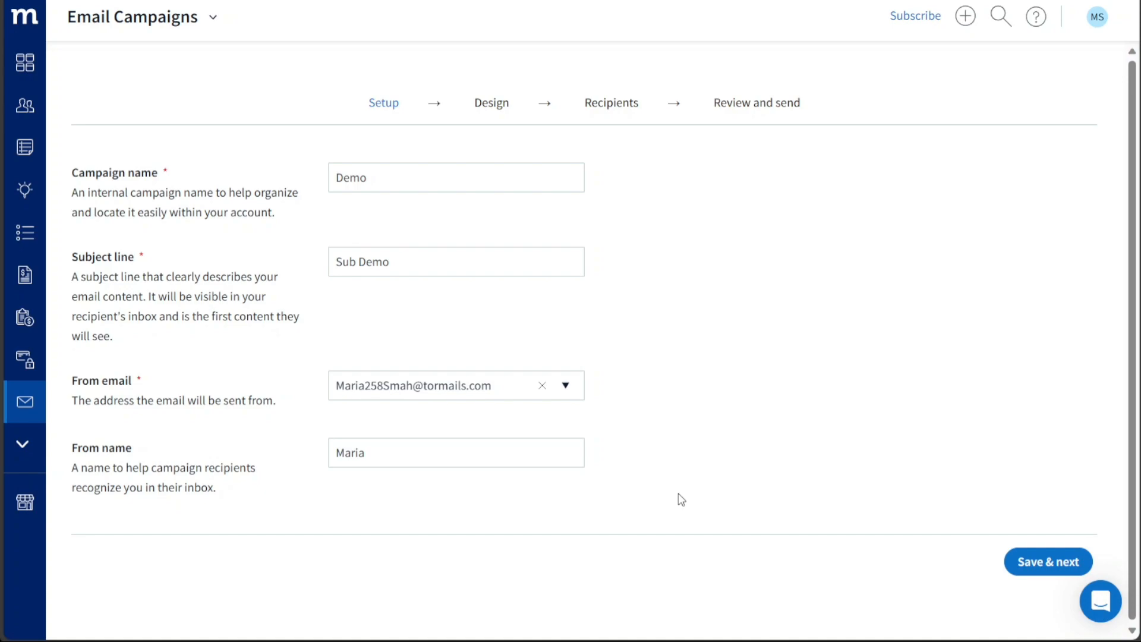
mouse_move(1061, 500)
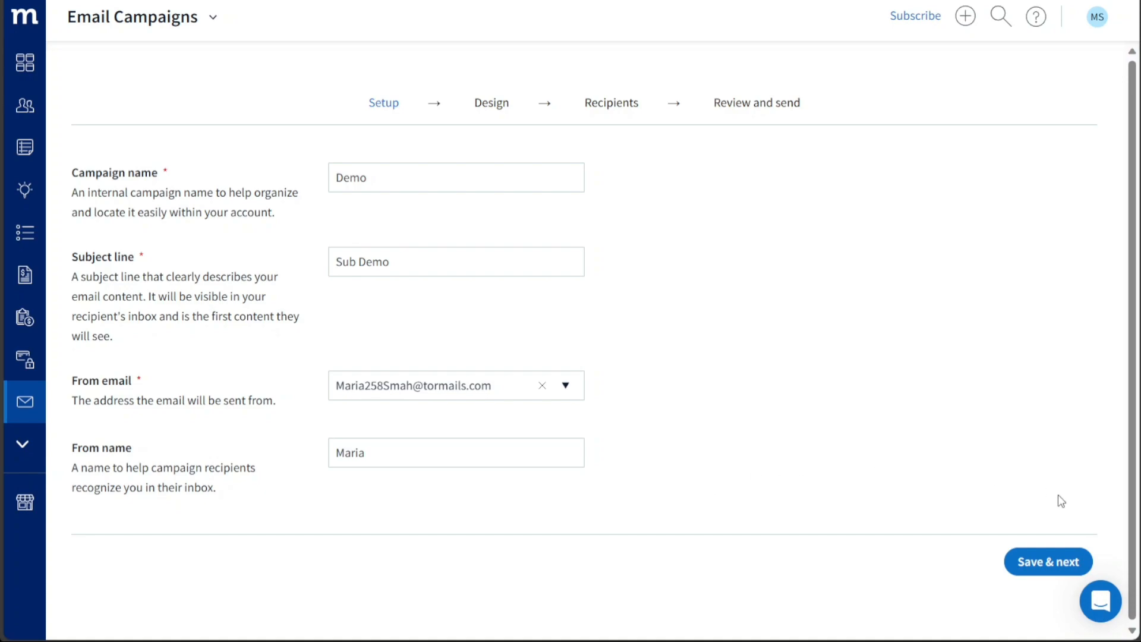
click(1048, 563)
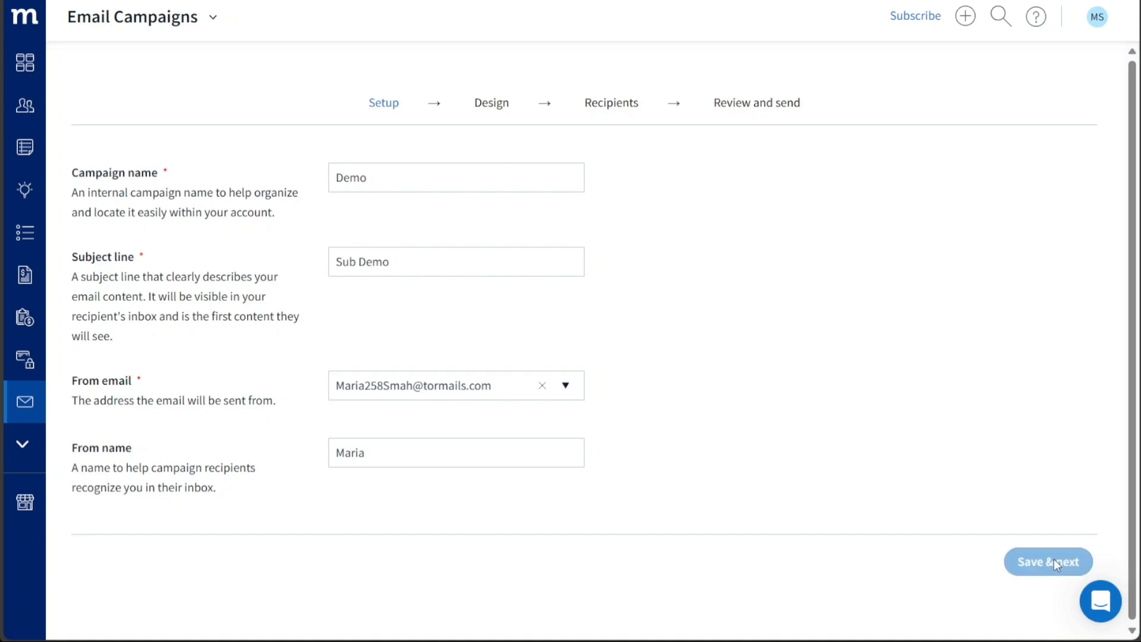
click(1049, 561)
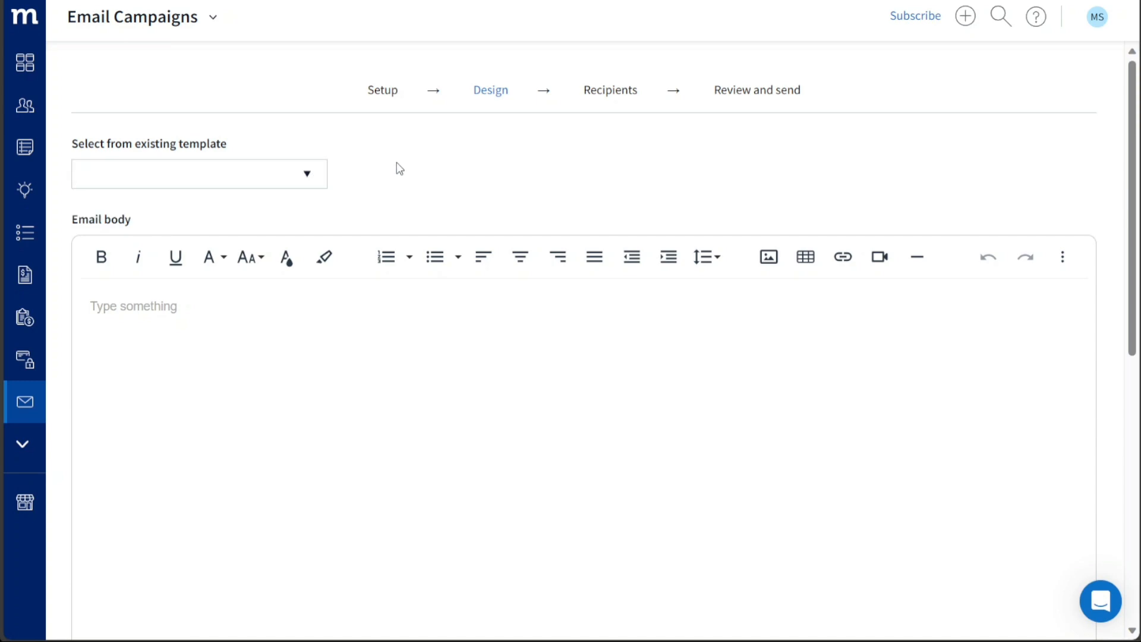
mouse_move(371, 181)
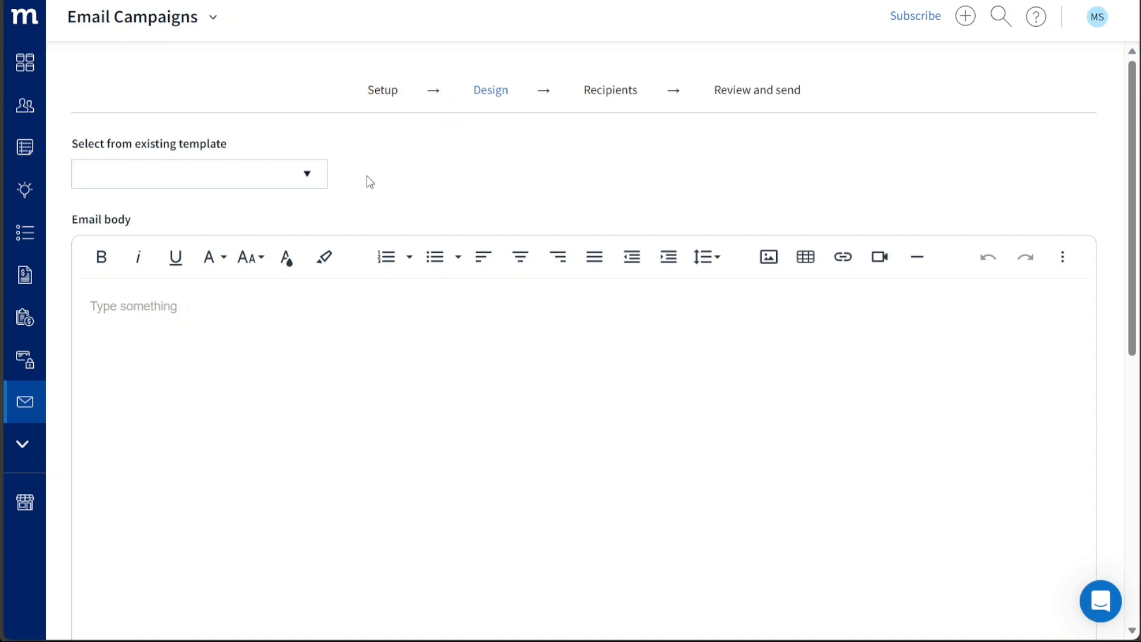
mouse_move(211, 178)
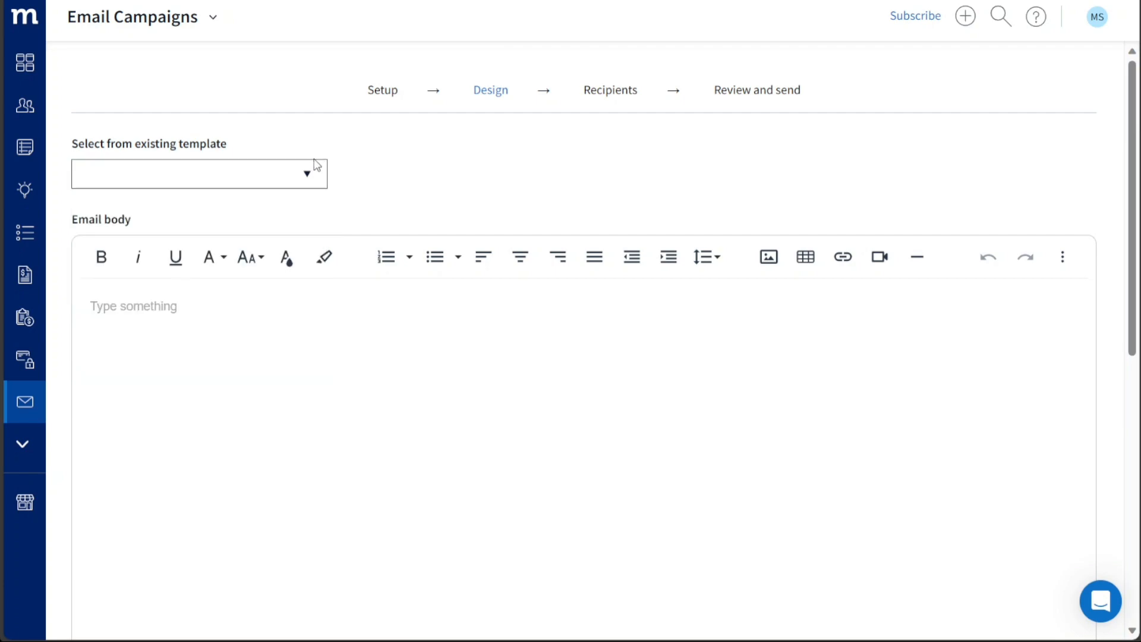
- Choose the (Blank) template from the existing email templates list
click(198, 173)
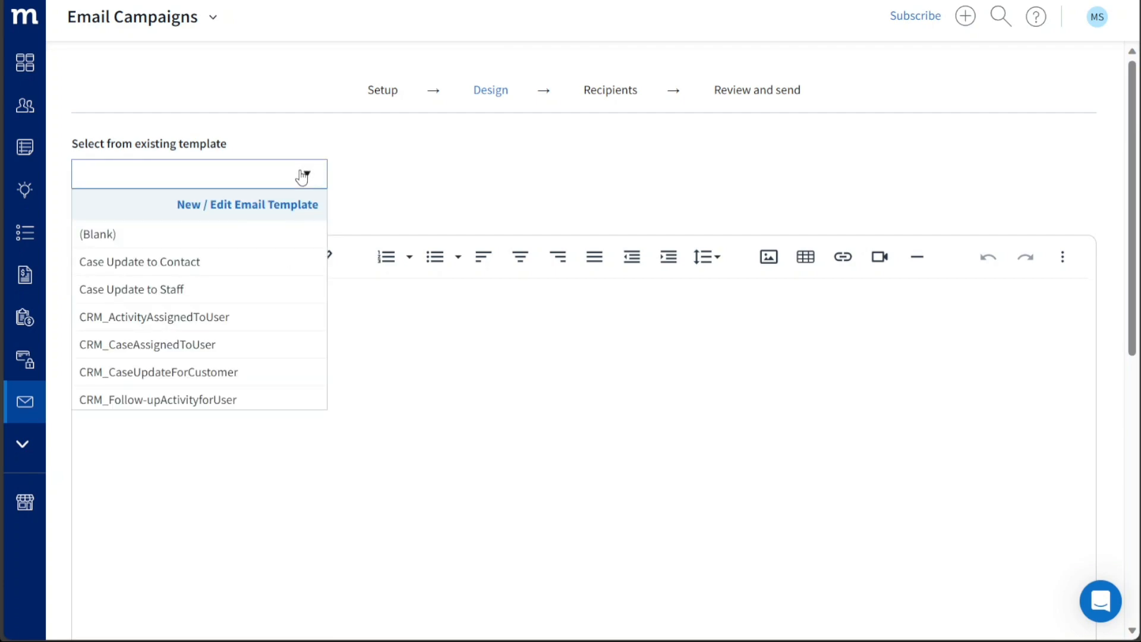
click(97, 234)
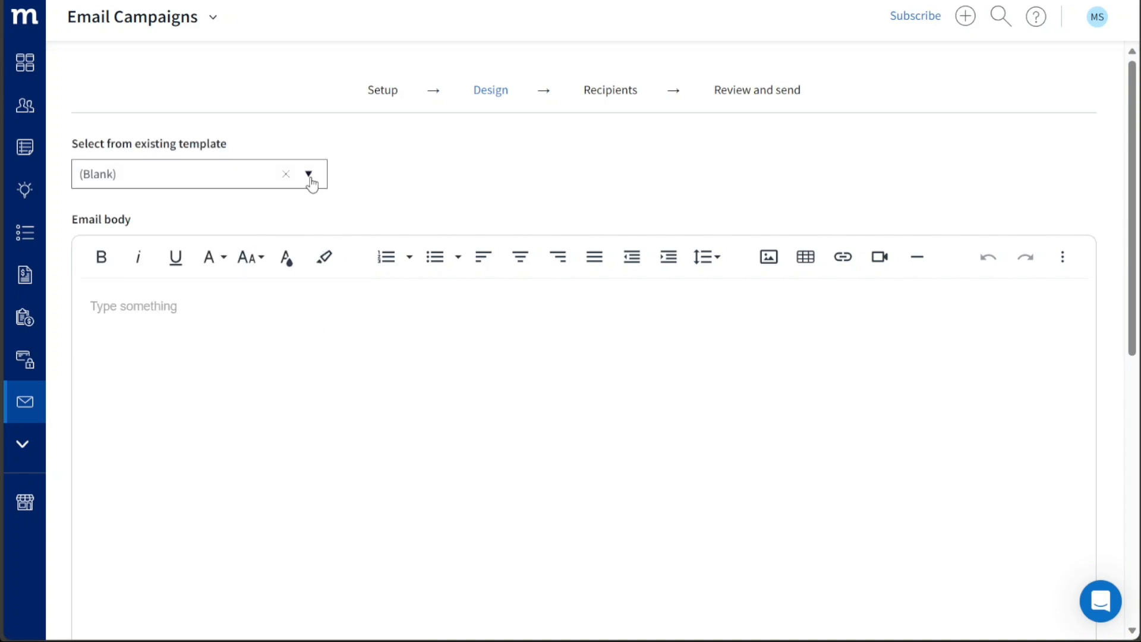
click(308, 173)
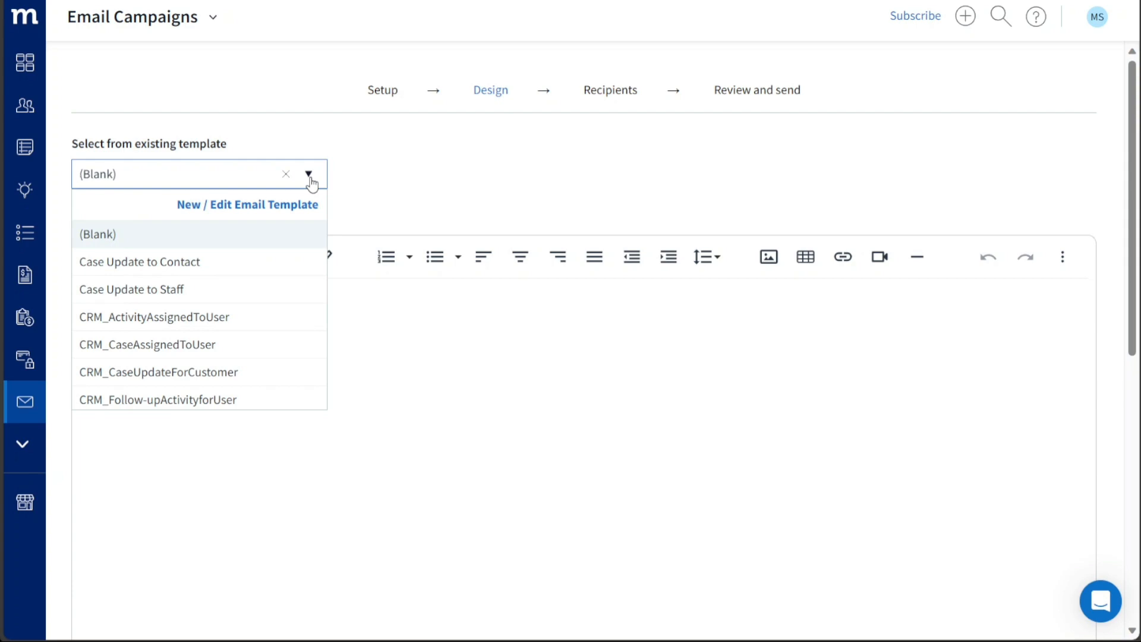
mouse_move(251, 334)
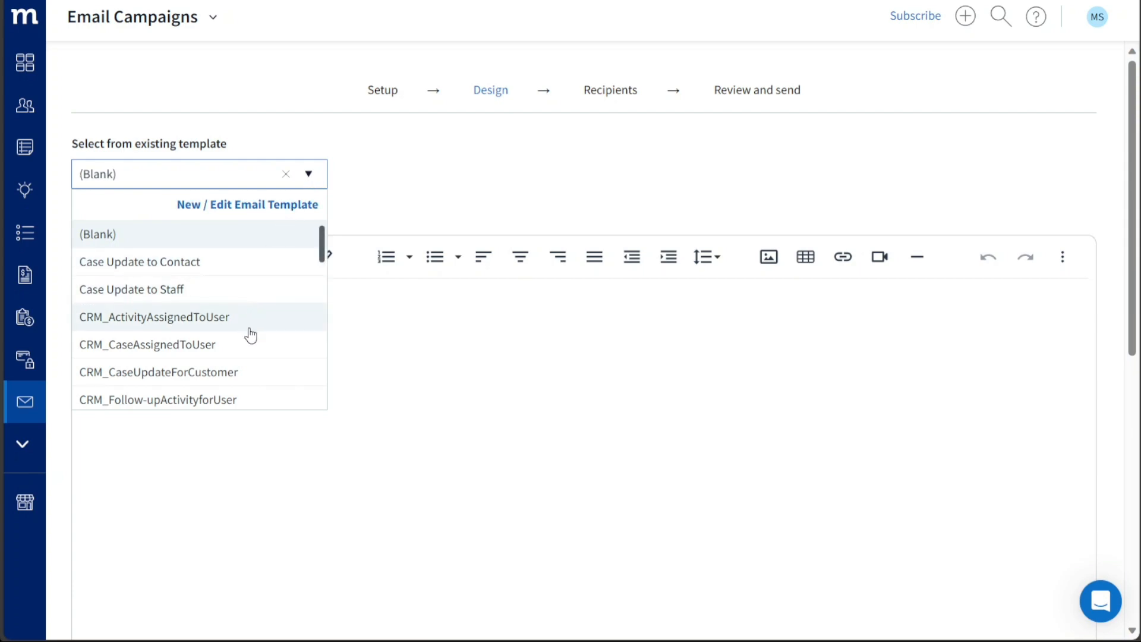
scroll(down, 3)
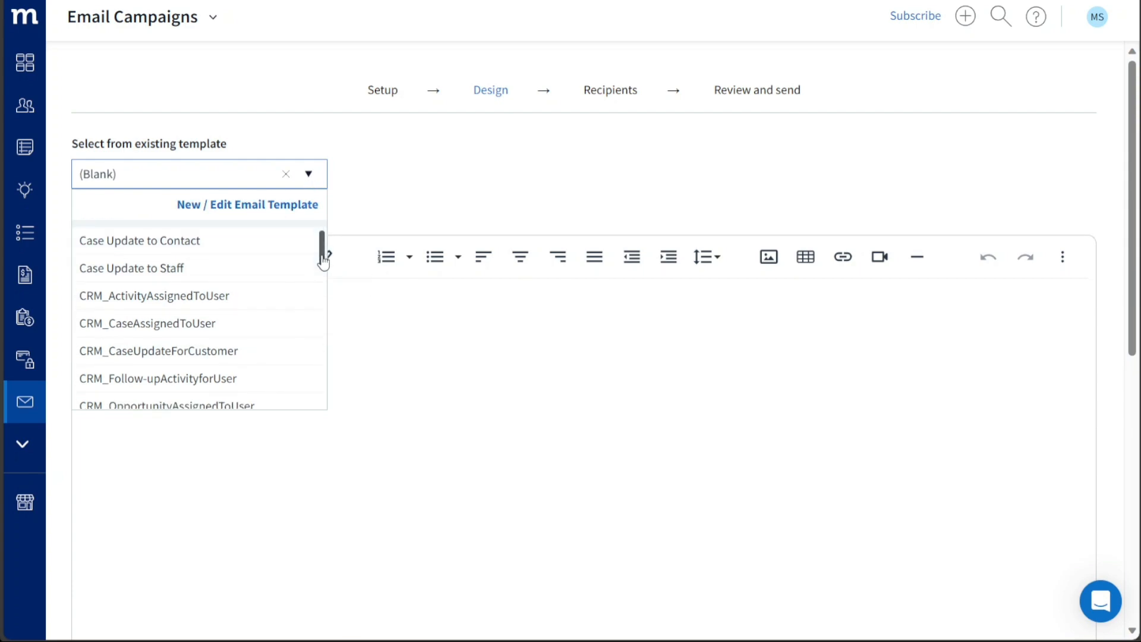
scroll(up, 3)
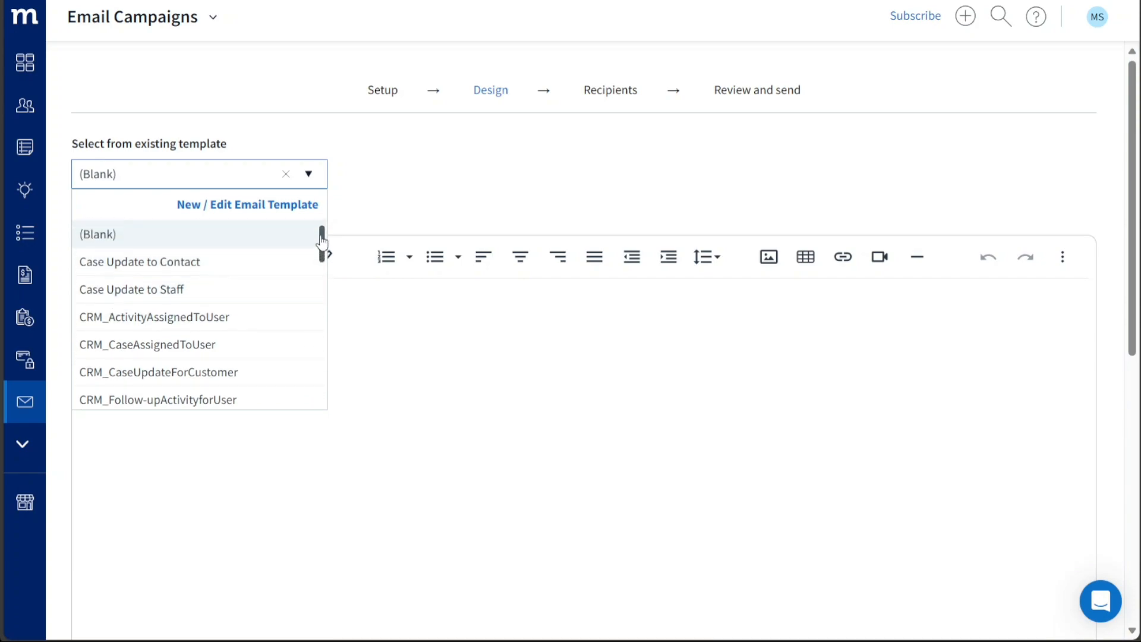
click(98, 234)
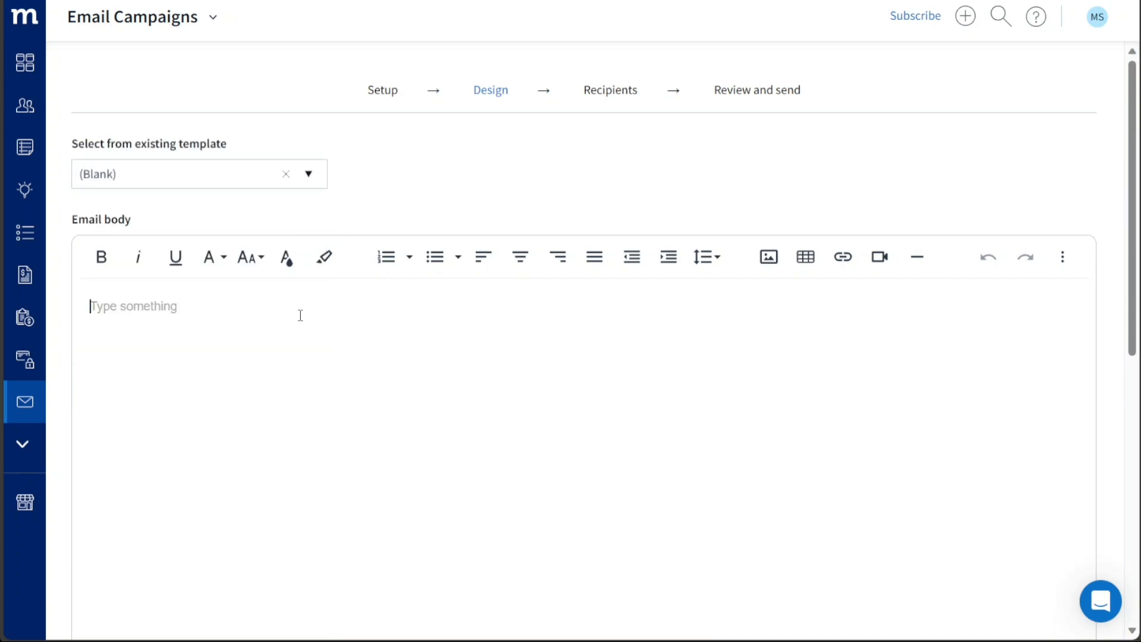
- Write 'Demo body' in the email body and make it bold
text(De)
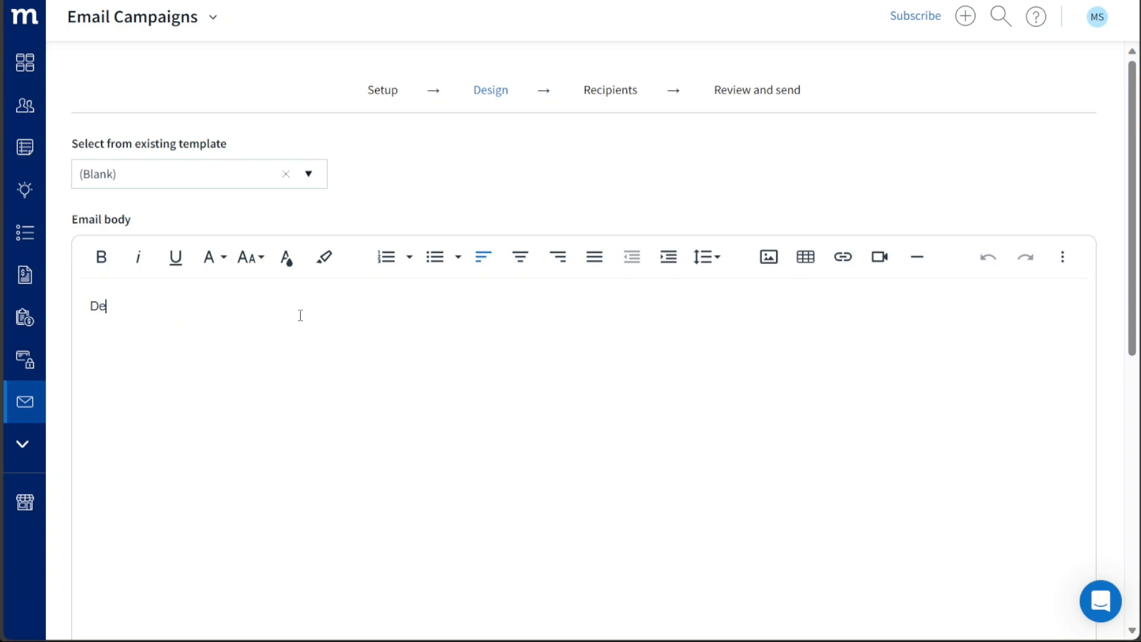
text(mo bo)
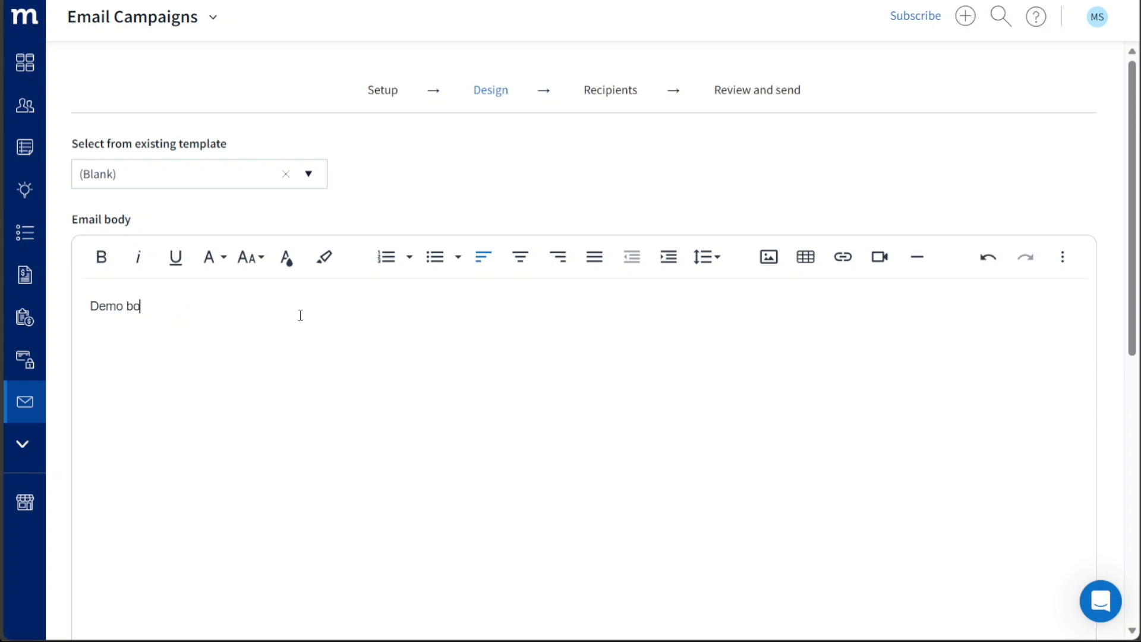
text(dy)
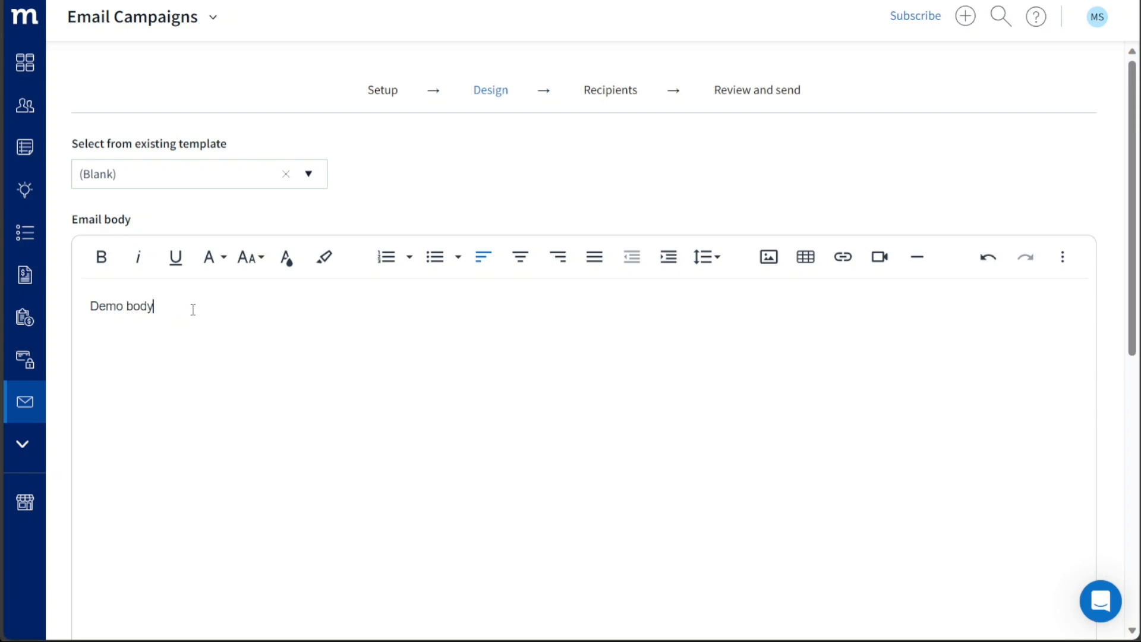
click(100, 256)
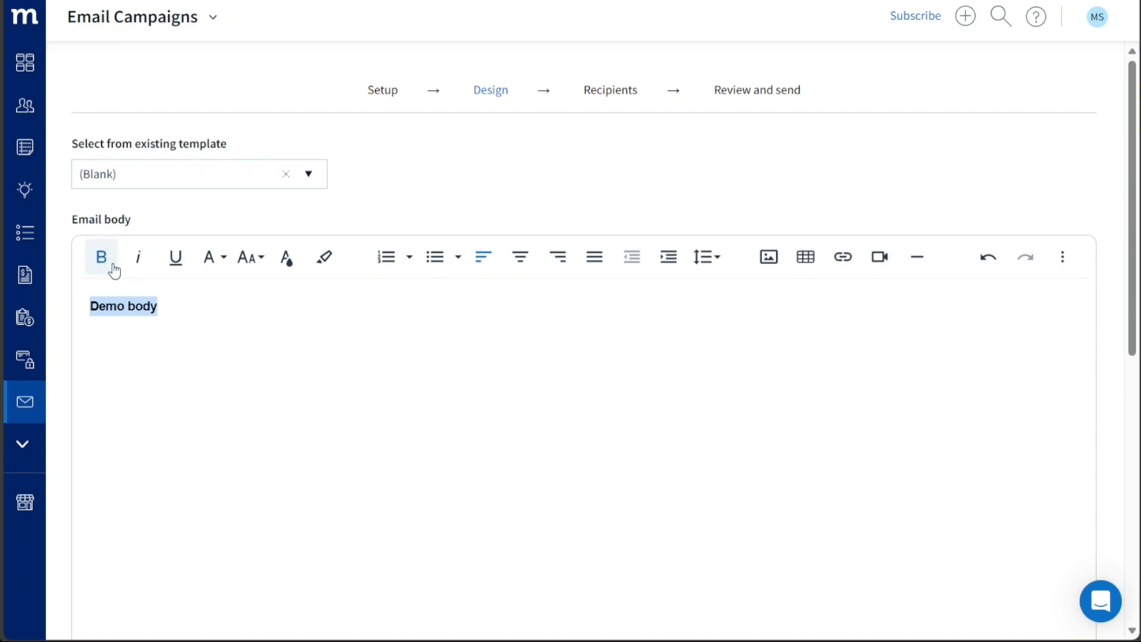
click(387, 397)
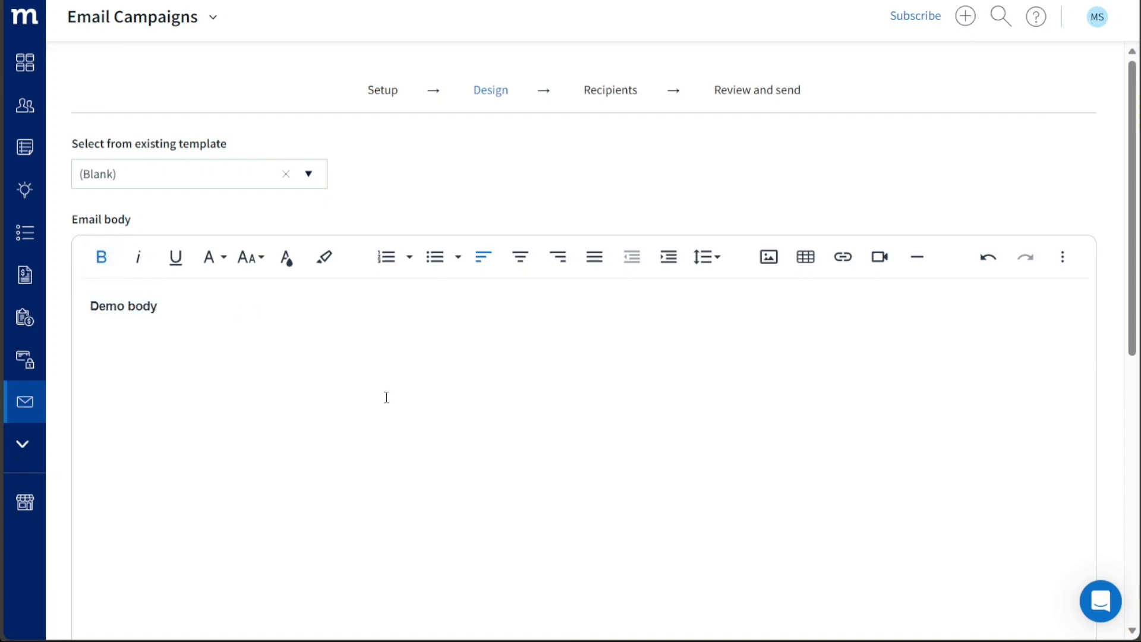
mouse_move(616, 368)
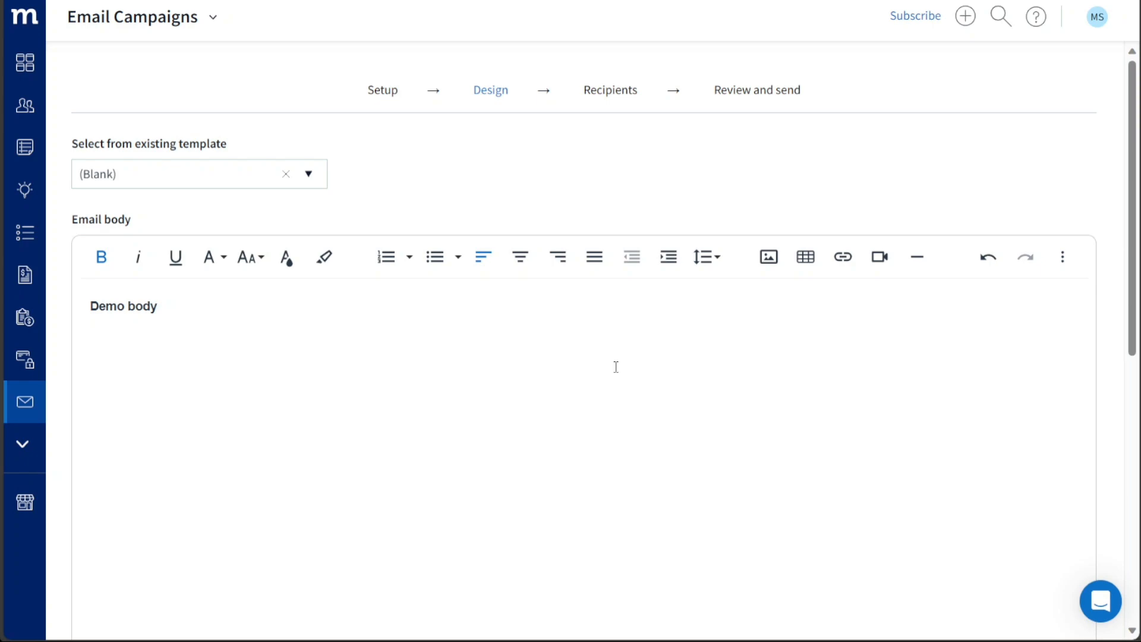
- Add 'ok' to the opt-out message and save the design to reach Recipients
scroll(down, 3)
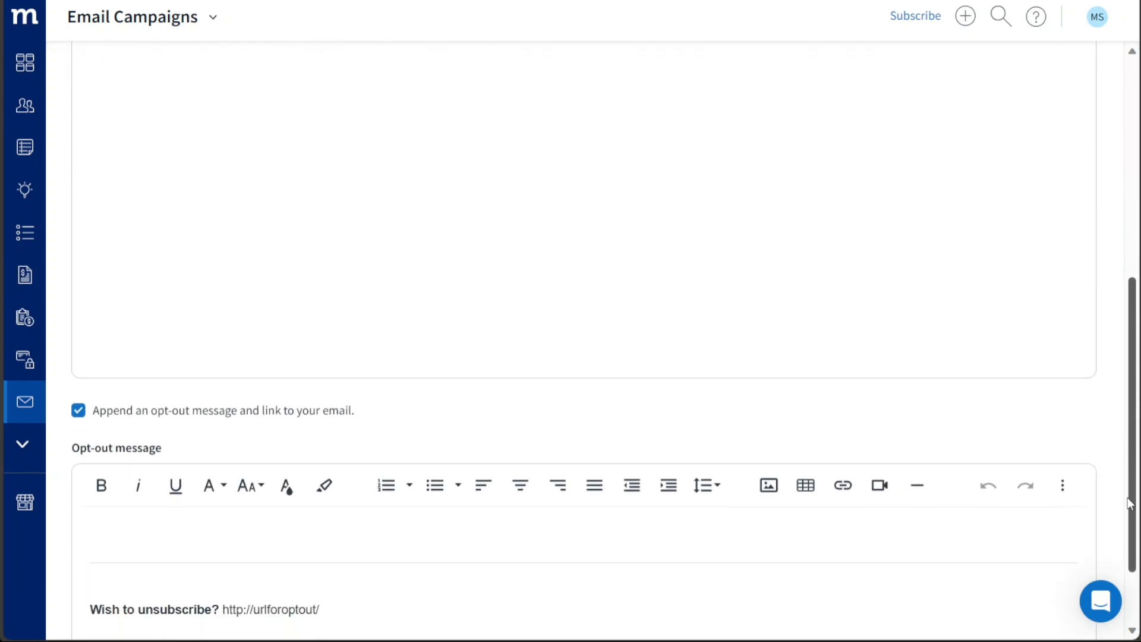
scroll(down, 3)
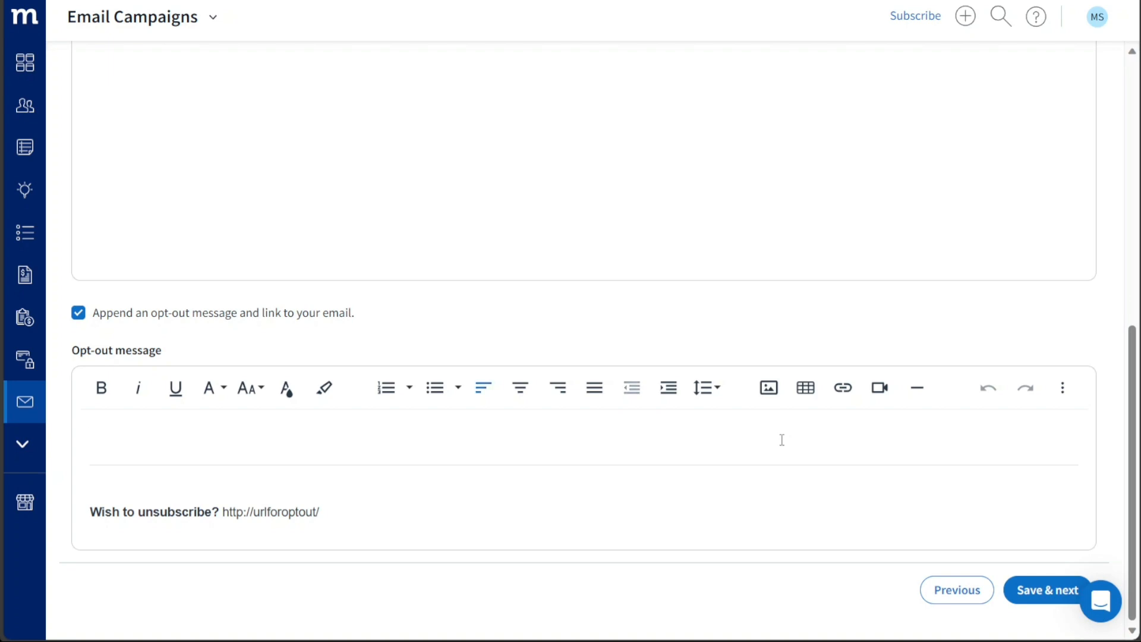
text(ok)
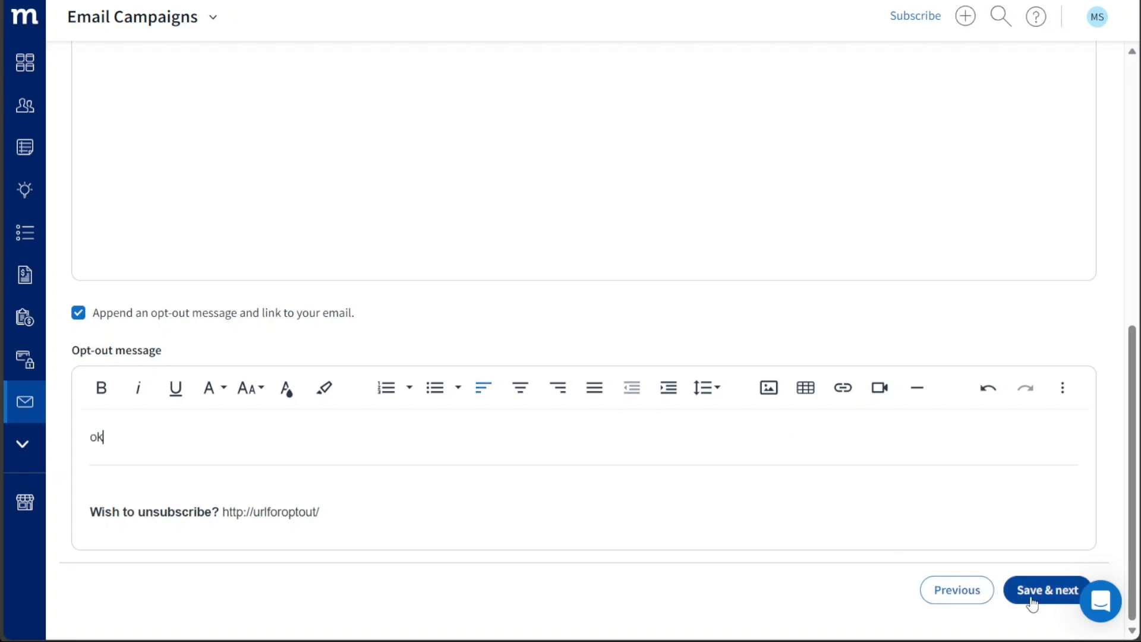
click(1047, 591)
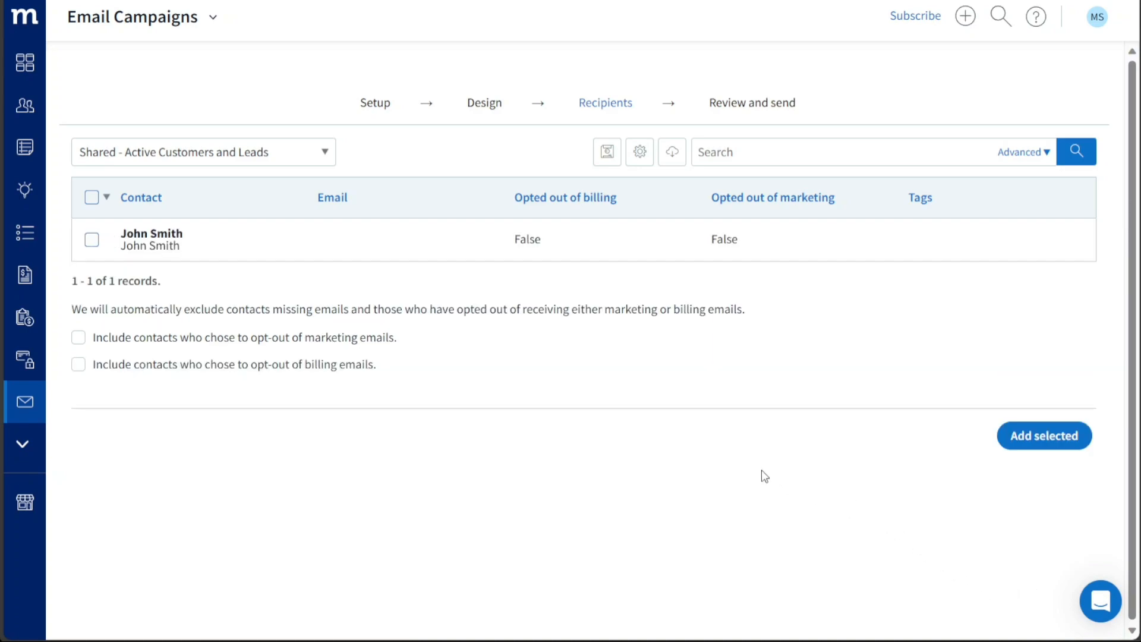
mouse_move(595, 118)
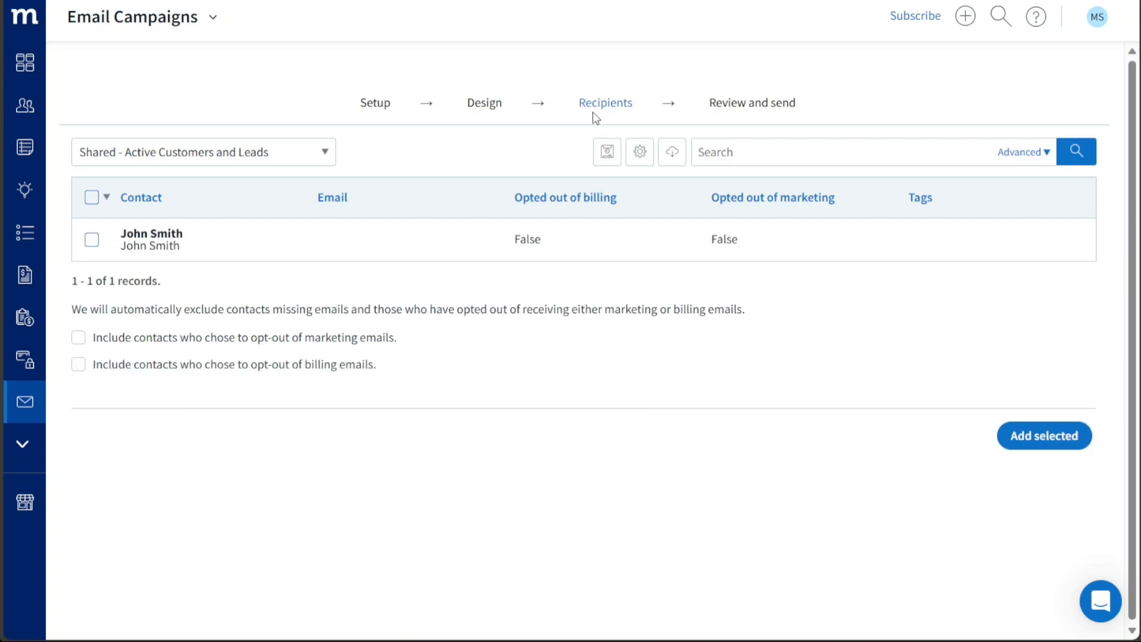
mouse_move(510, 156)
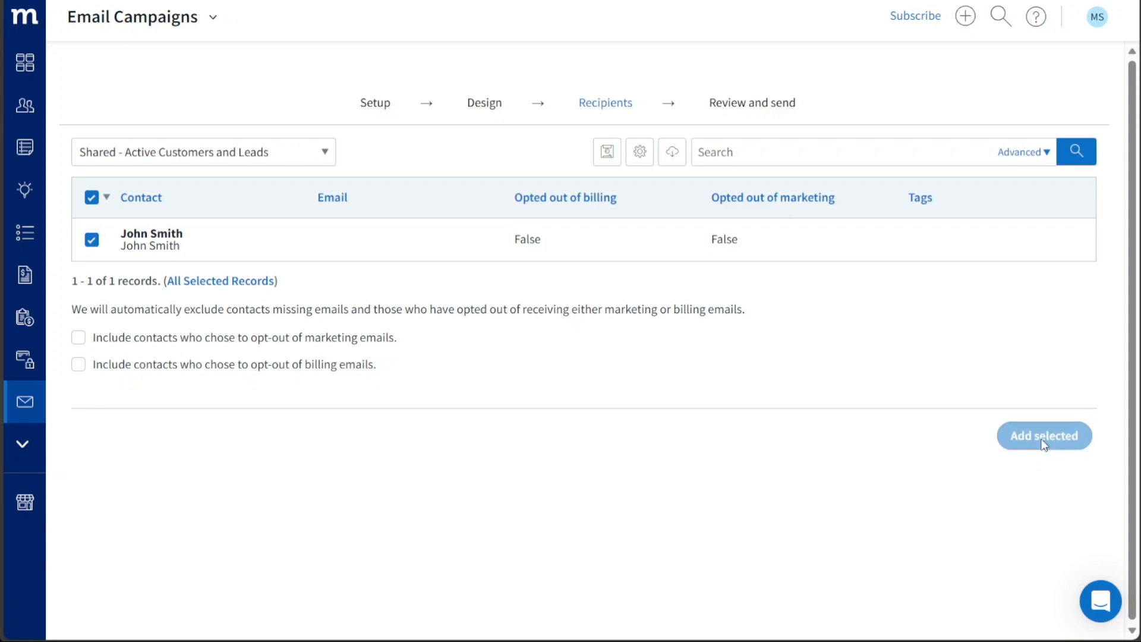
- Add the checked John Smith contact to the campaign recipients
click(1042, 435)
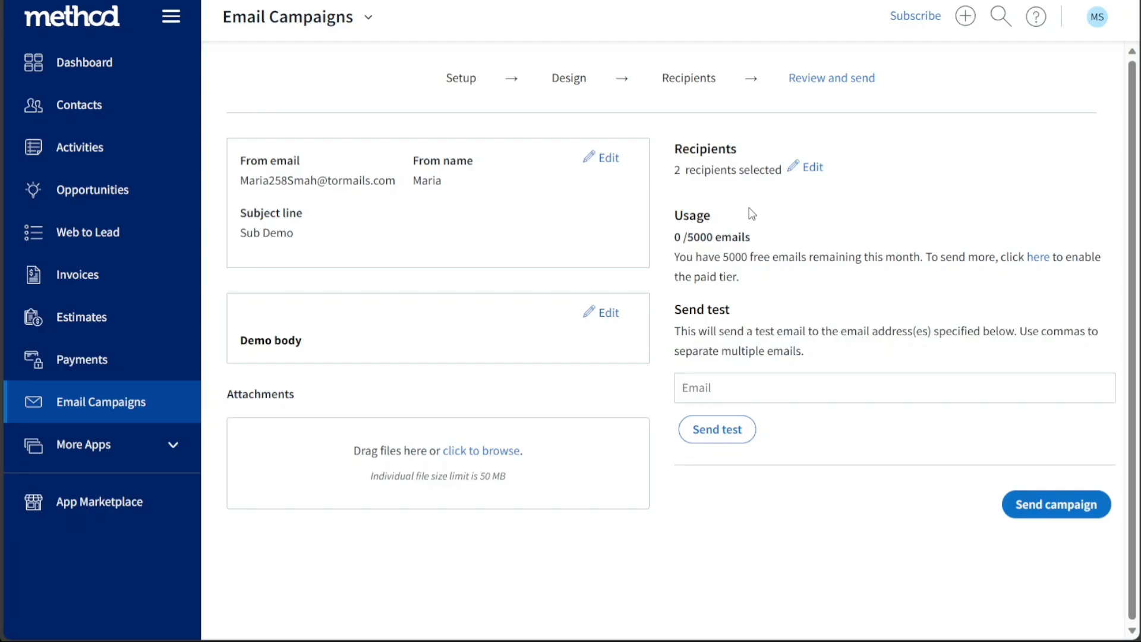
mouse_move(706, 127)
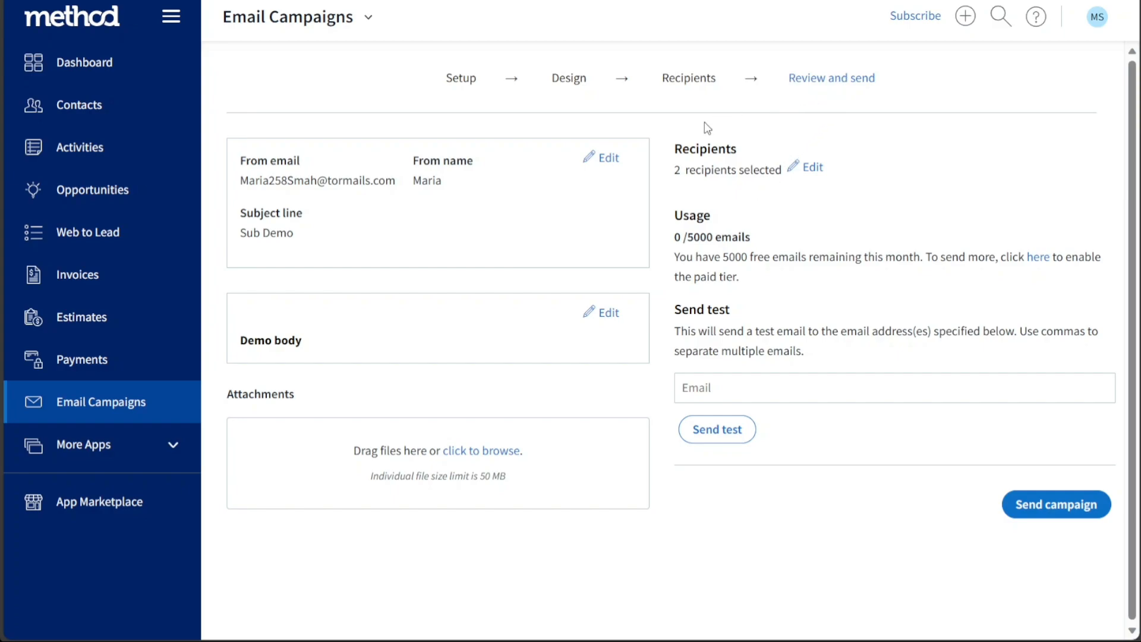
mouse_move(638, 127)
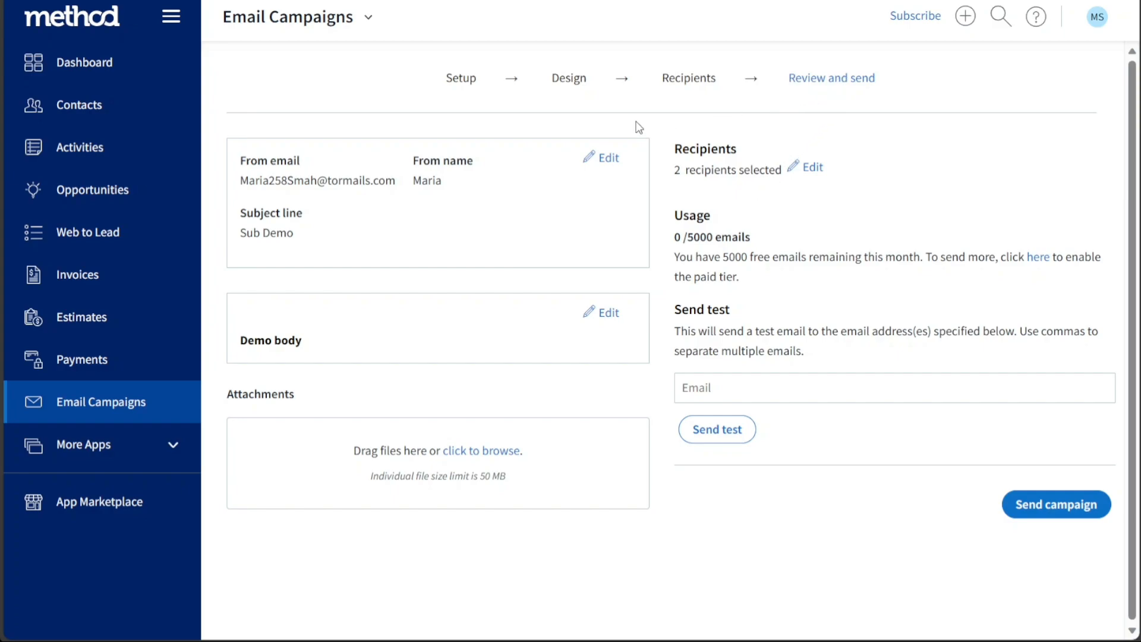
mouse_move(418, 195)
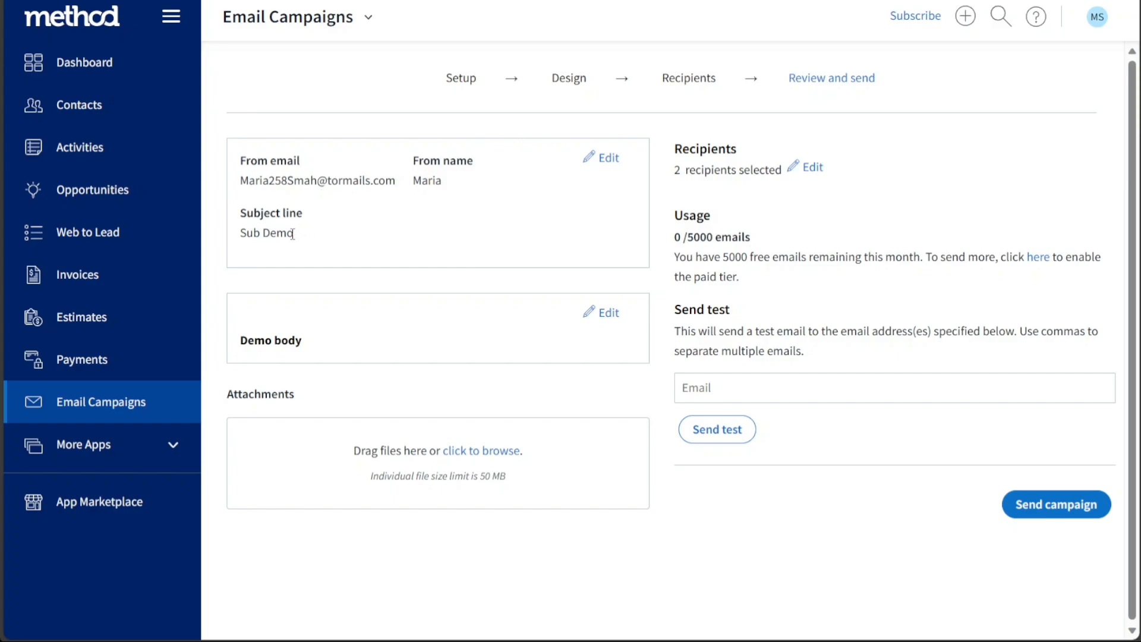
mouse_move(321, 341)
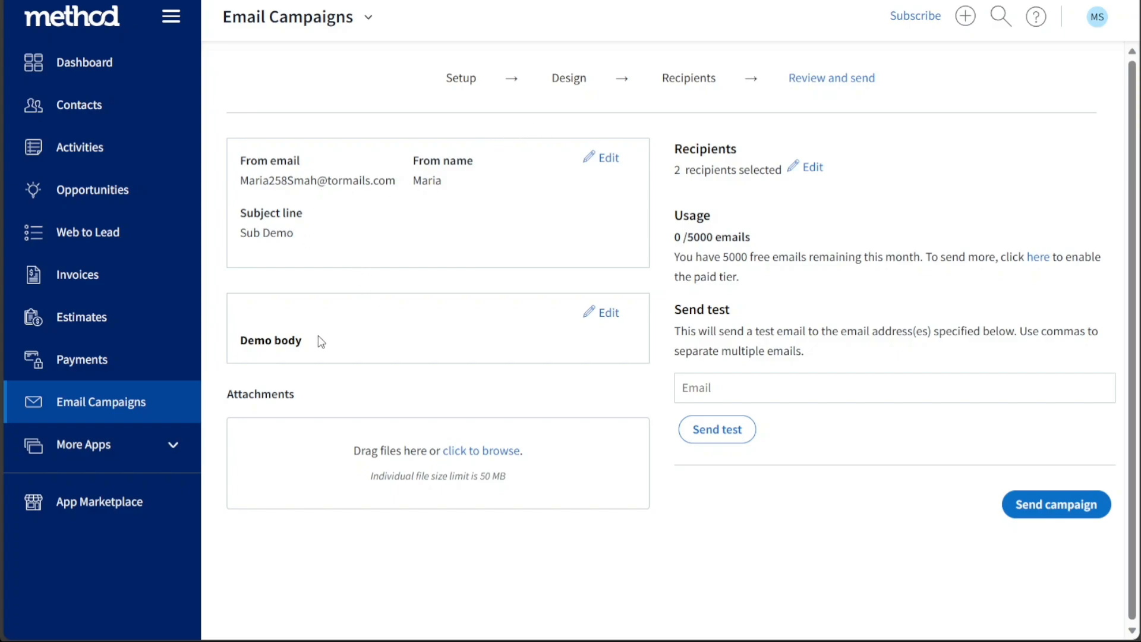
mouse_move(815, 206)
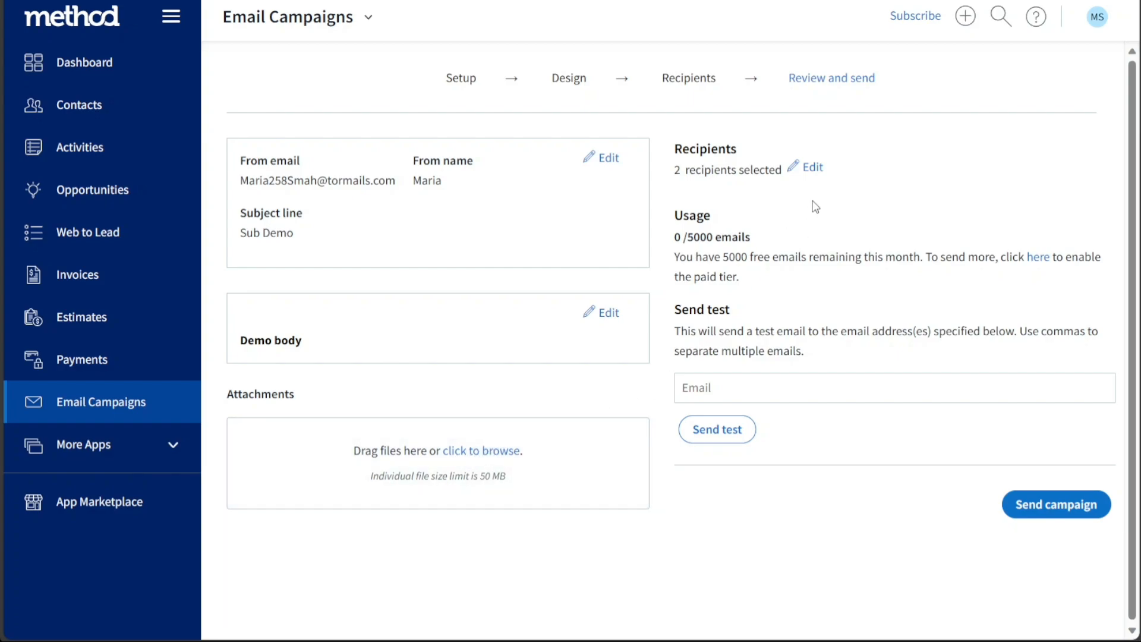
mouse_move(589, 385)
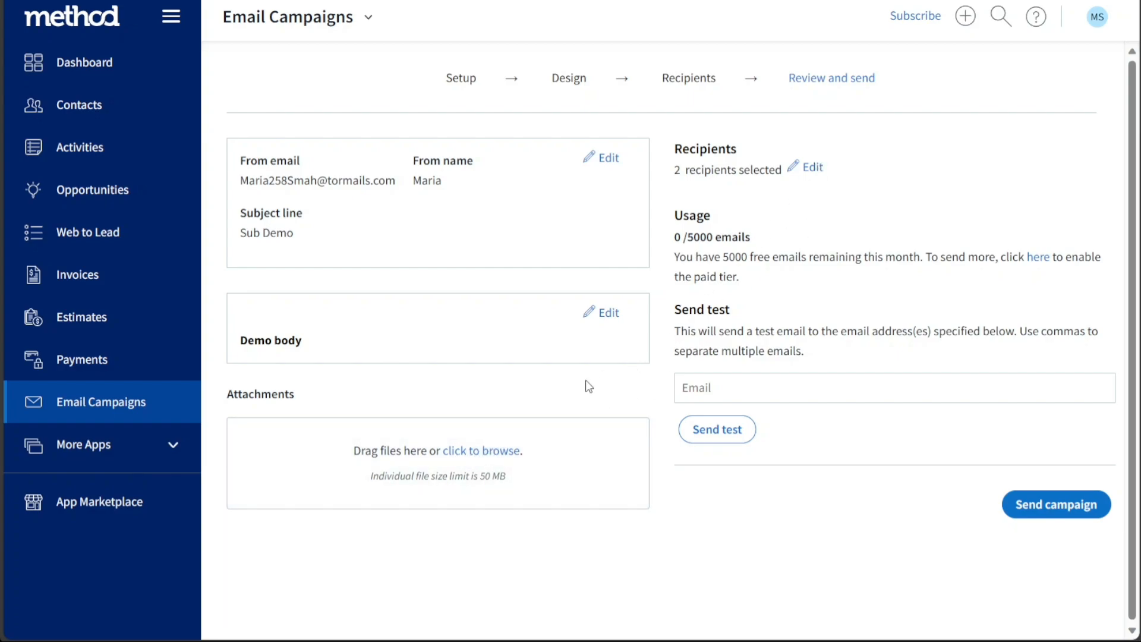
mouse_move(466, 453)
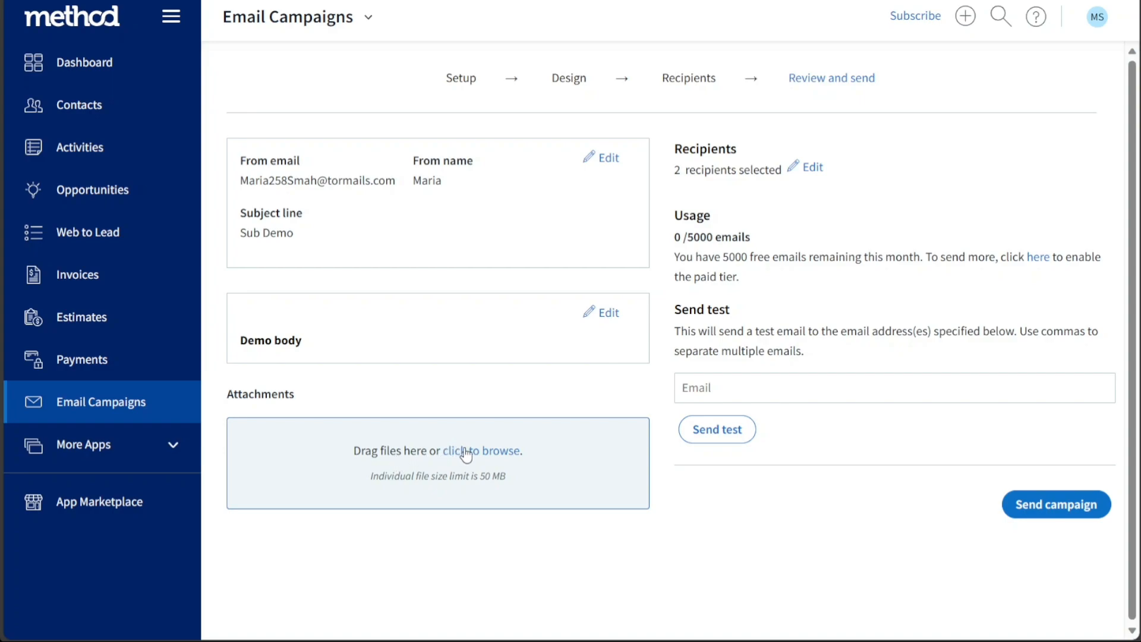
mouse_move(905, 529)
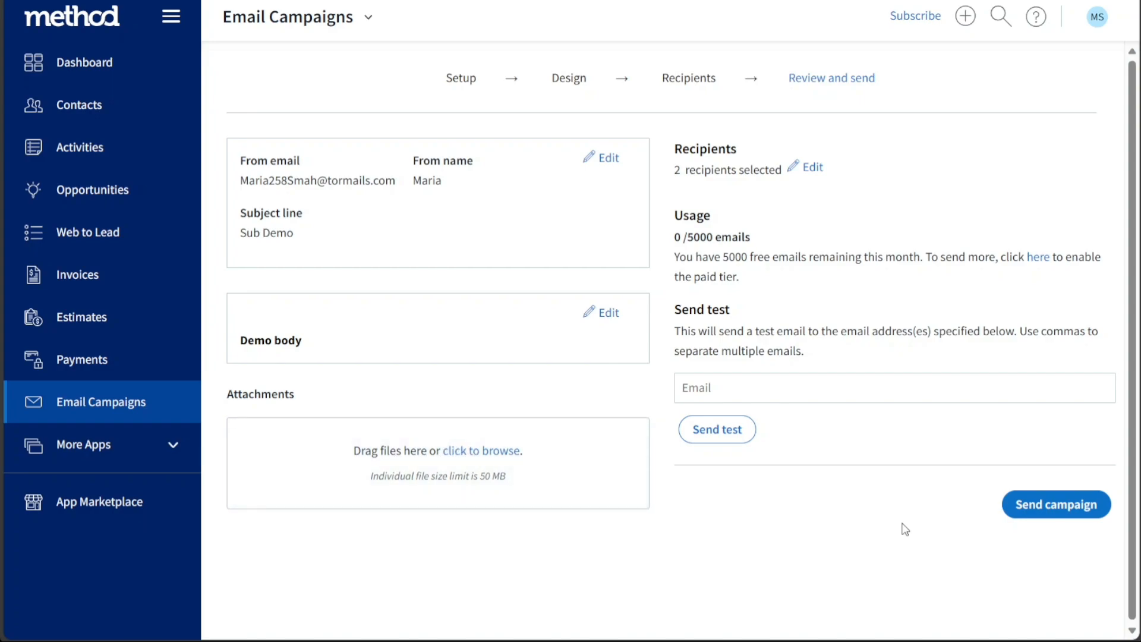
mouse_move(993, 512)
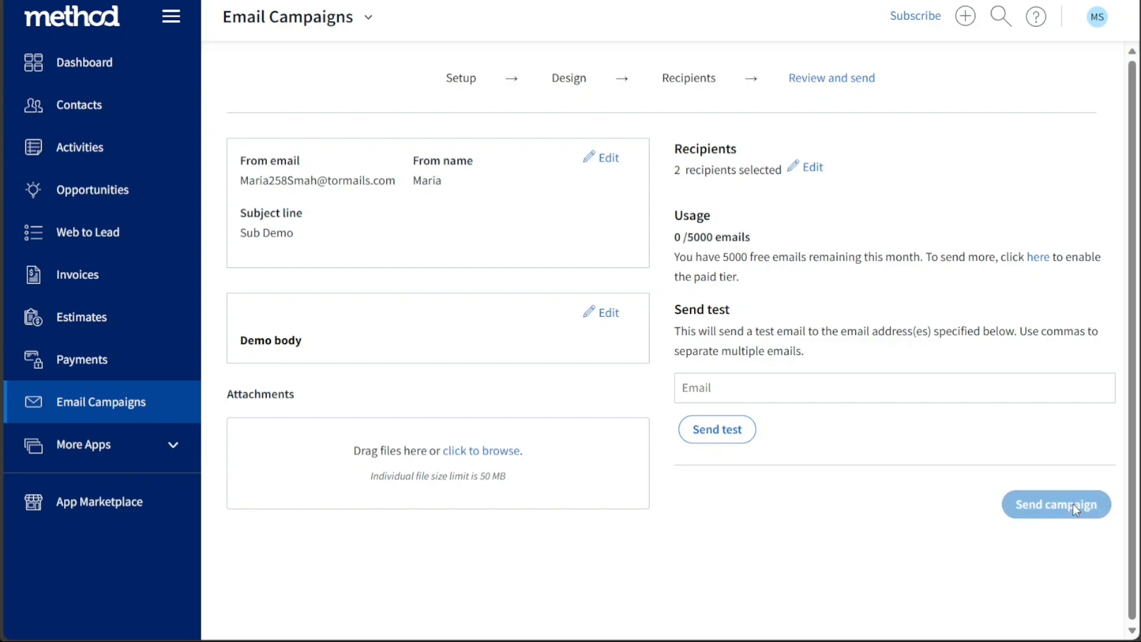
- Send the Demo campaign and confirm sending to its 2 recipients
click(1056, 504)
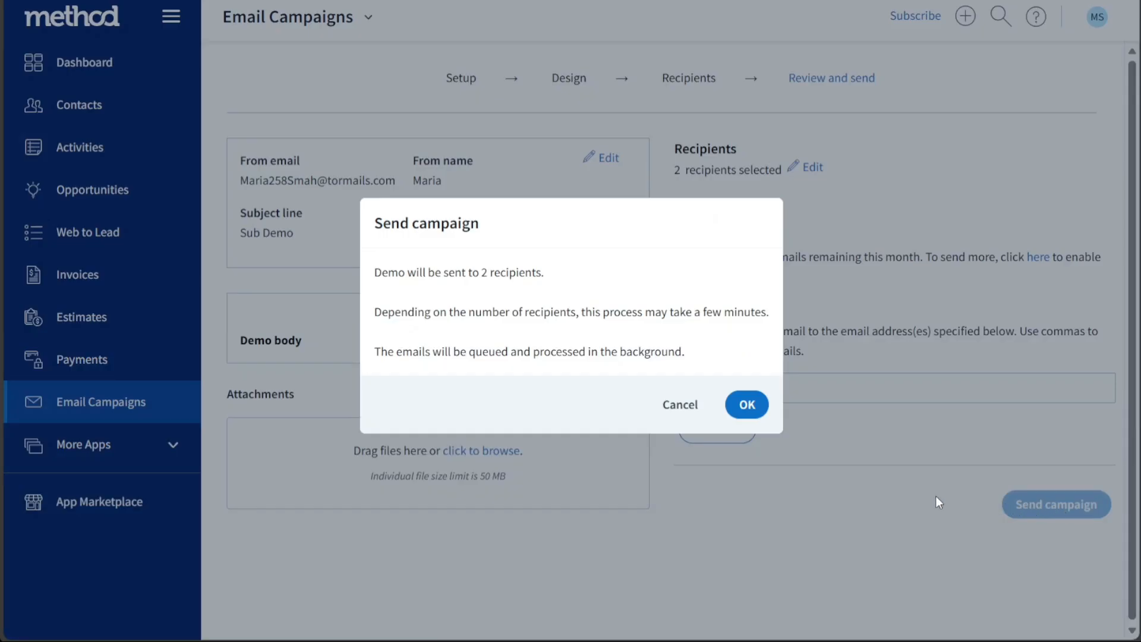
click(679, 404)
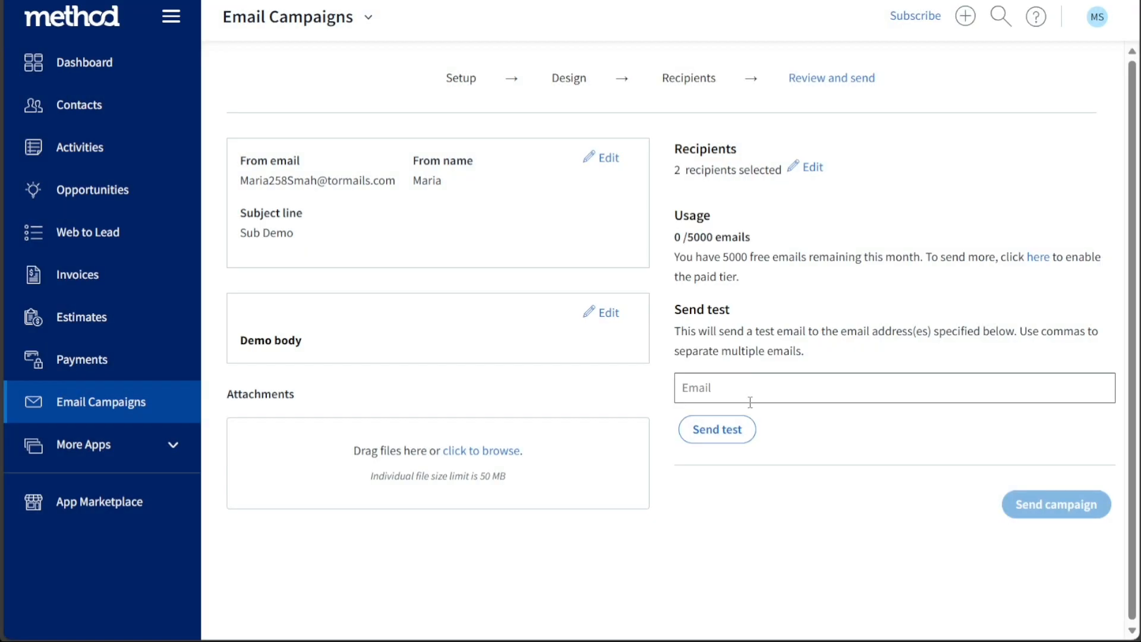
click(1056, 505)
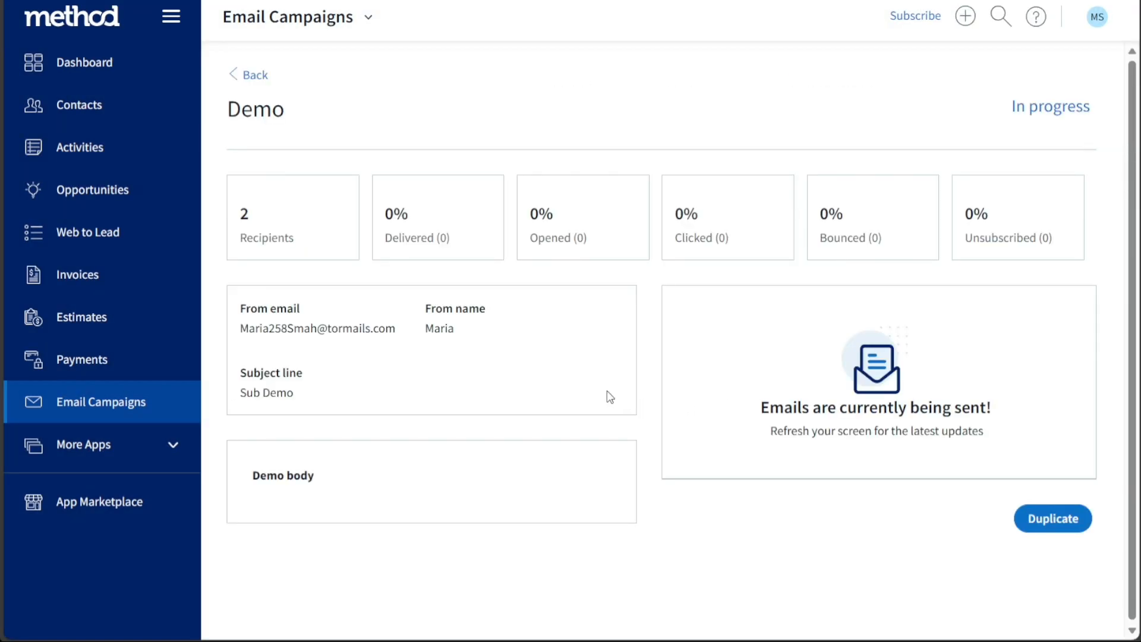
mouse_move(371, 144)
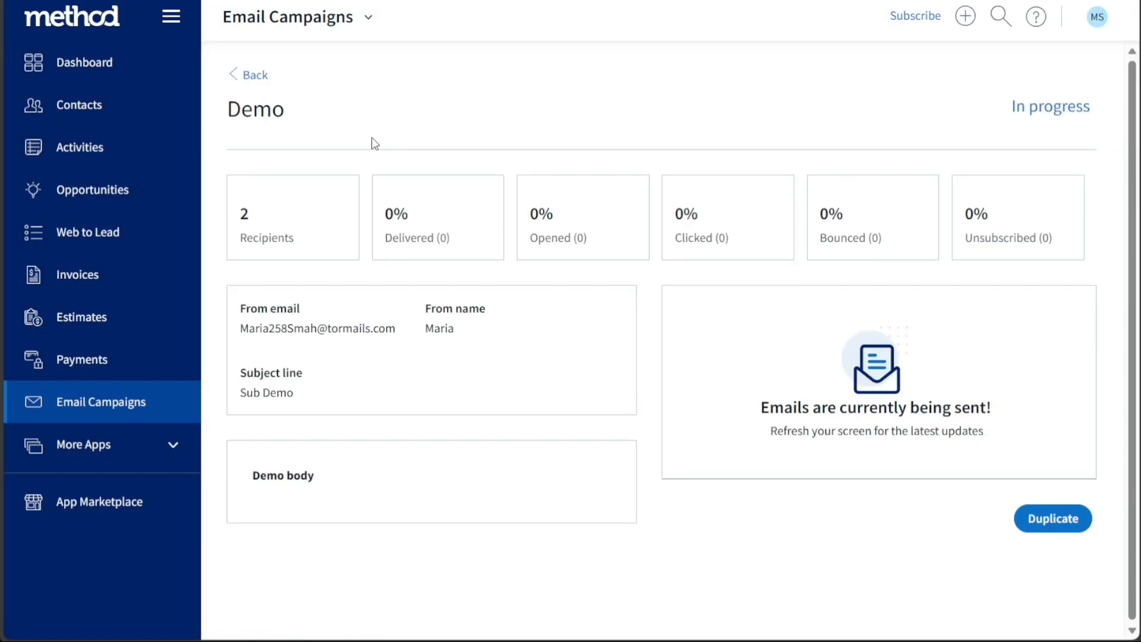
double_click(256, 109)
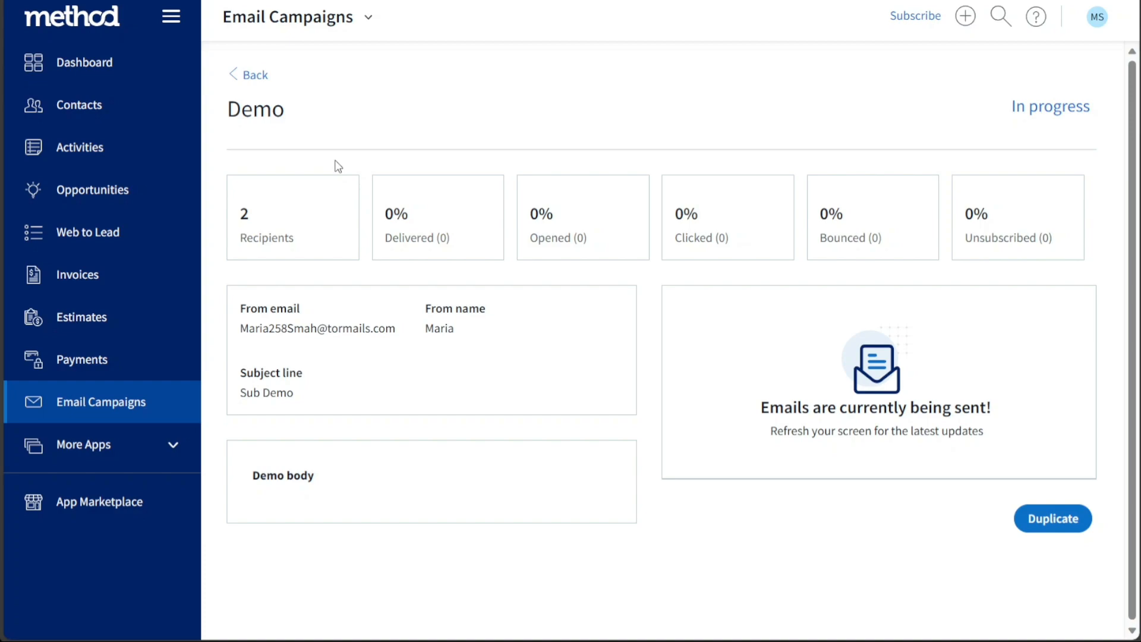
mouse_move(328, 213)
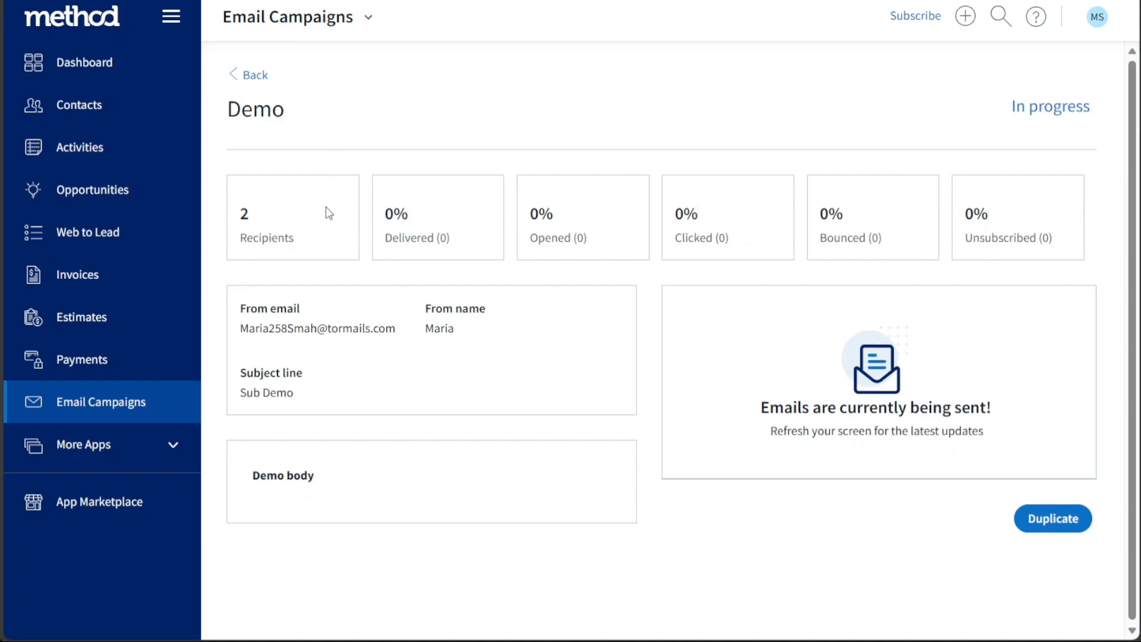
mouse_move(322, 234)
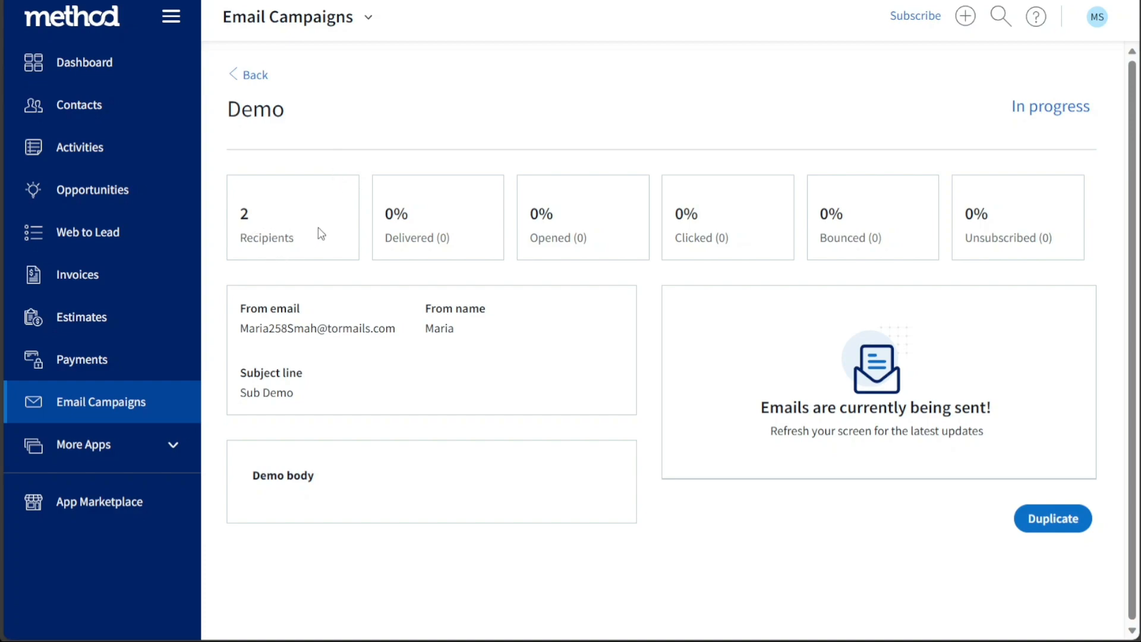
mouse_move(573, 233)
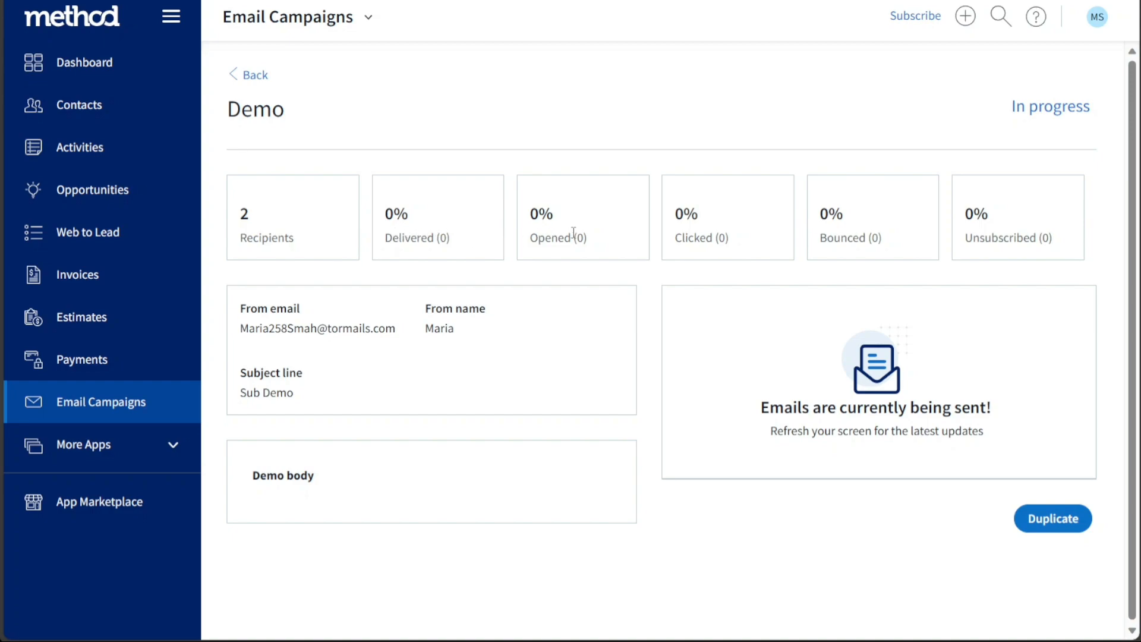
mouse_move(712, 228)
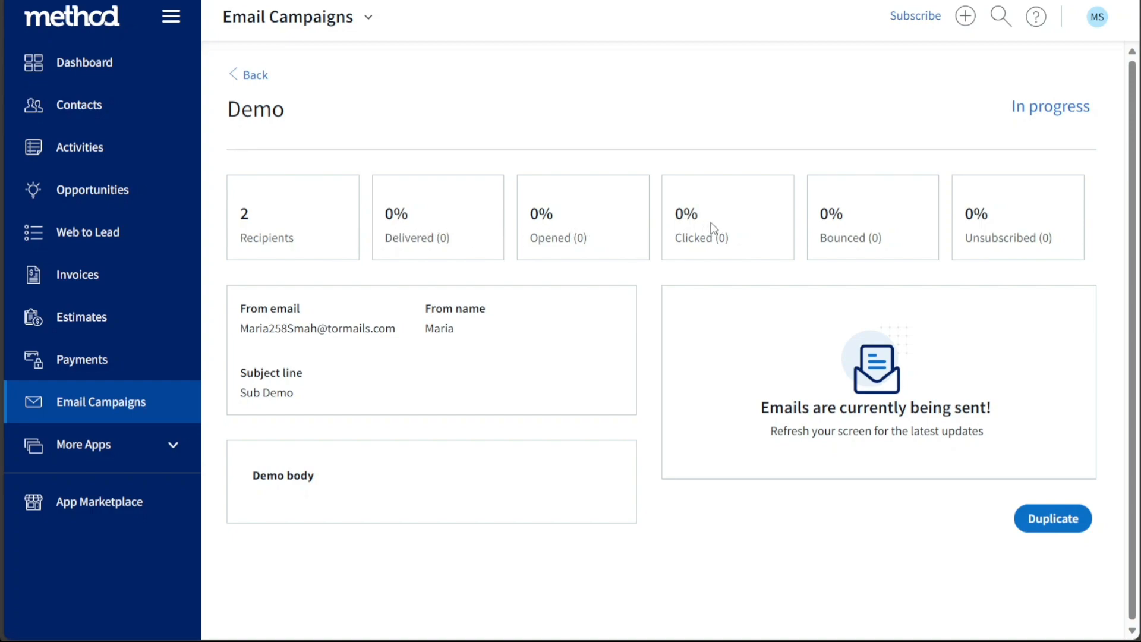
mouse_move(1008, 120)
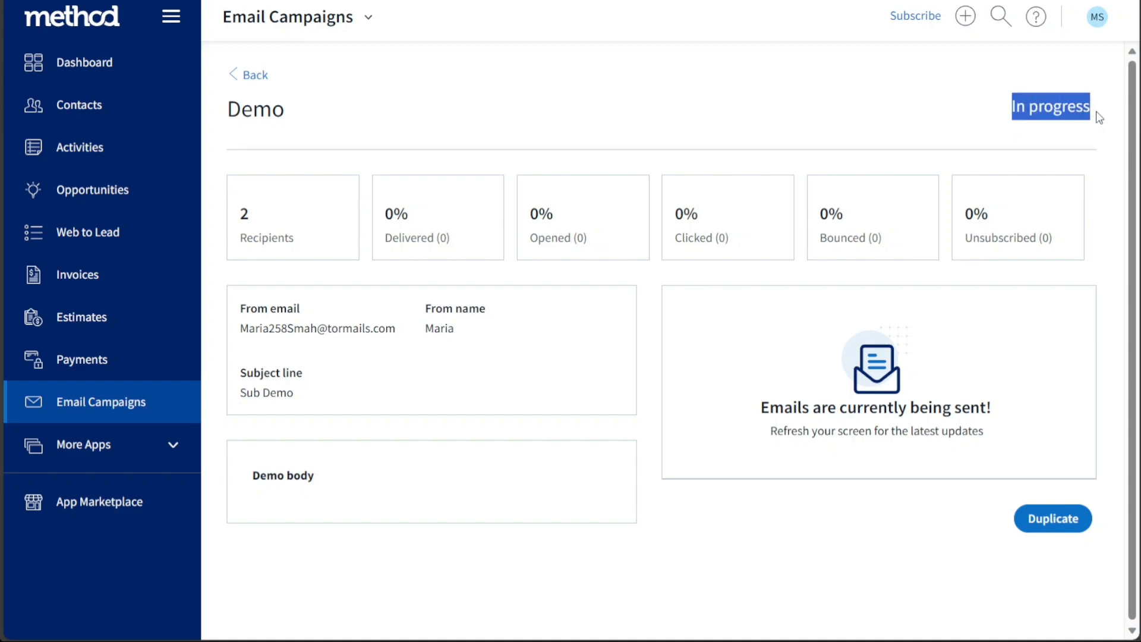
mouse_move(823, 119)
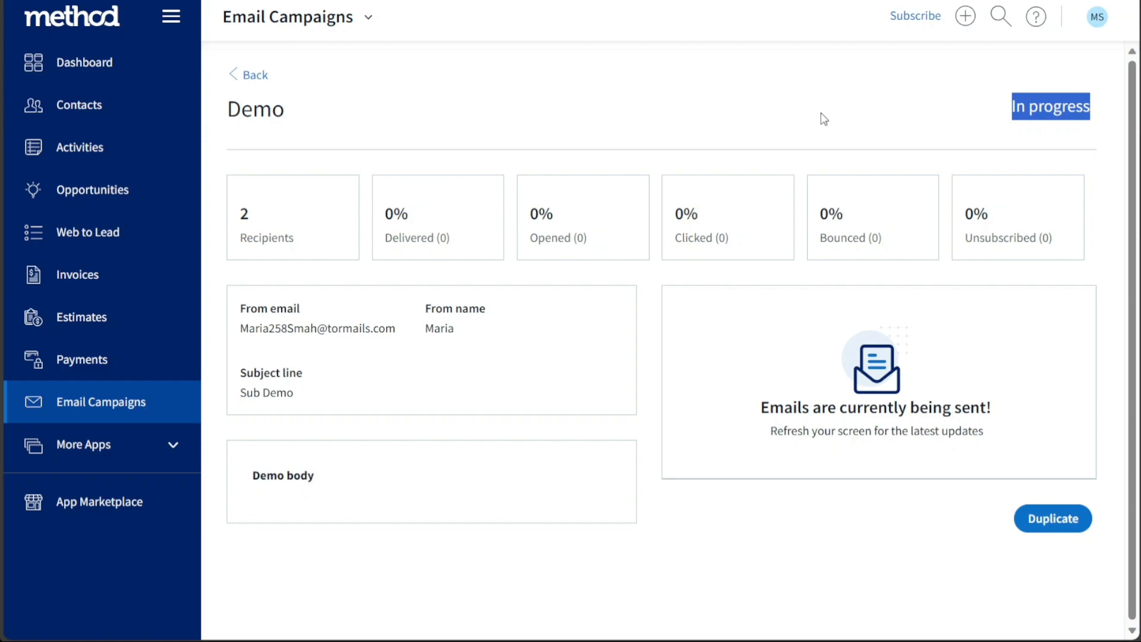
mouse_move(624, 117)
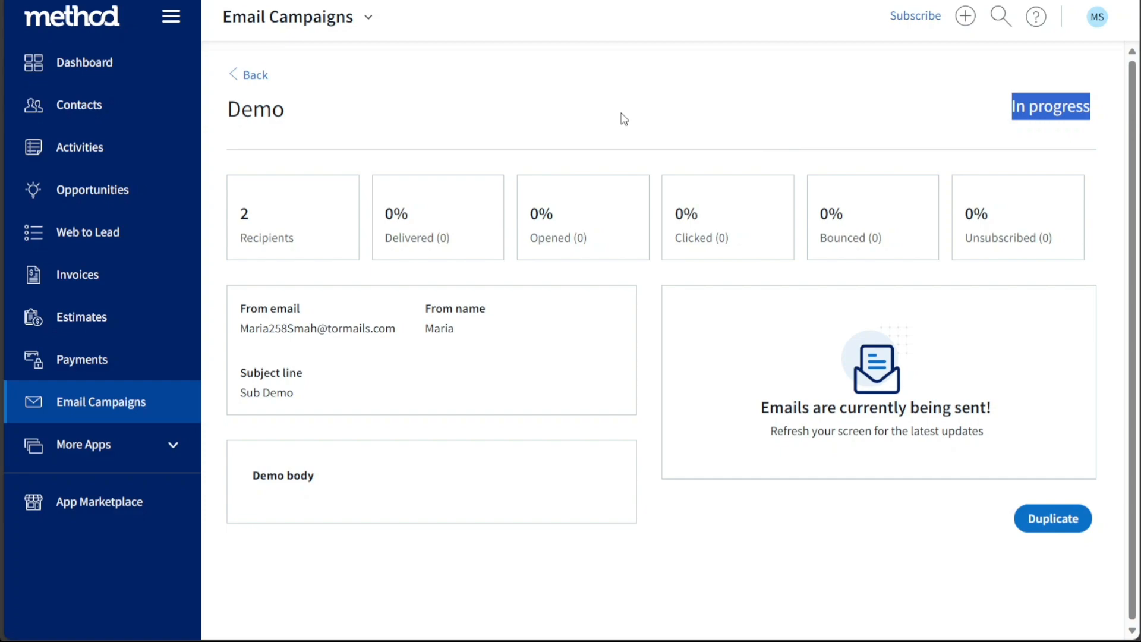
mouse_move(442, 80)
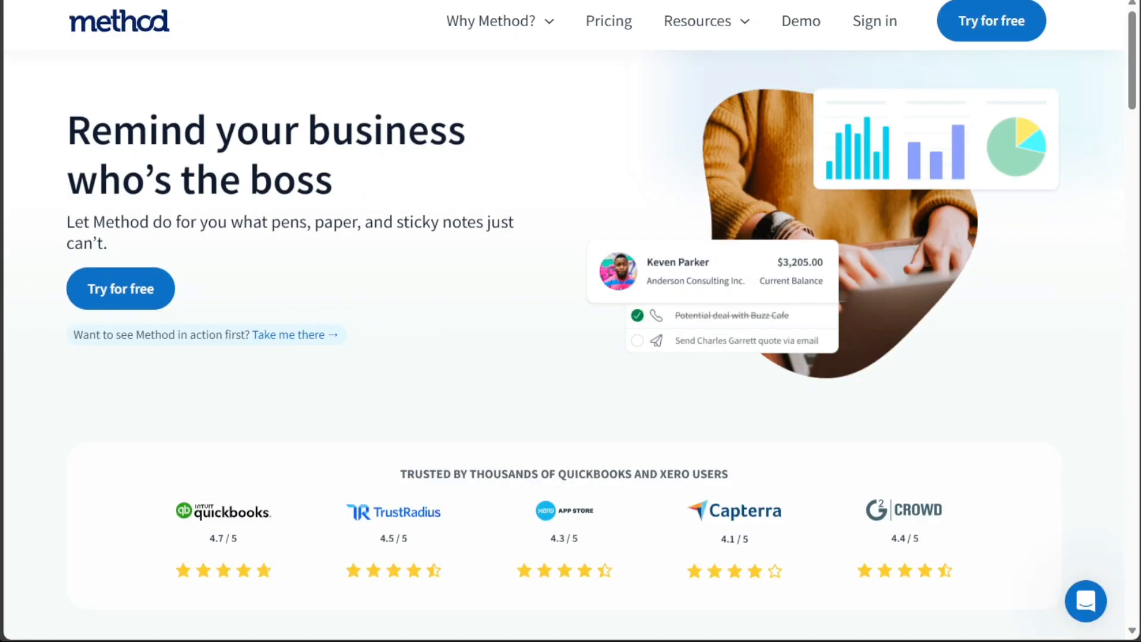
mouse_move(191, 232)
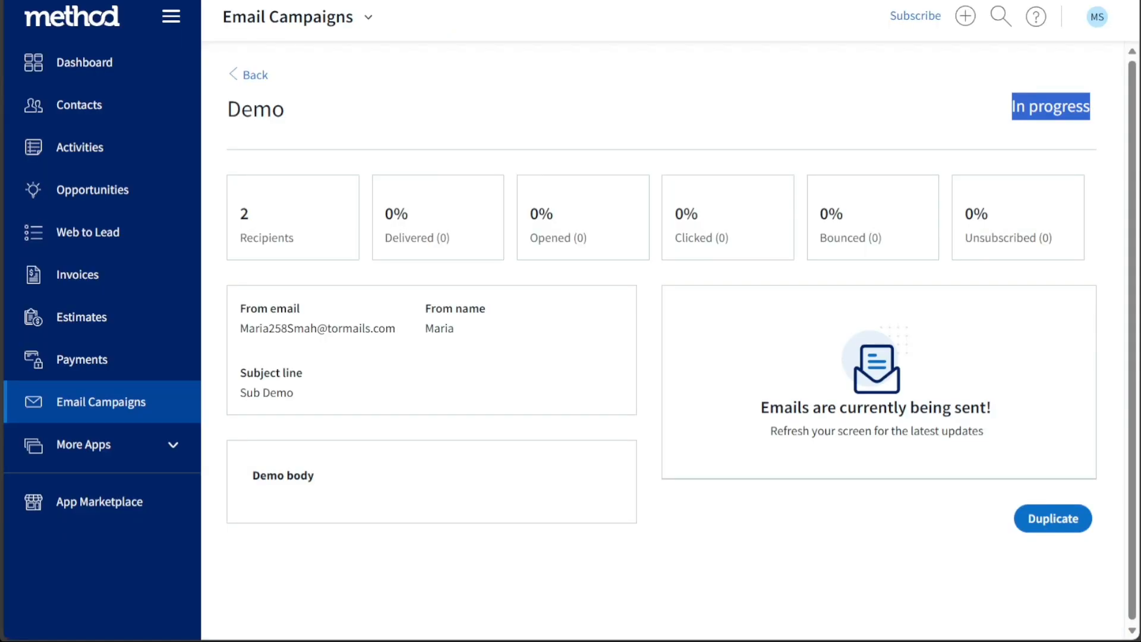
mouse_move(85, 63)
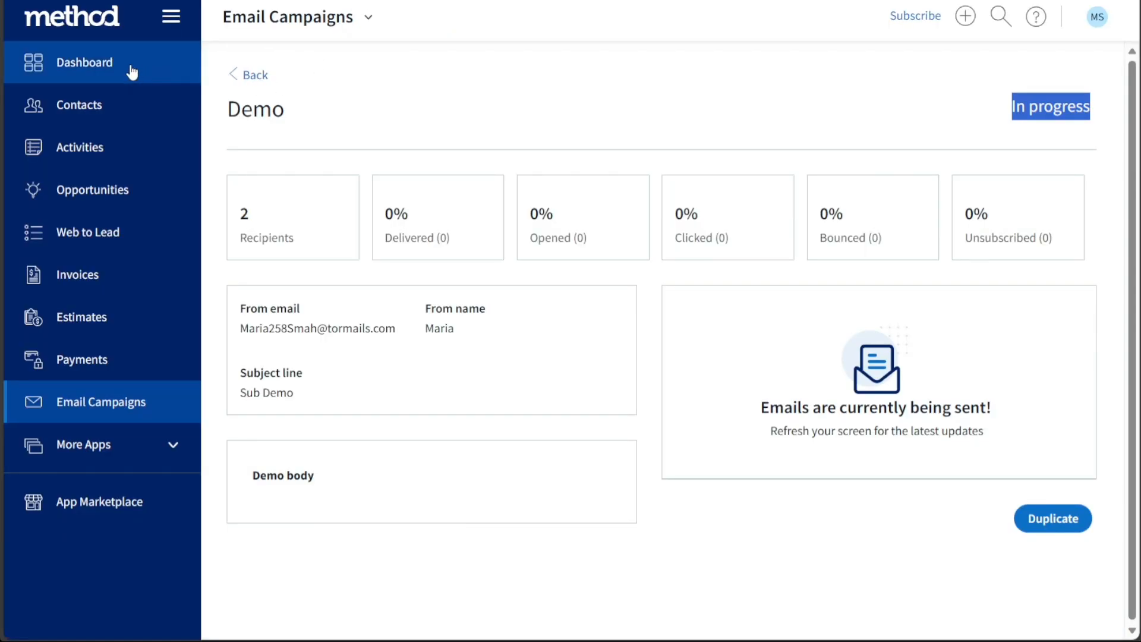
- Return to the main dashboard from the left sidebar
click(85, 62)
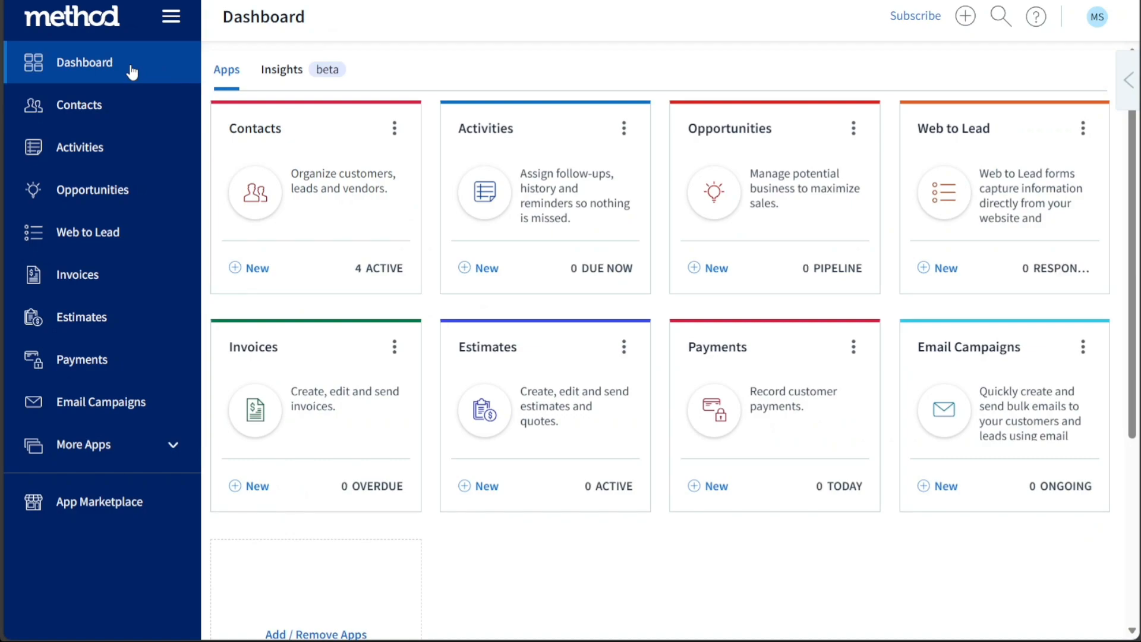
mouse_move(702, 365)
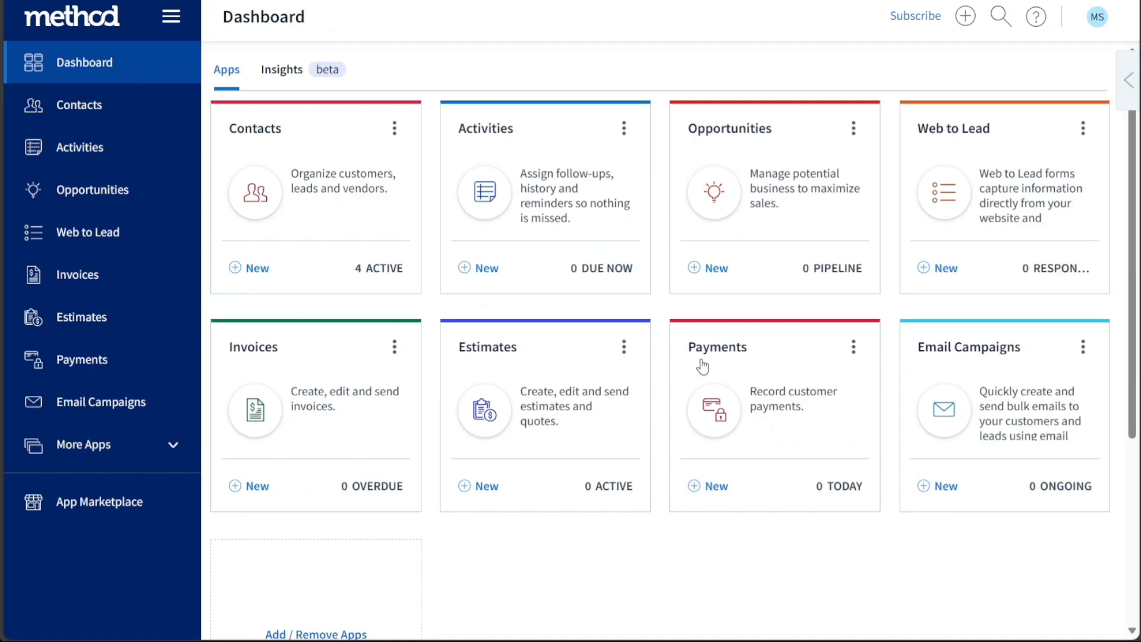